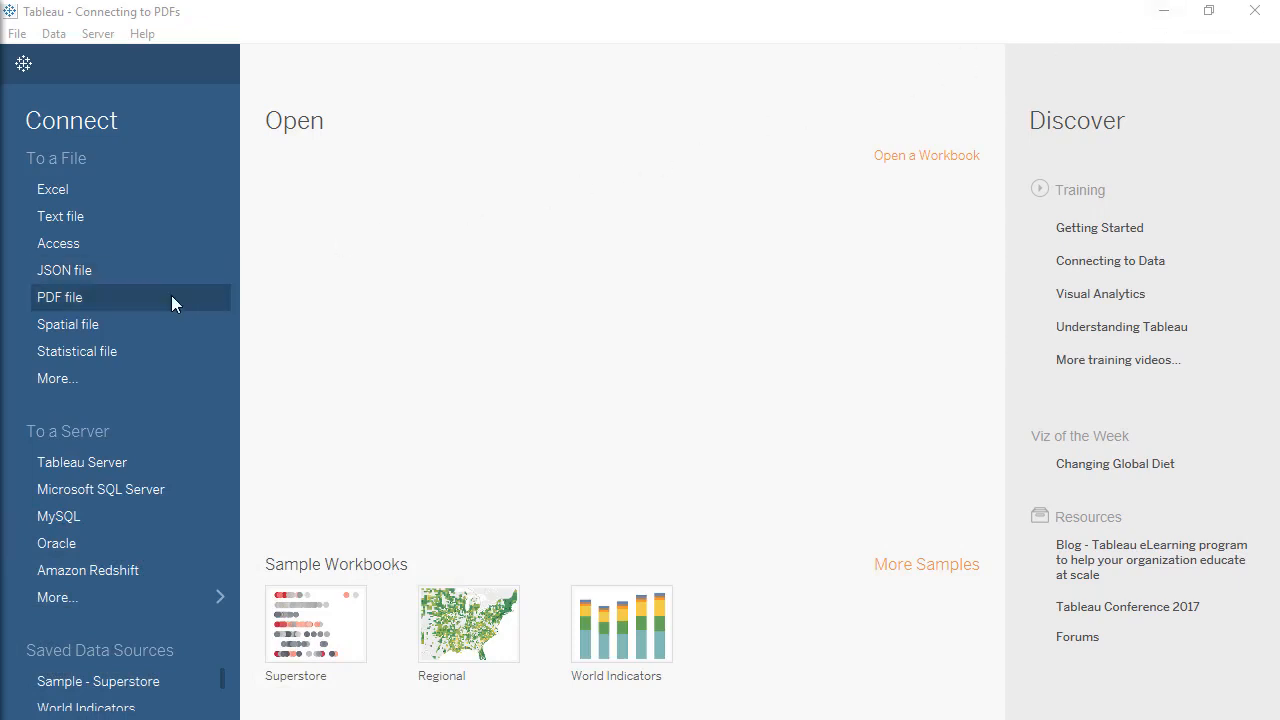
# - Connect to the AMZN Stock PDF using a page range scan of pages 2 to 8
pyautogui.click(60, 297)
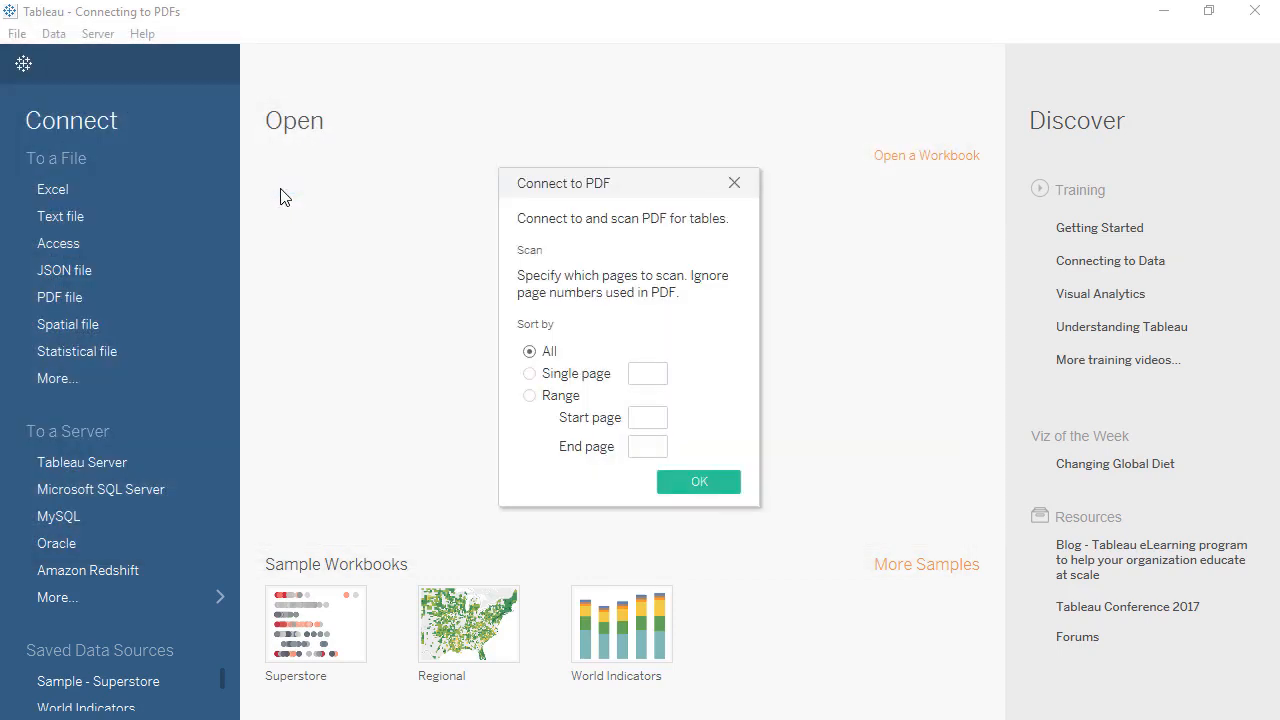
pyautogui.moveTo(334, 219)
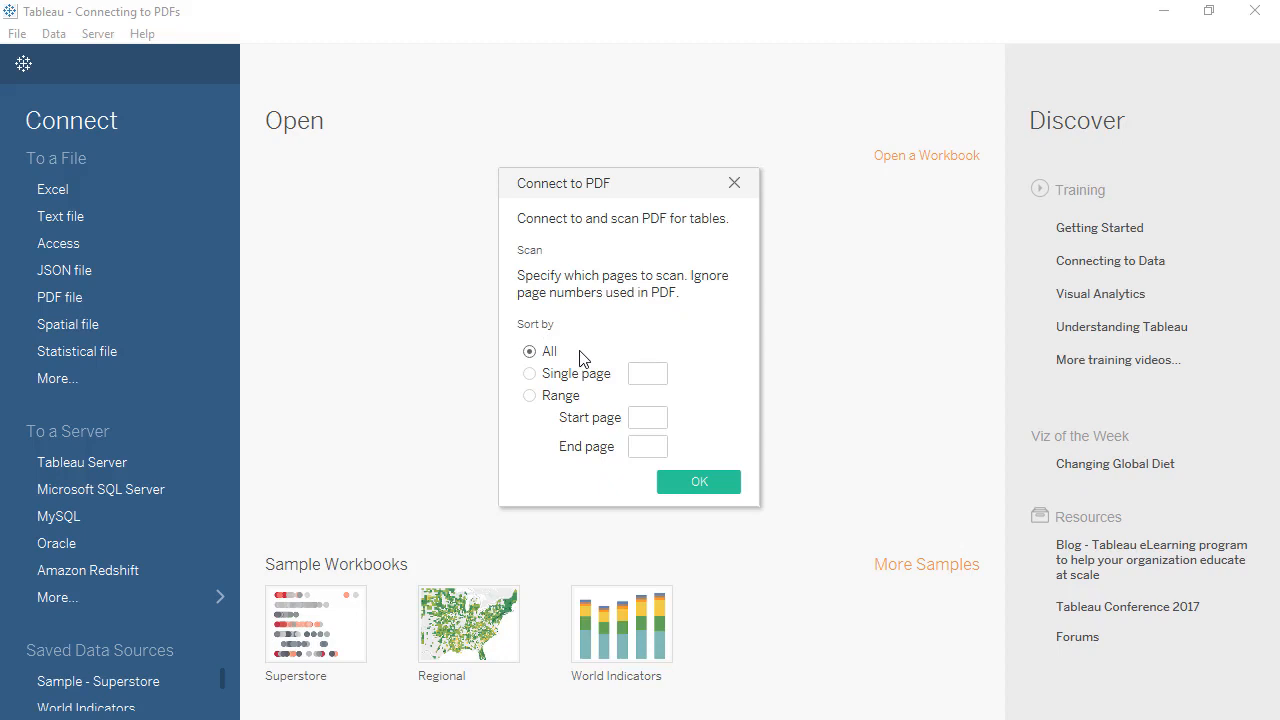
pyautogui.click(647, 373)
pyautogui.write('2')
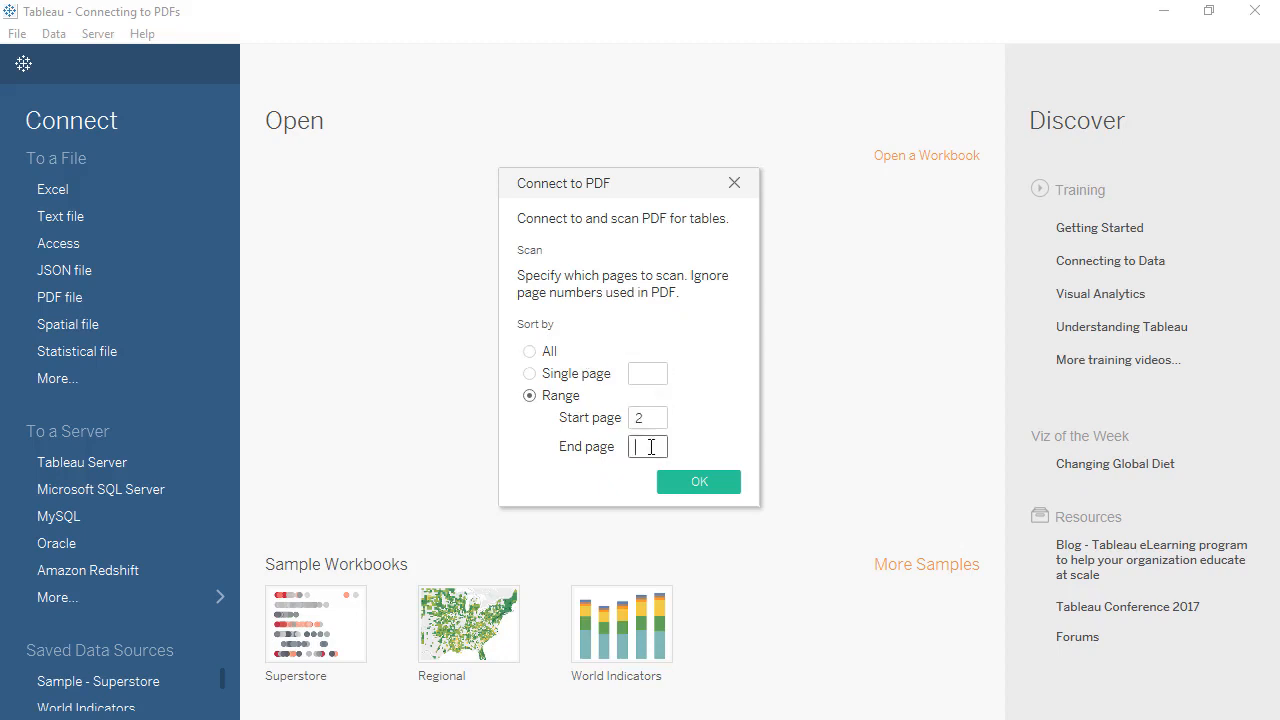
pyautogui.write('8')
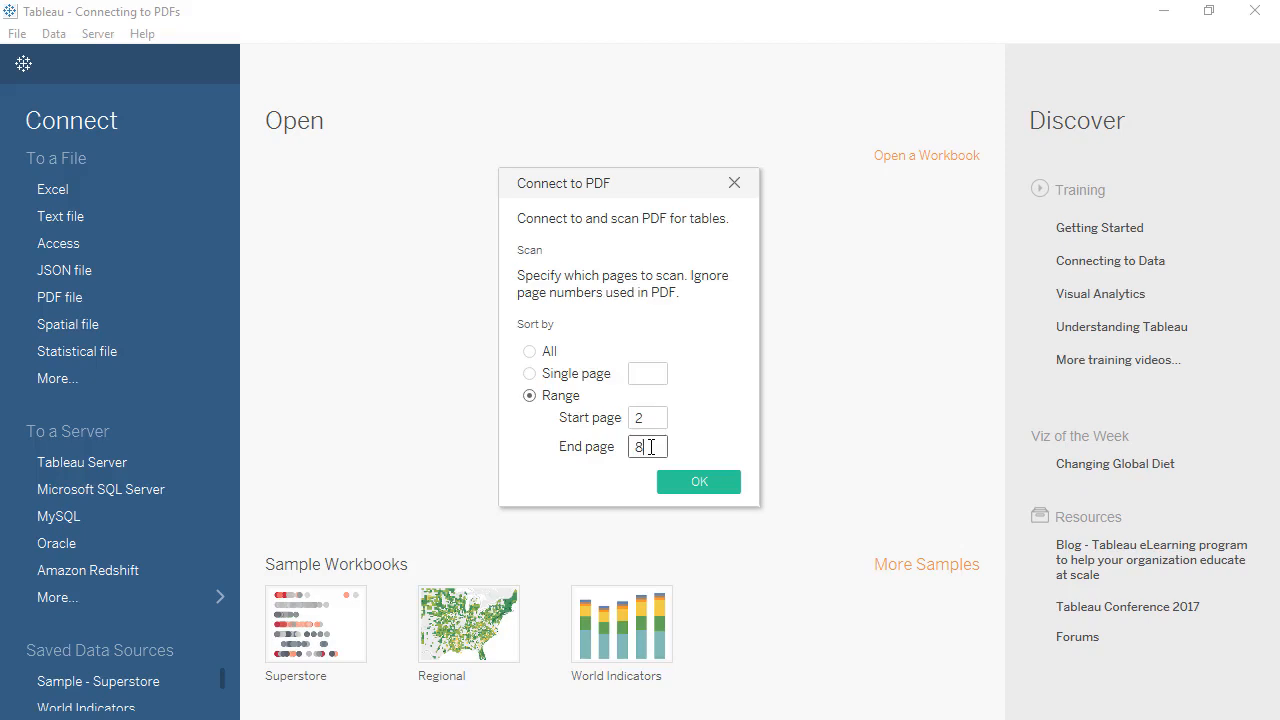
pyautogui.click(698, 481)
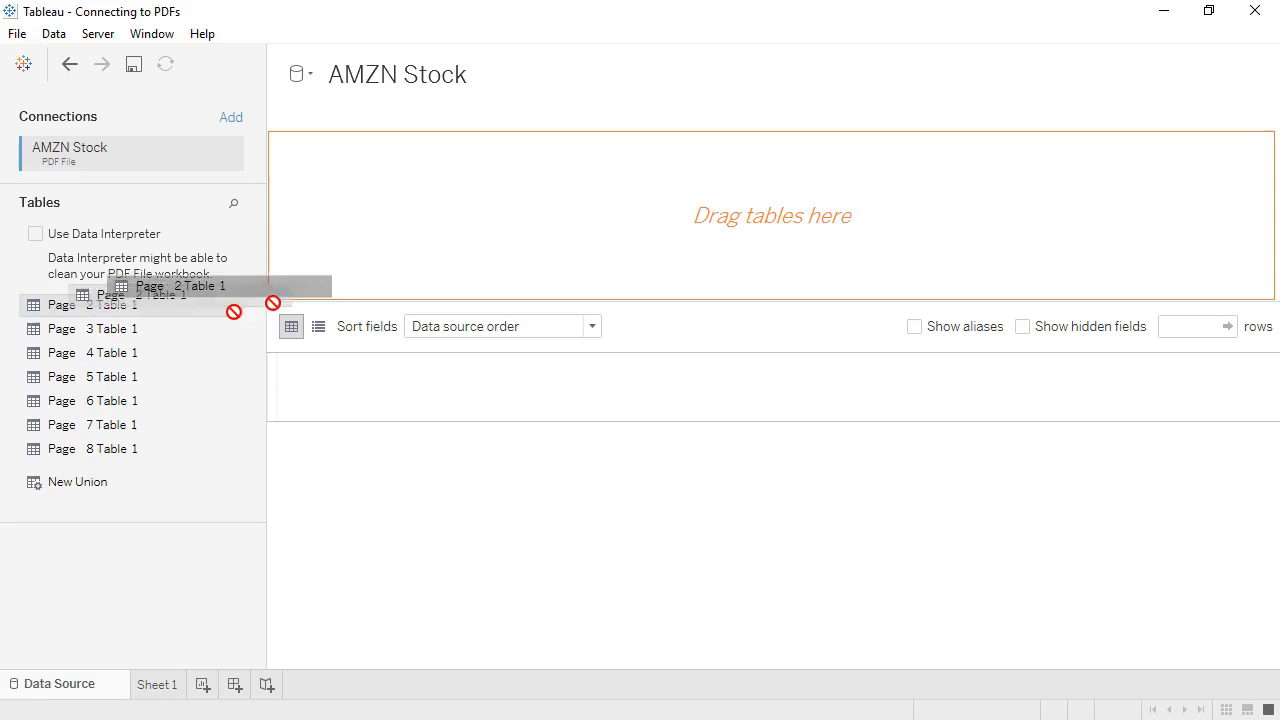
# - Add Page 2 Table 1 to the AMZN Stock data source canvas
pyautogui.moveTo(110, 304); pyautogui.dragTo(400, 215)
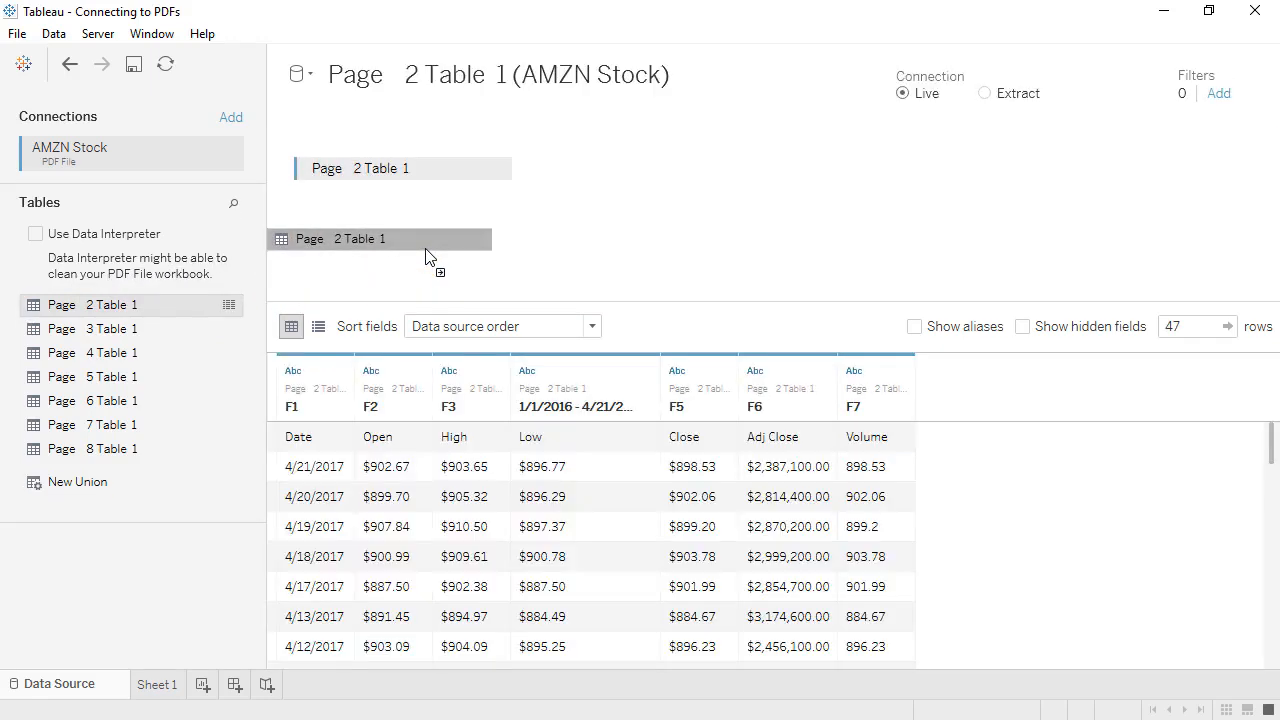
pyautogui.moveTo(555, 406)
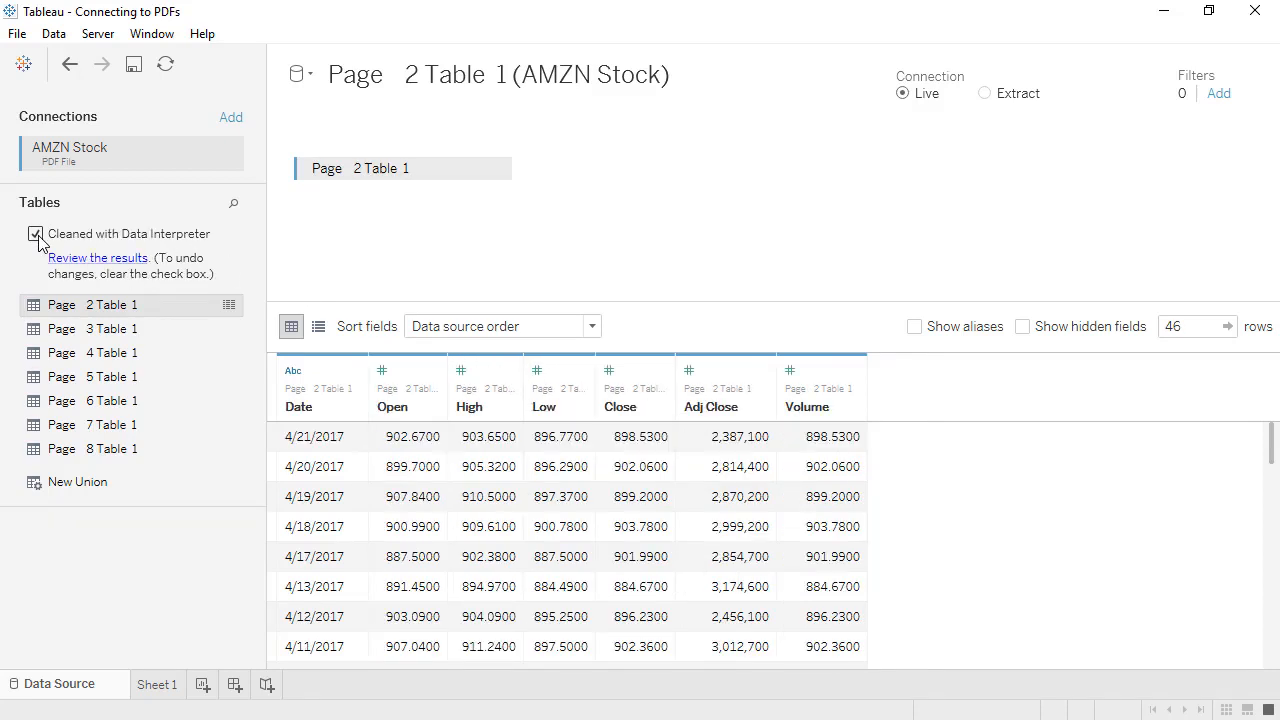
pyautogui.moveTo(93, 287)
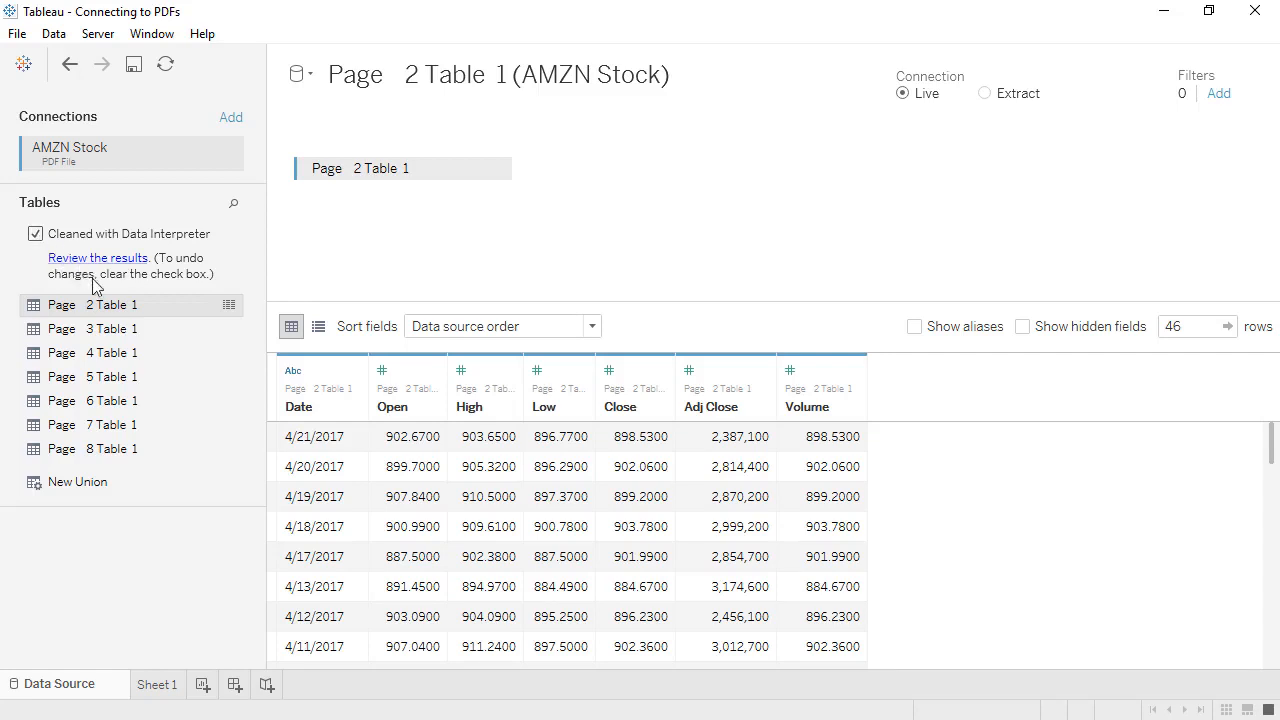
pyautogui.moveTo(150, 329)
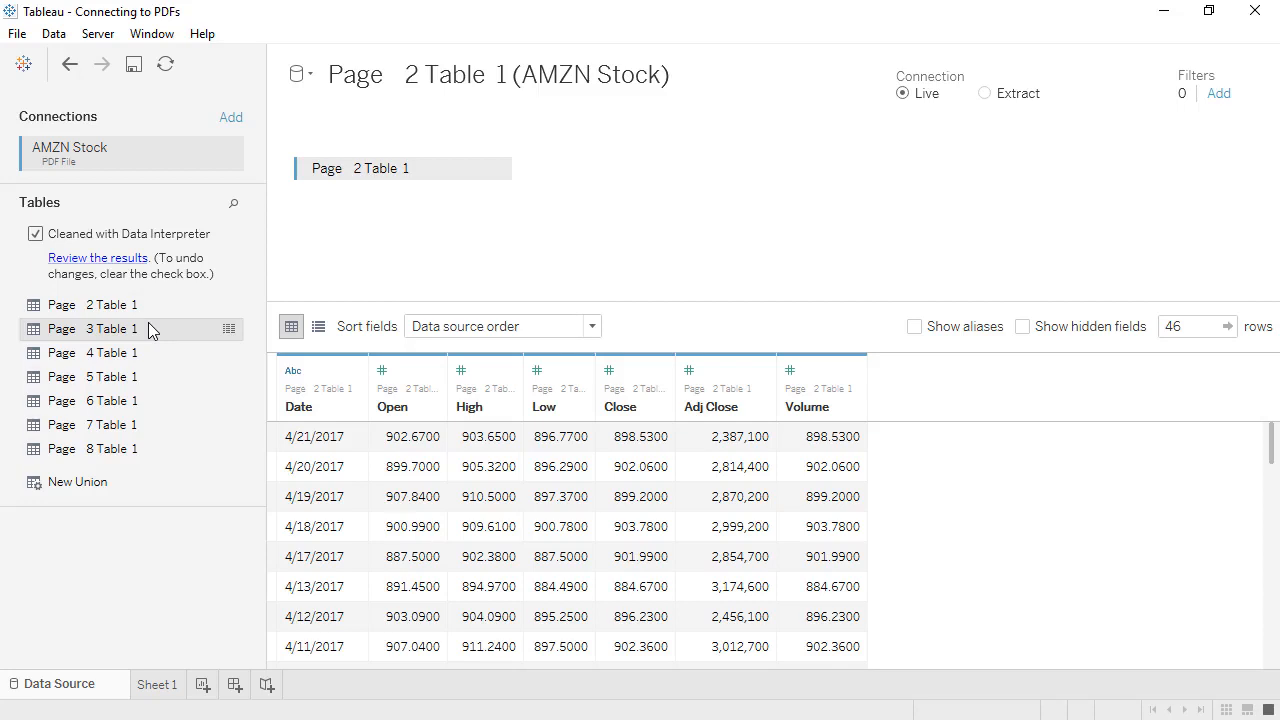
pyautogui.moveTo(155, 448)
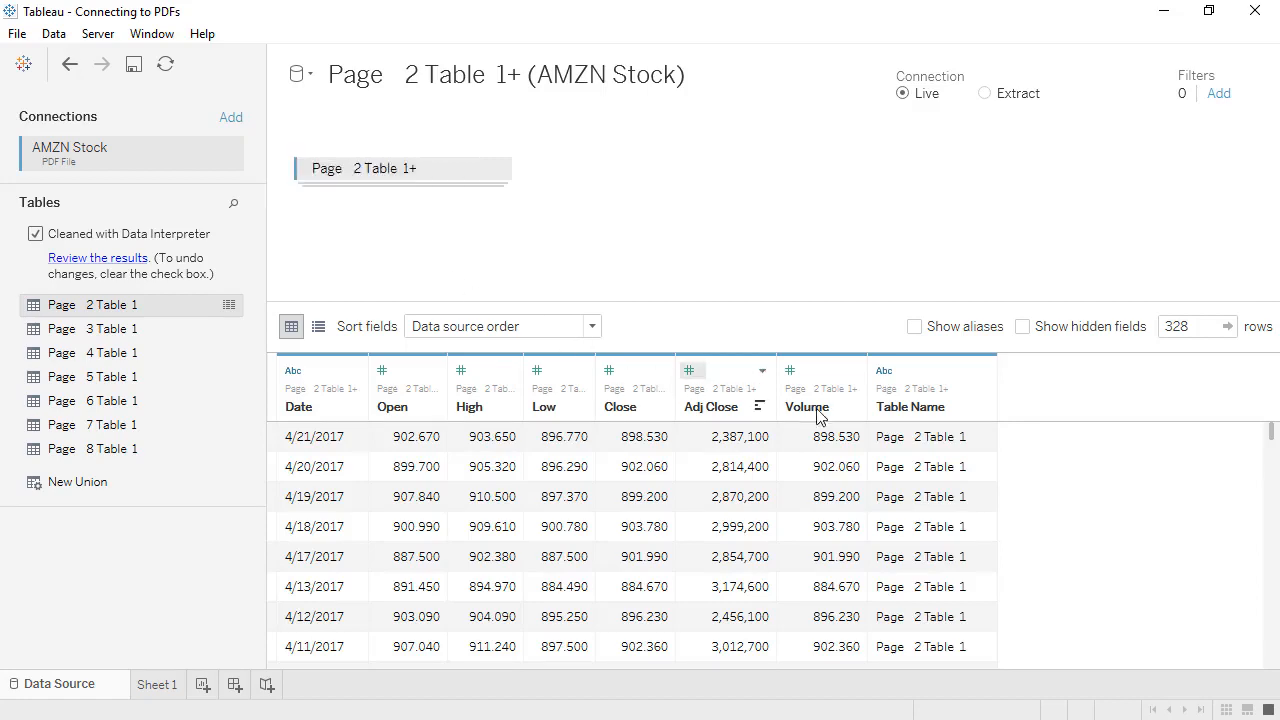
# - Scroll down through the unioned stock table rows
pyautogui.scroll(-3)
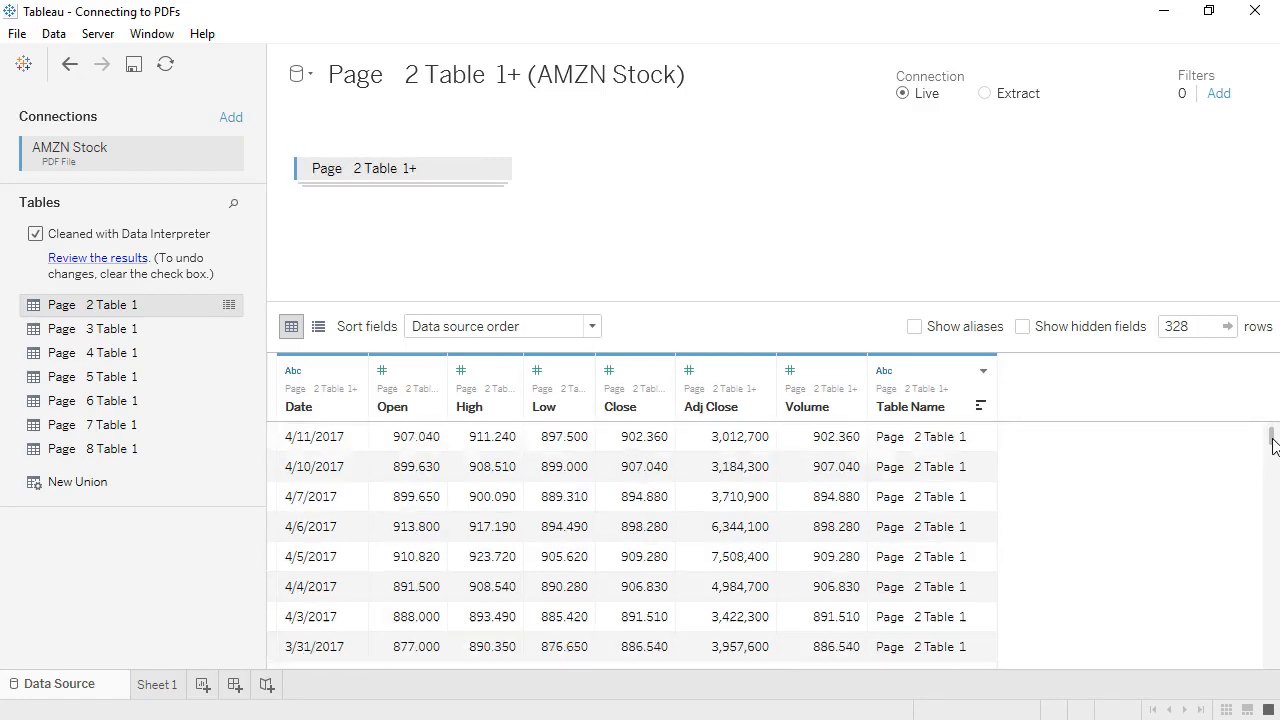
pyautogui.scroll(-3)
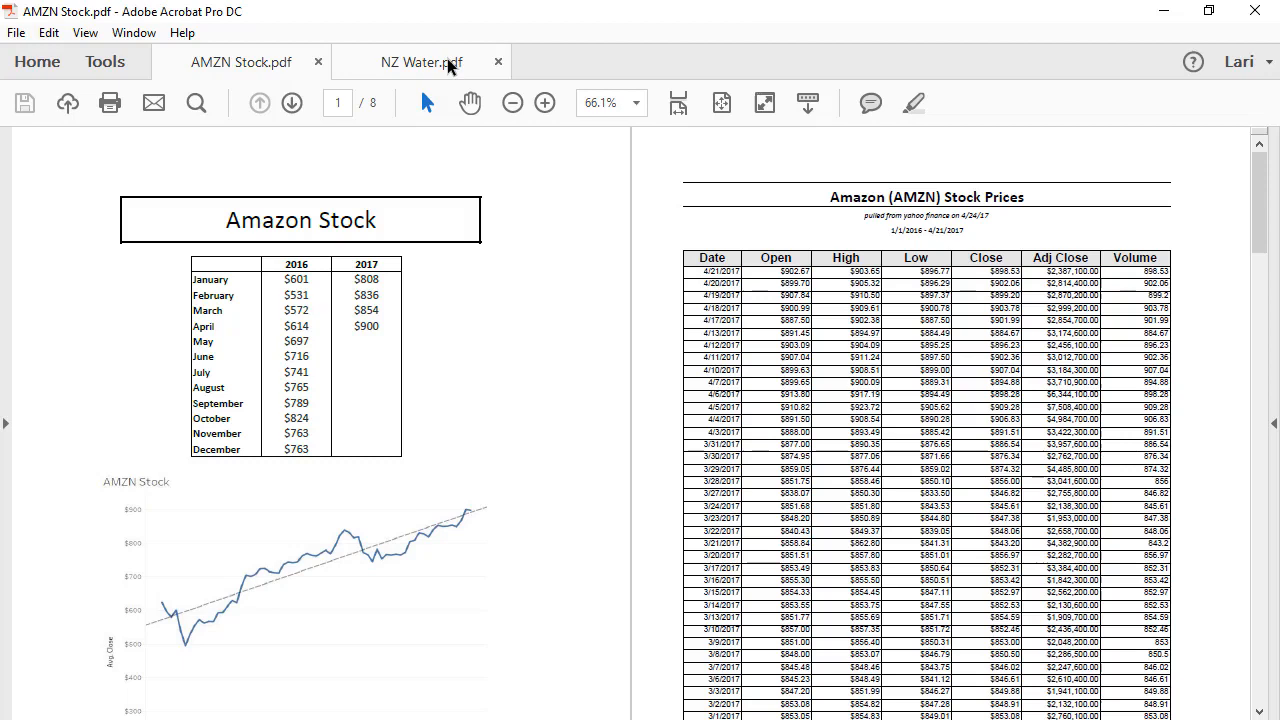
pyautogui.click(420, 61)
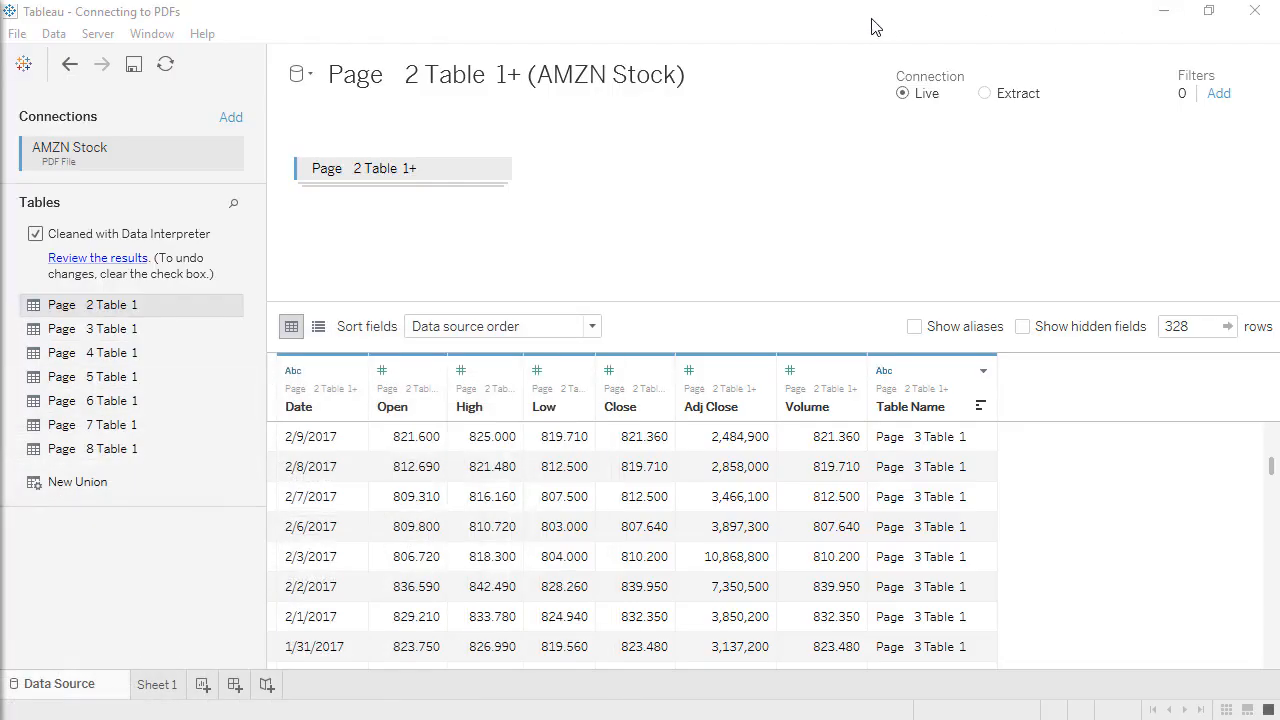
# - Add a new data source from NZ Water.pdf, scanning the whole PDF for tables
pyautogui.click(53, 33)
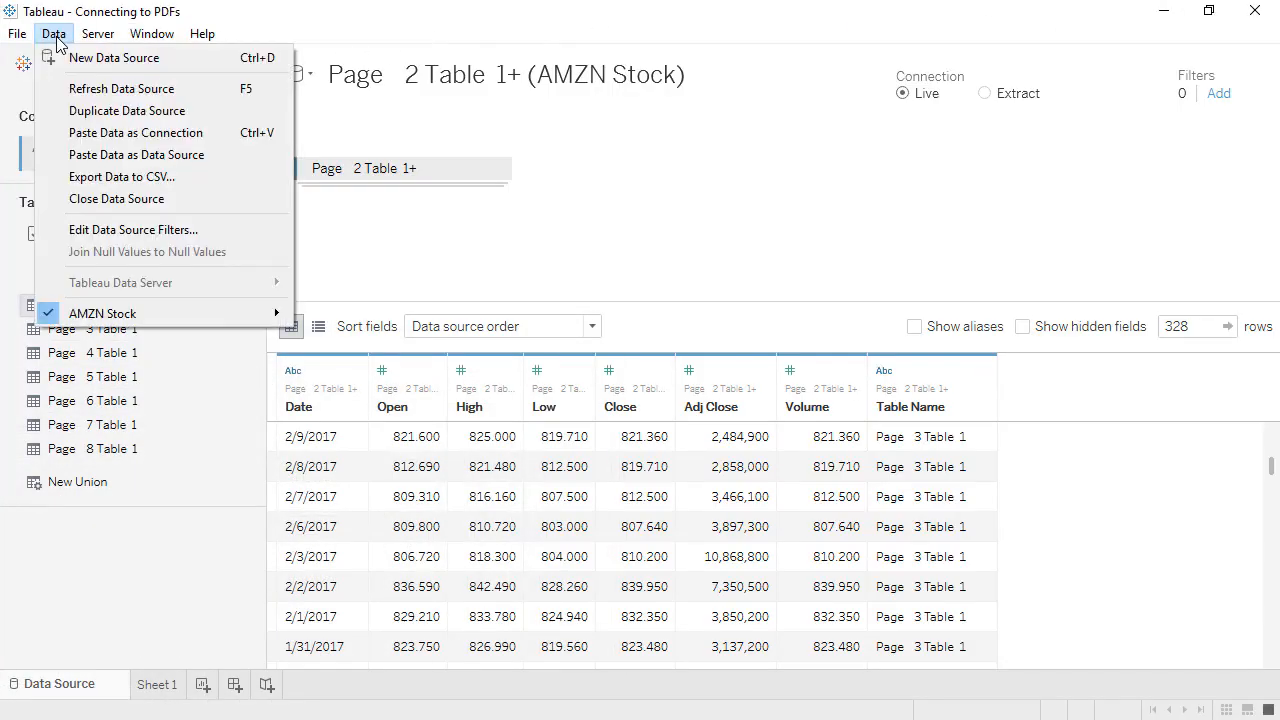
pyautogui.click(114, 57)
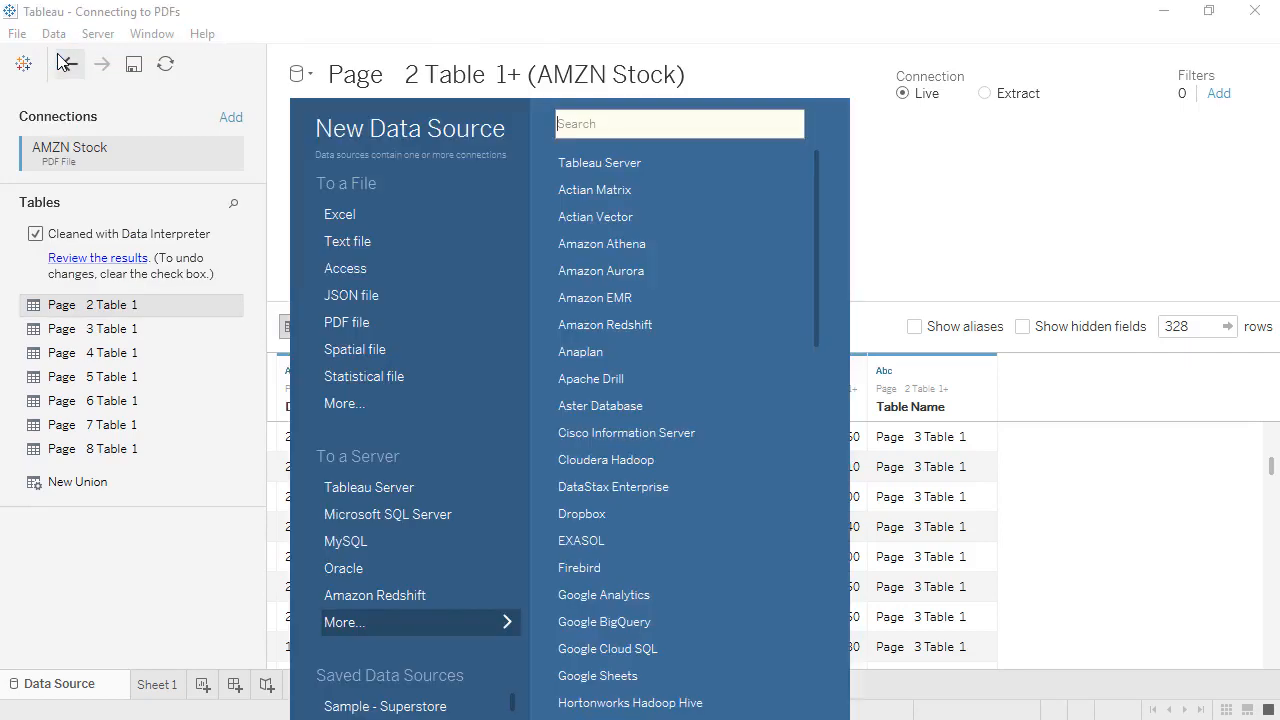
pyautogui.click(347, 322)
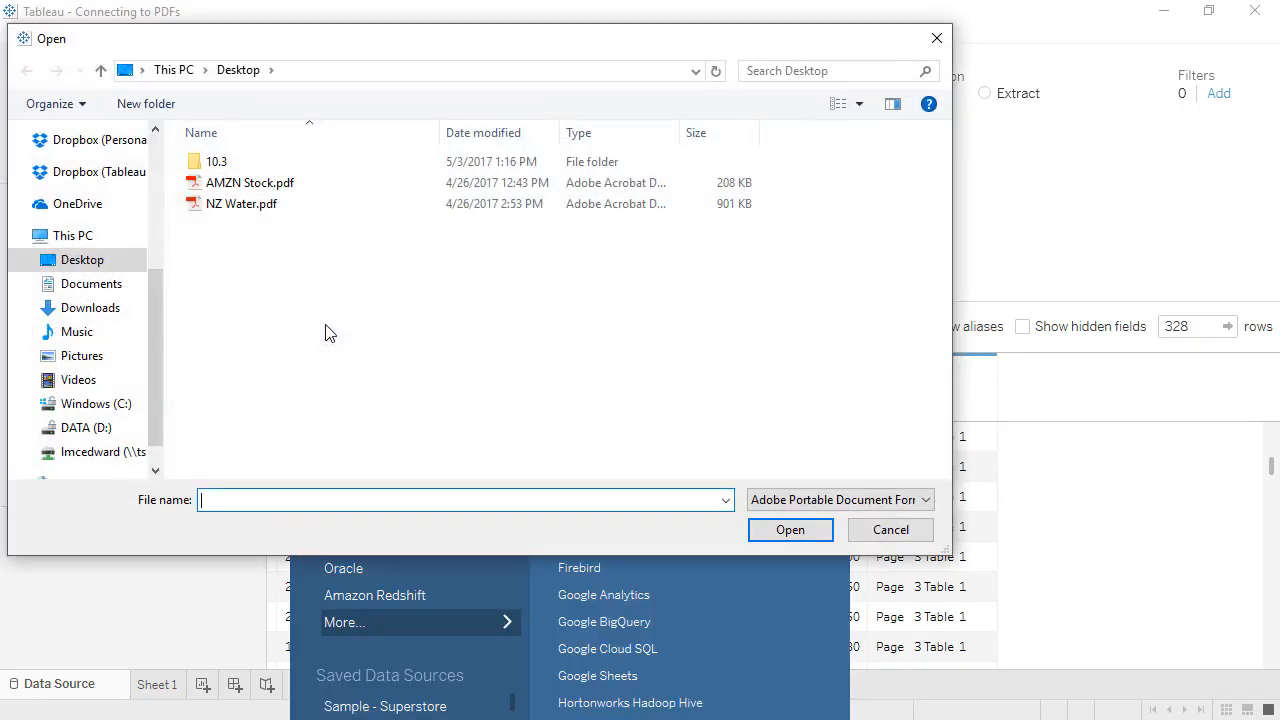
pyautogui.click(790, 529)
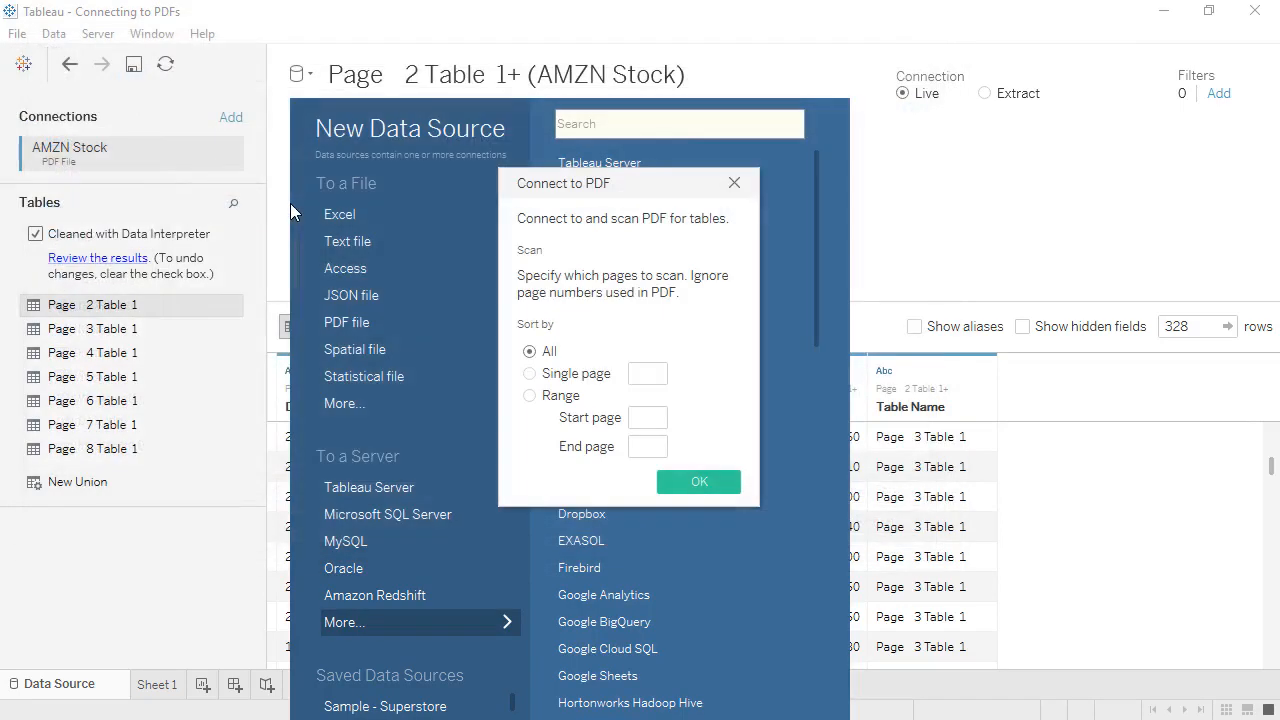
pyautogui.click(529, 373)
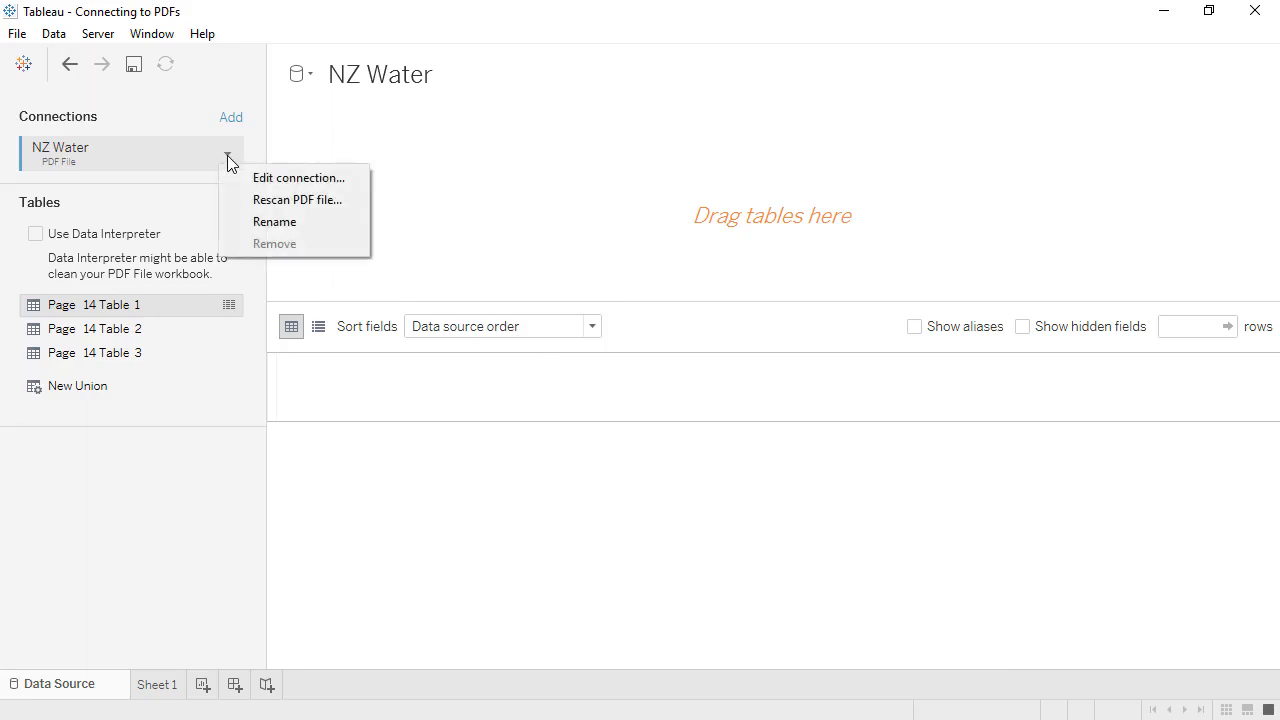
pyautogui.moveTo(297, 199)
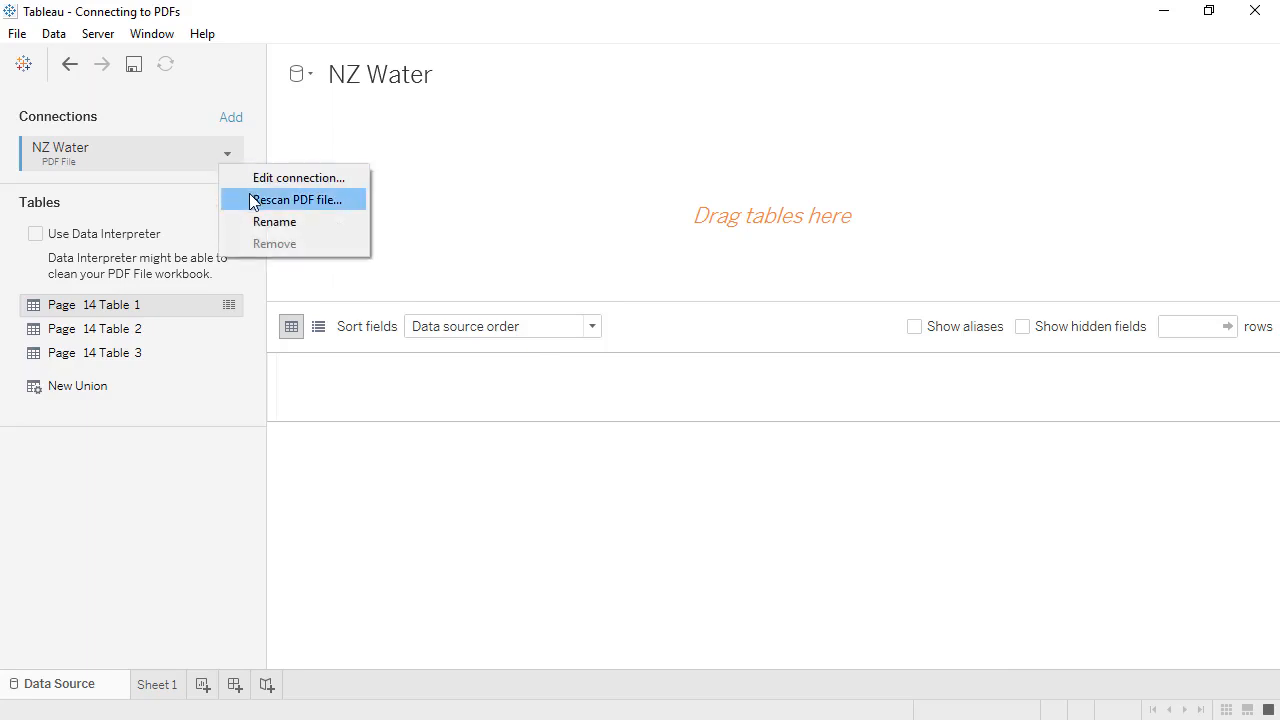
# - Rescan the NZ Water PDF with a single-page scan of page 14
pyautogui.click(296, 199)
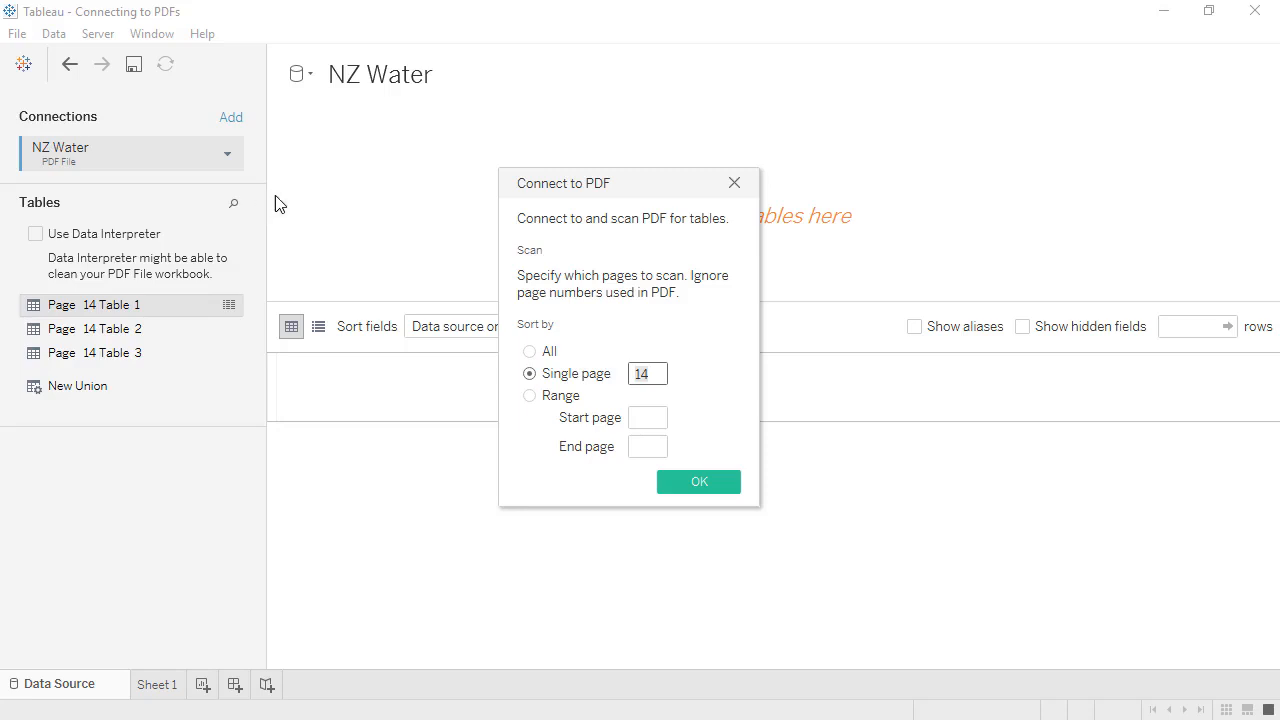
pyautogui.click(698, 481)
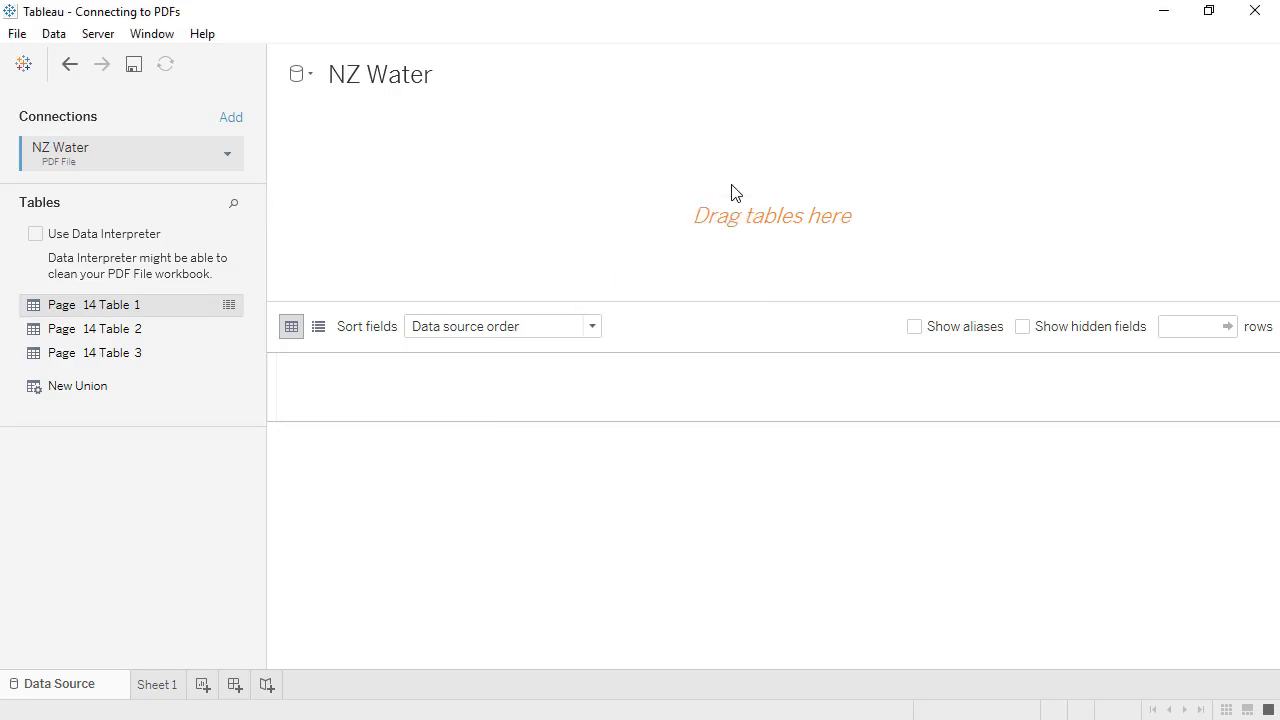
pyautogui.moveTo(637, 205)
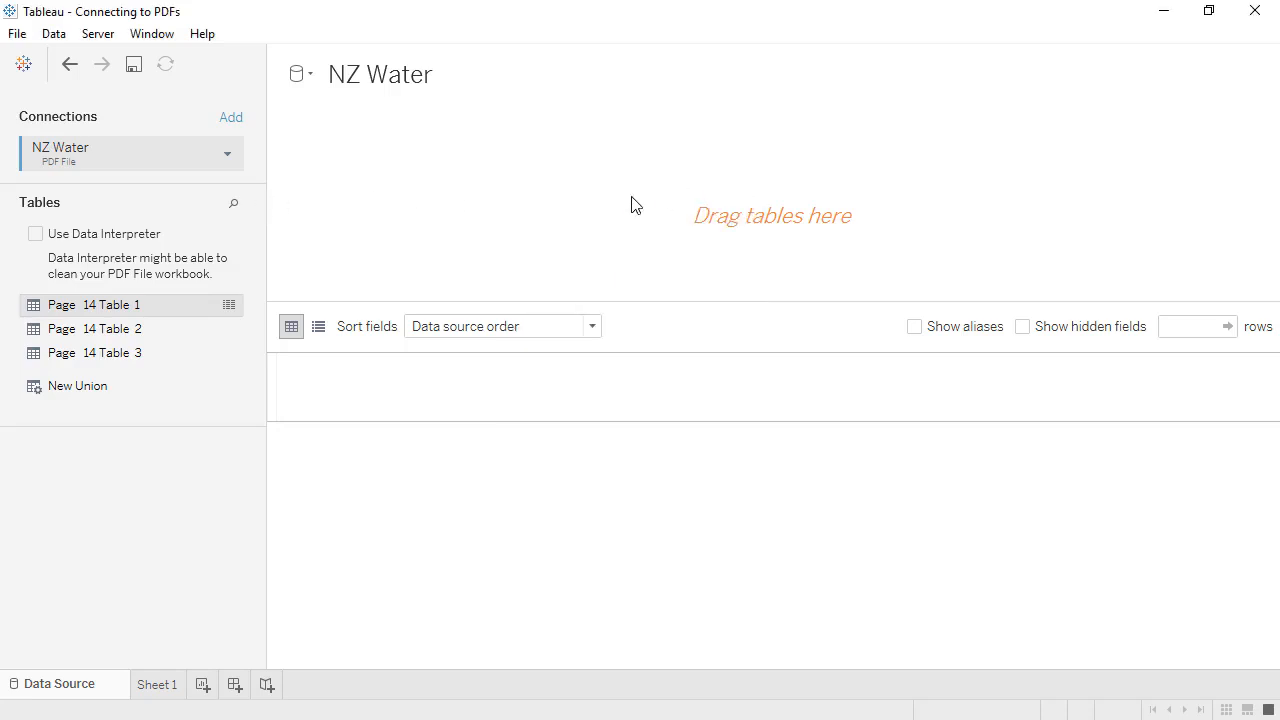
pyautogui.moveTo(193, 310)
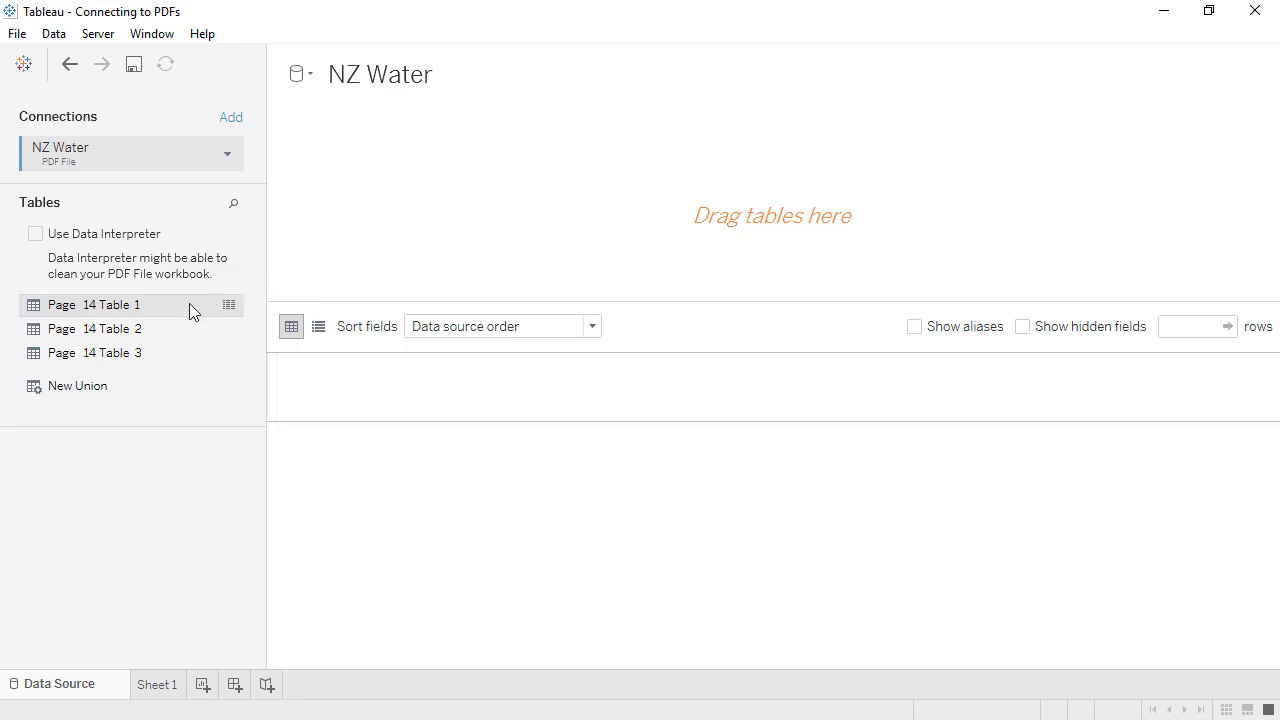
pyautogui.moveTo(190, 305)
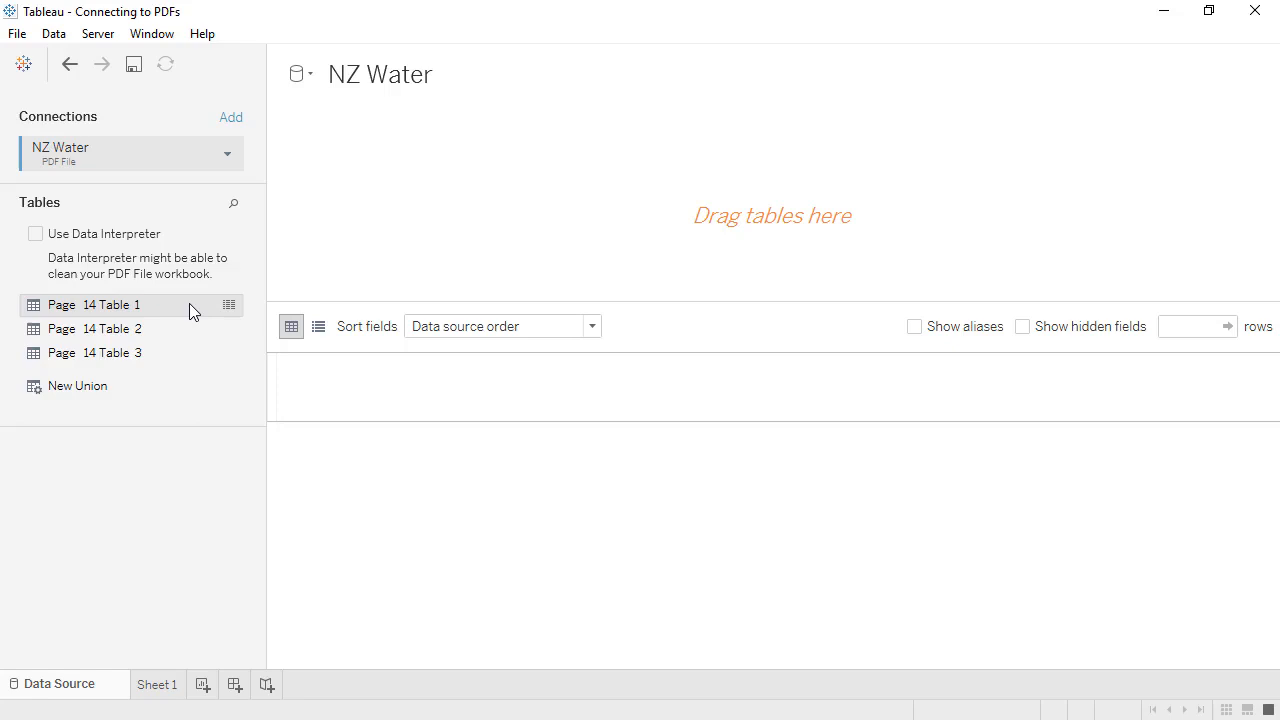
# - Add Page 14 Table 1 to the data source and toggle Data Interpreter
pyautogui.moveTo(105, 305); pyautogui.dragTo(310, 218)
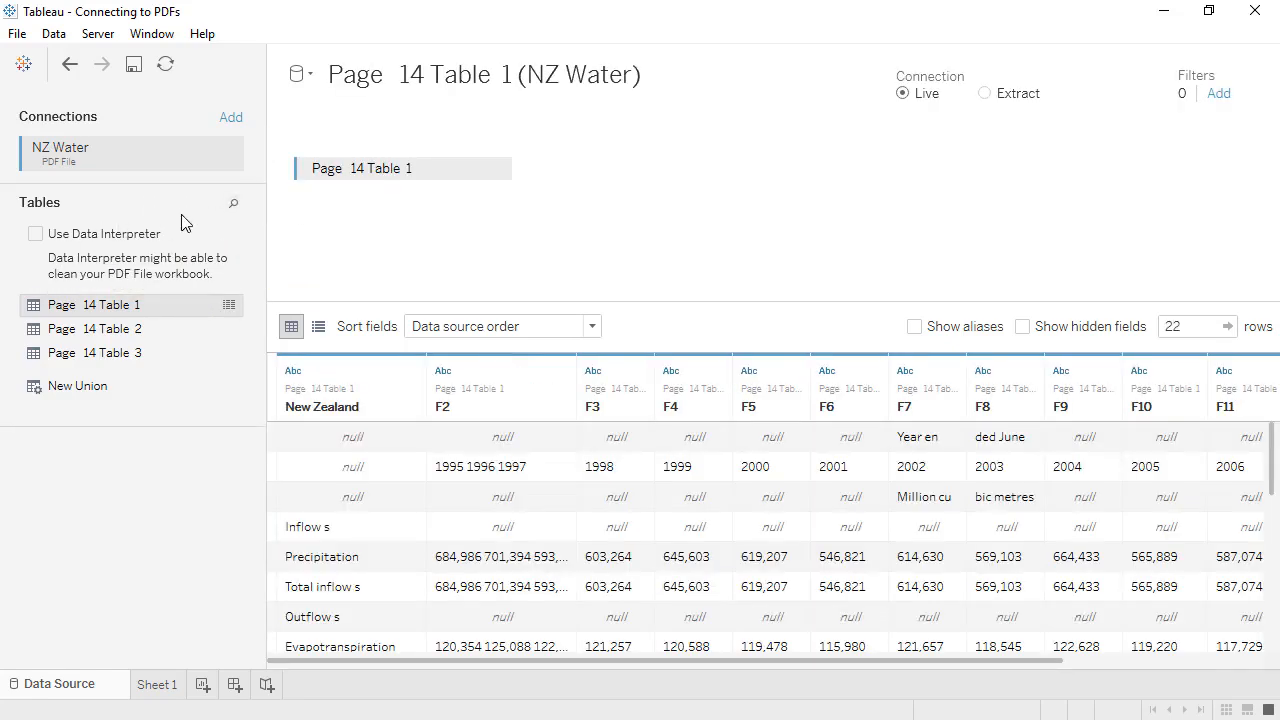
pyautogui.click(36, 233)
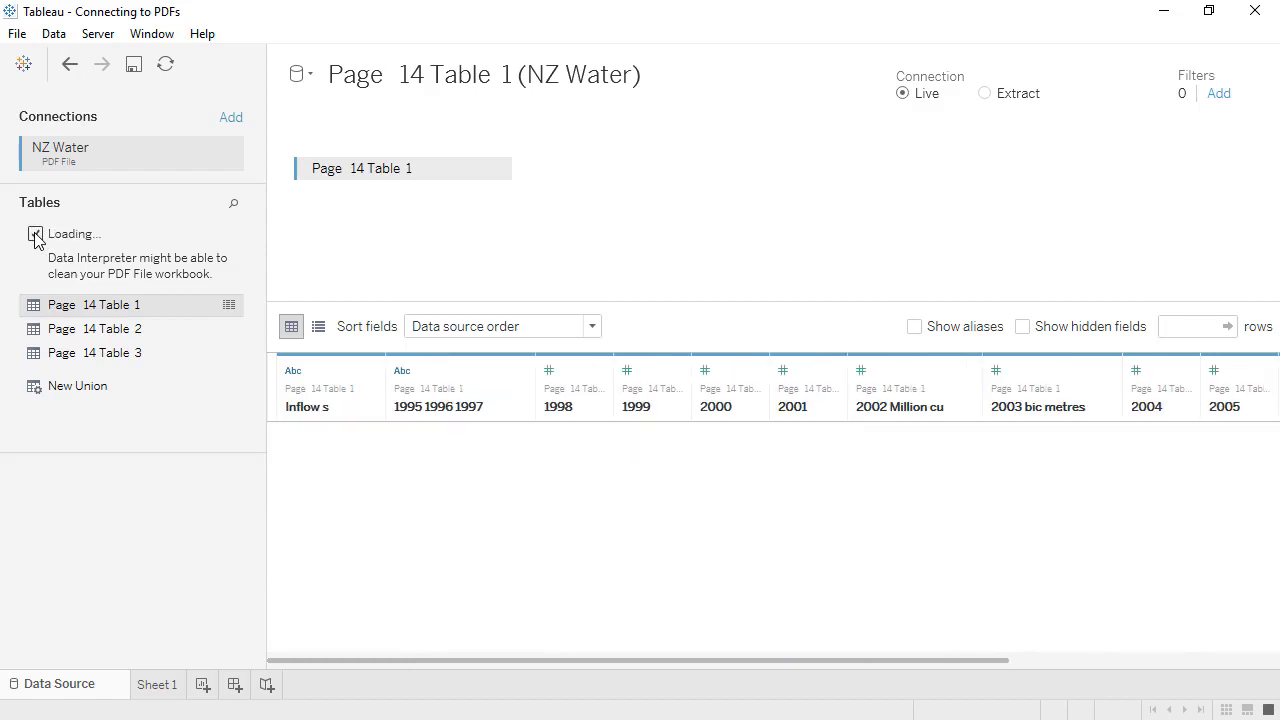
pyautogui.click(35, 234)
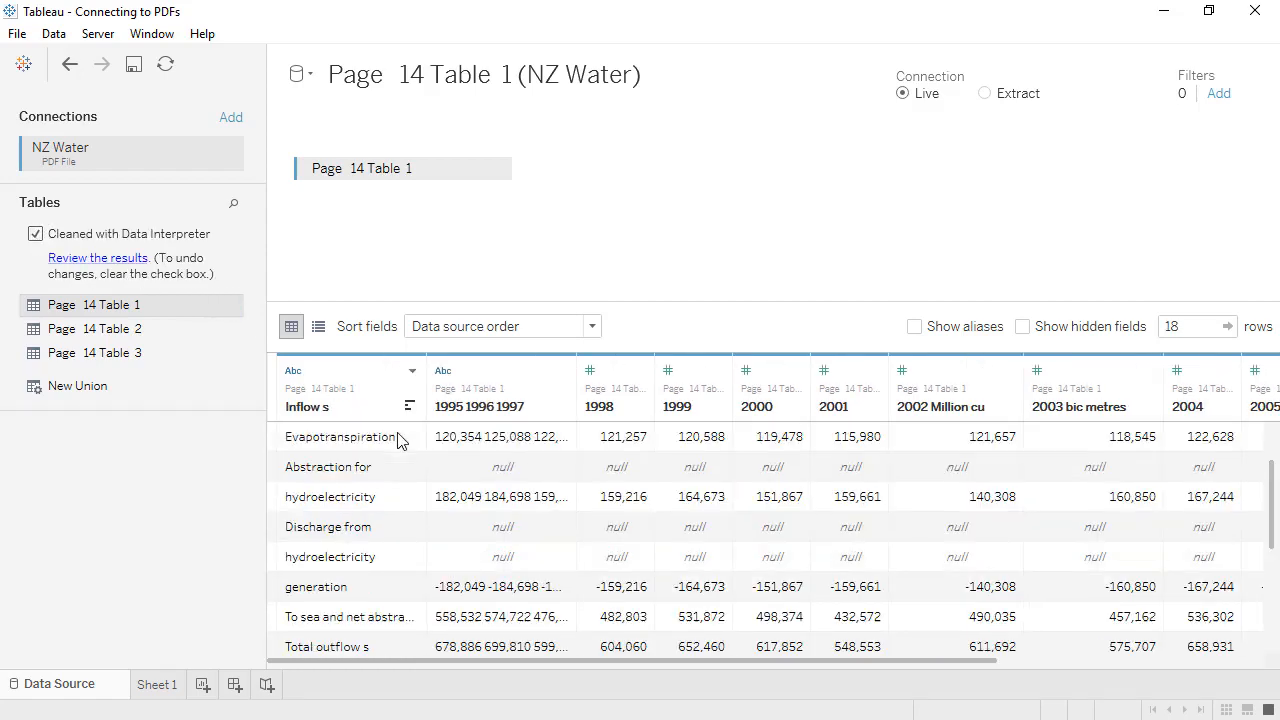
pyautogui.scroll(-3)
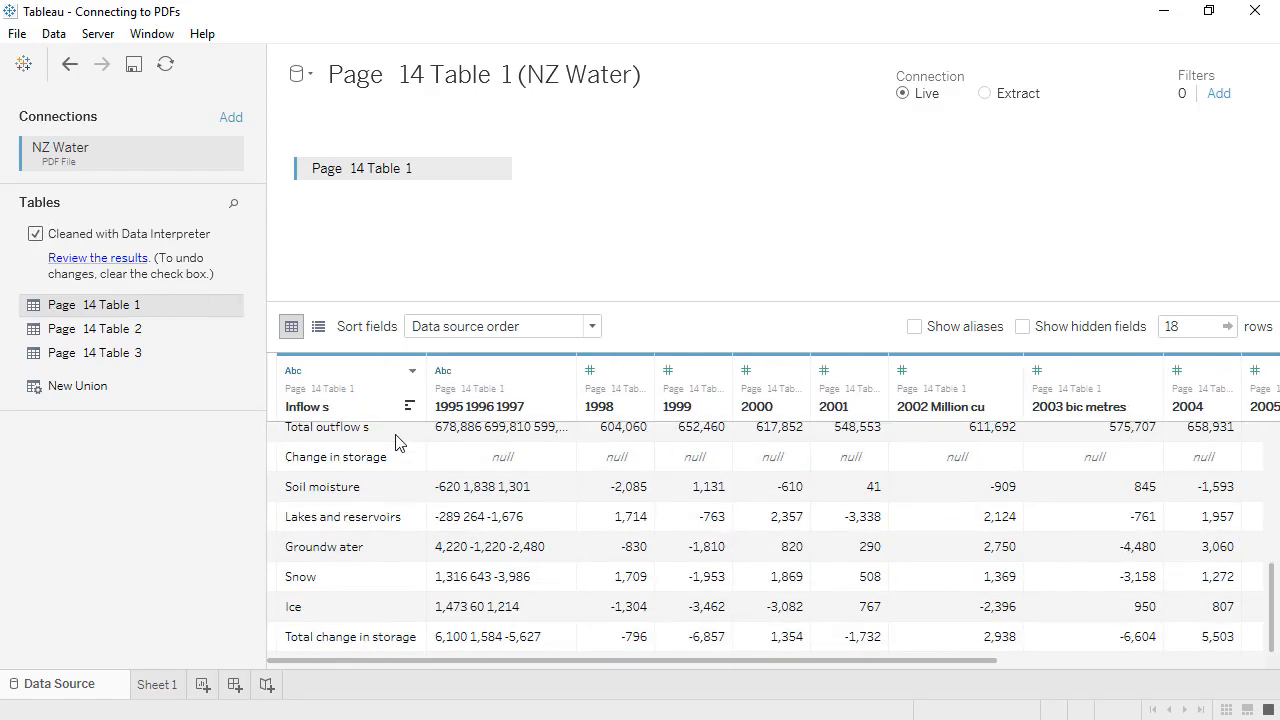
pyautogui.moveTo(405, 438)
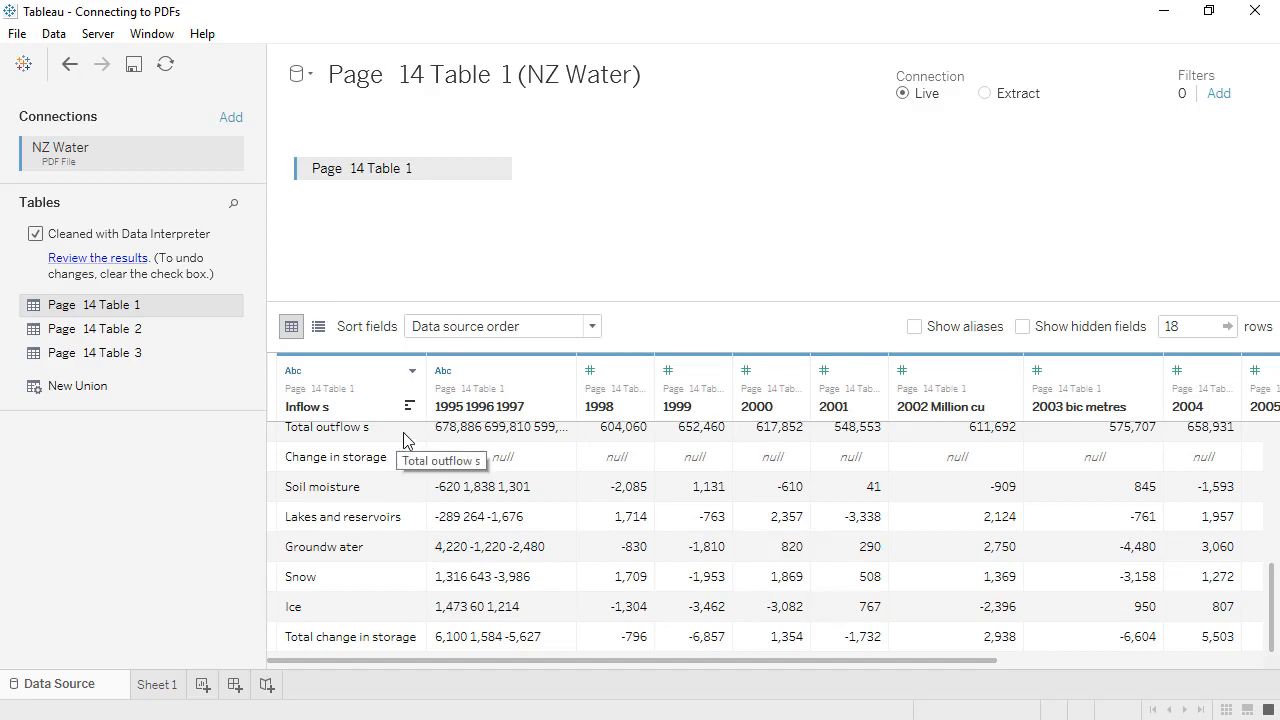
pyautogui.moveTo(562, 400)
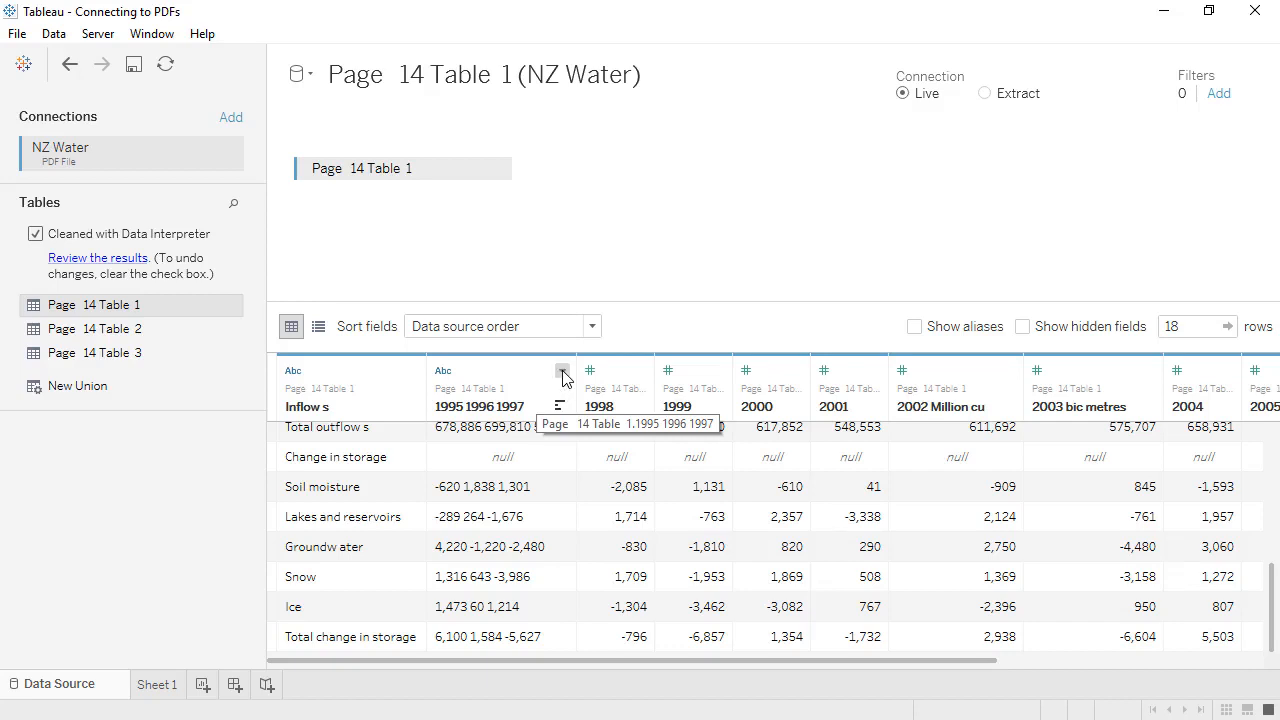
pyautogui.click(562, 371)
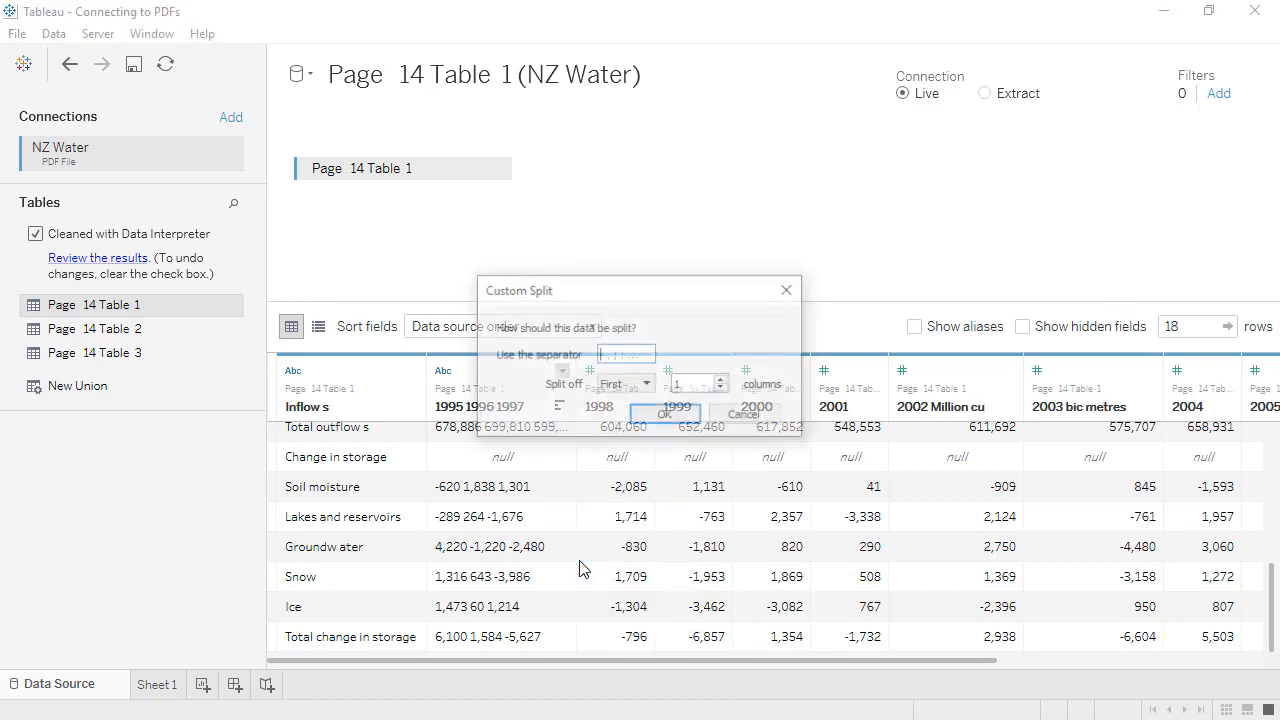
pyautogui.click(625, 384)
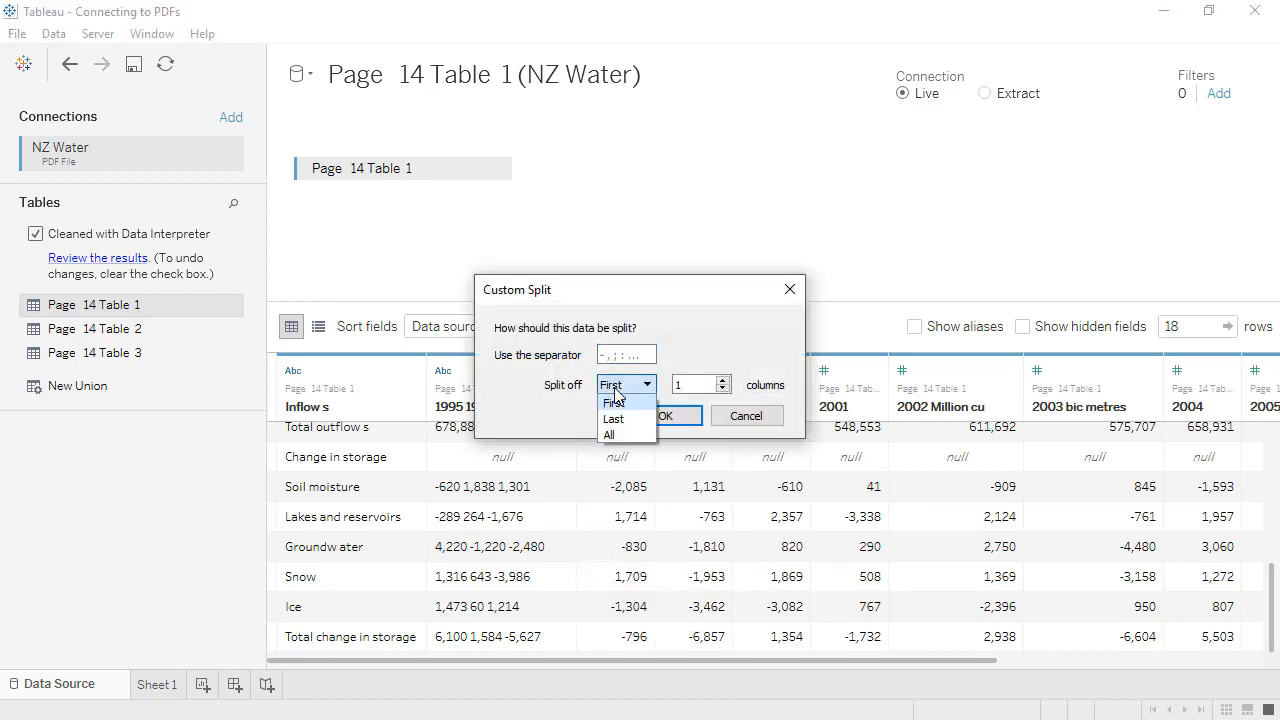
pyautogui.click(609, 434)
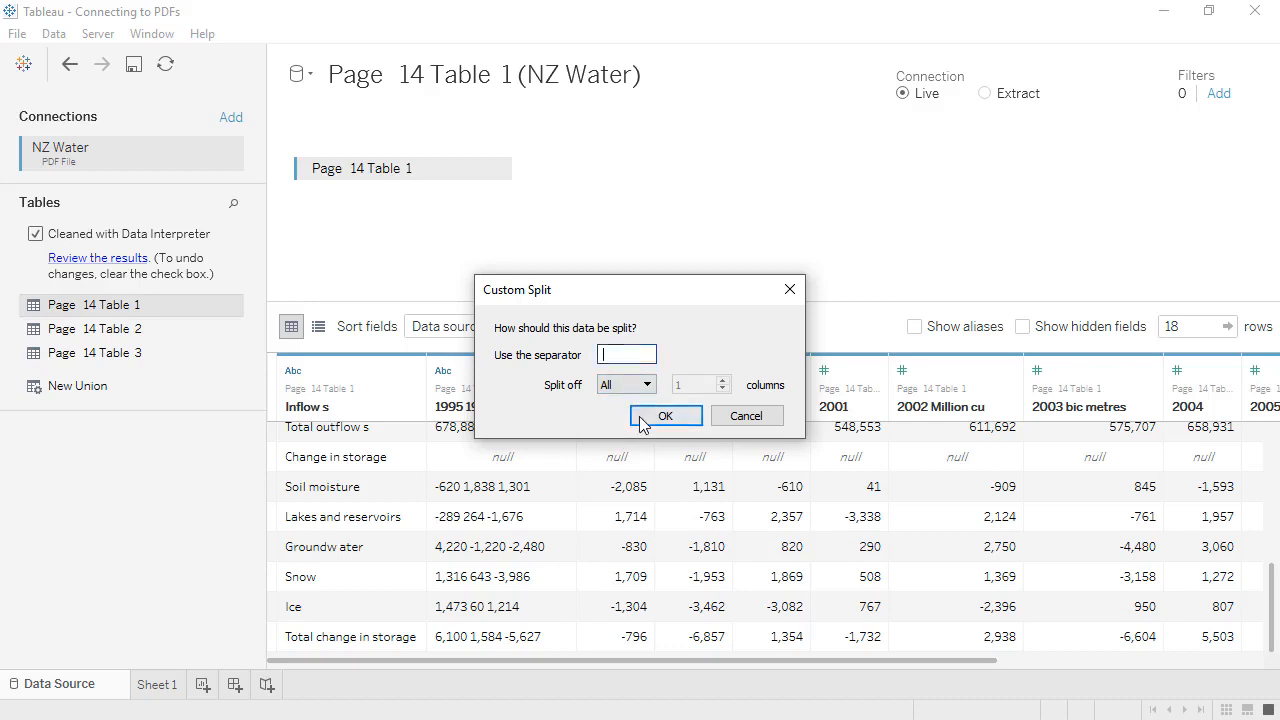
pyautogui.click(665, 416)
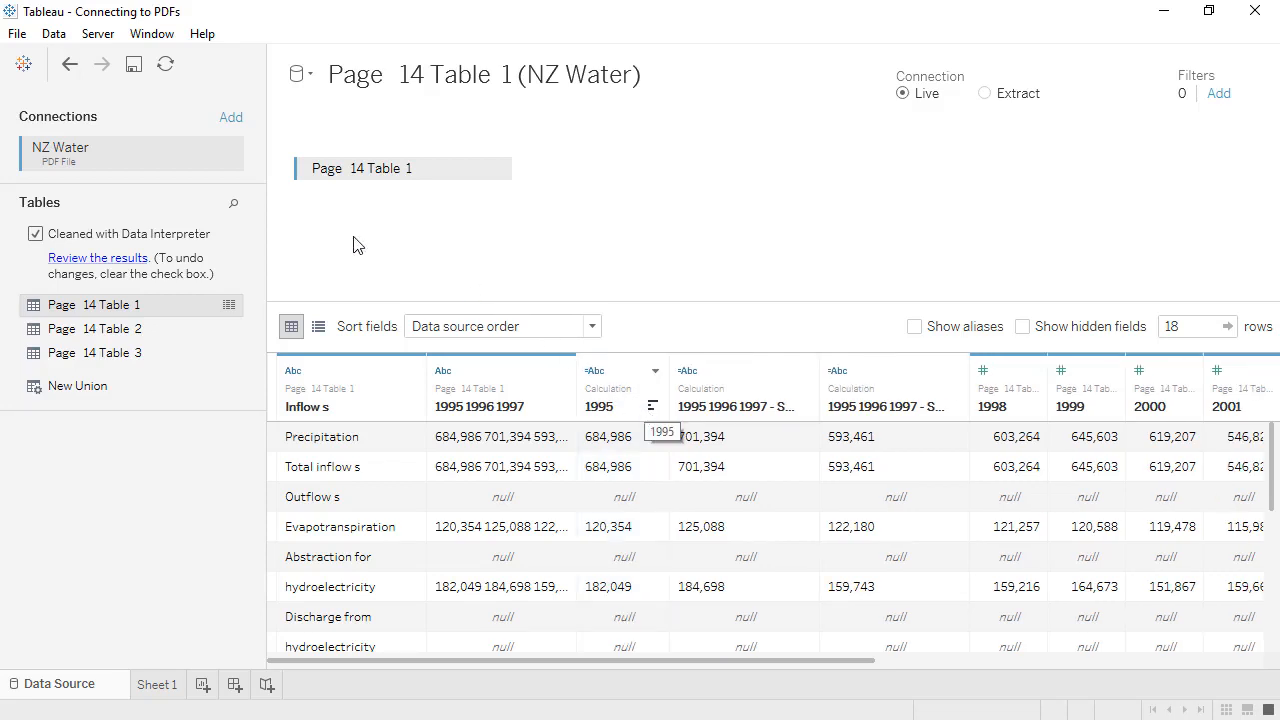
# - Disable Data Interpreter, load Page 14 Table 3, and union Page 14 Table 2 onto it
pyautogui.click(36, 233)
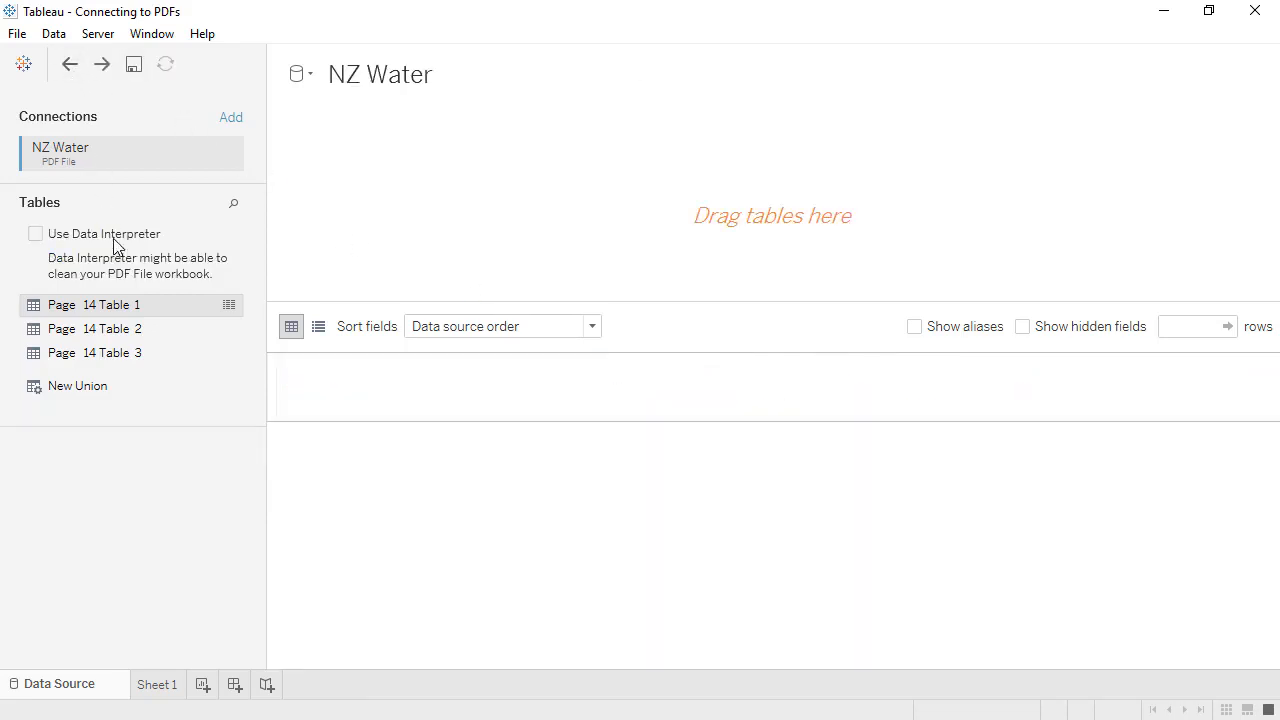
pyautogui.moveTo(94, 328); pyautogui.dragTo(358, 220)
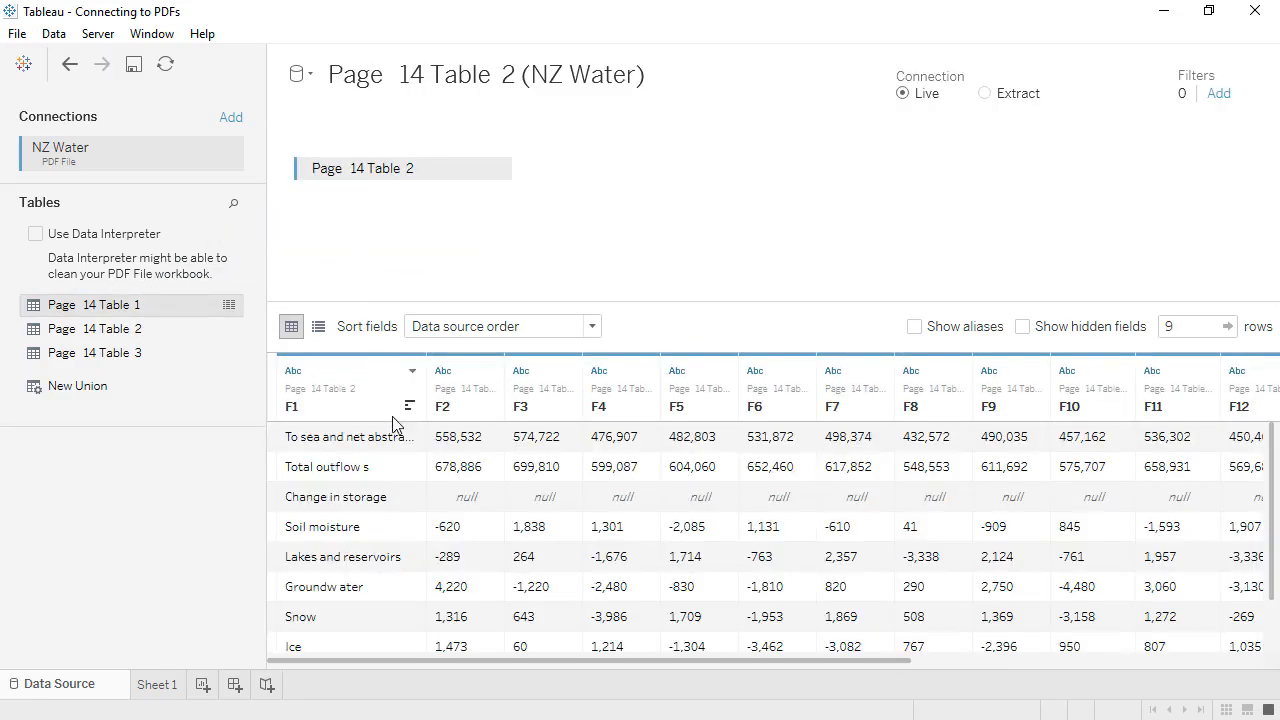
pyautogui.scroll(-3)
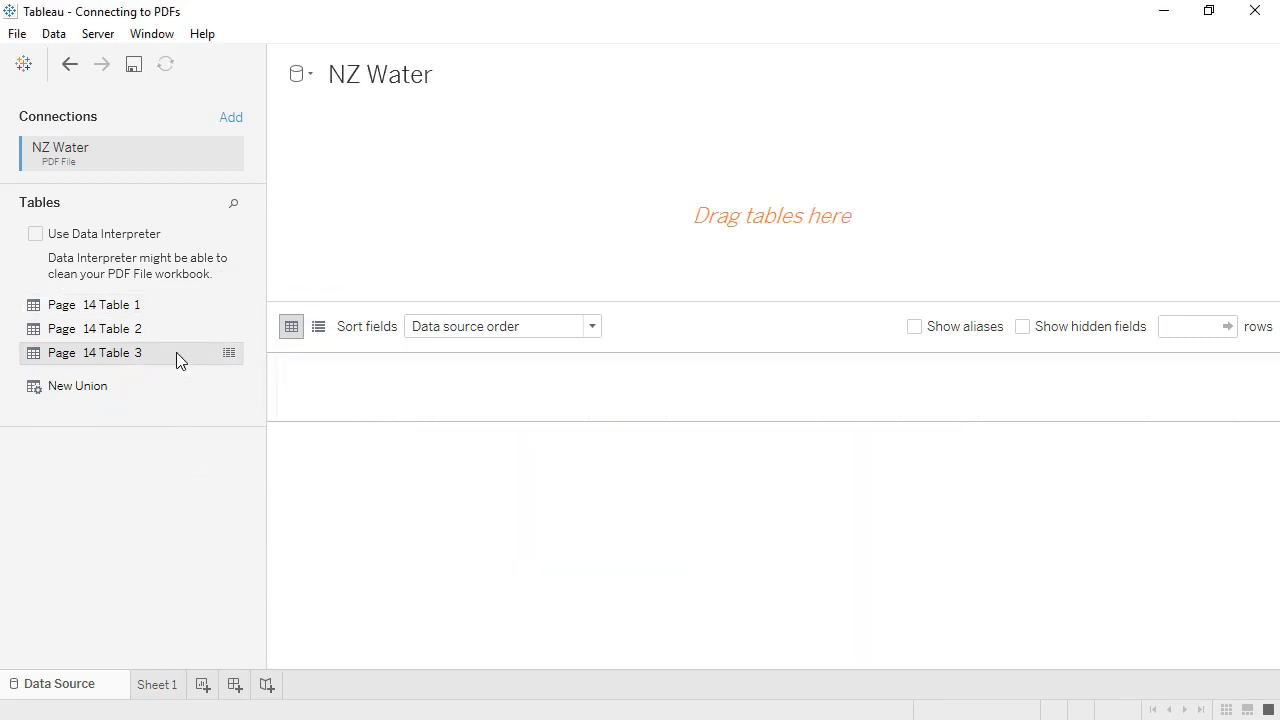
pyautogui.moveTo(95, 352); pyautogui.dragTo(400, 208)
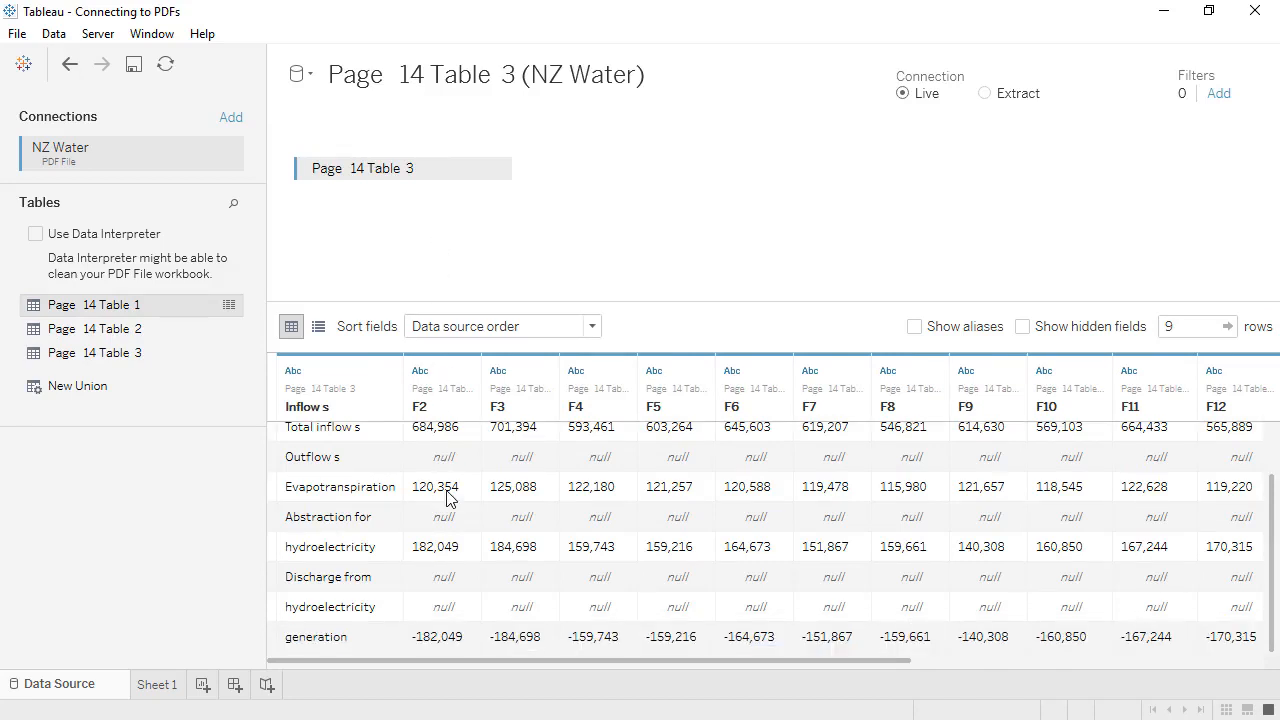
pyautogui.moveTo(450, 490)
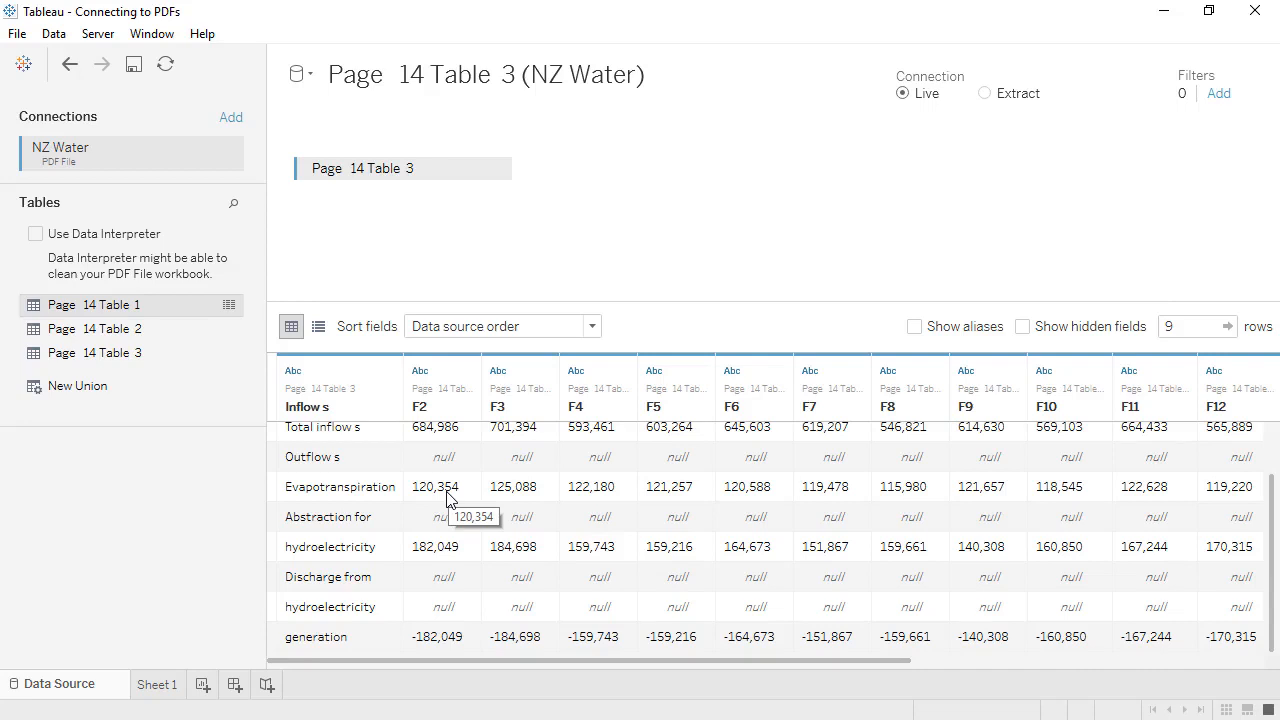
pyautogui.moveTo(404, 444)
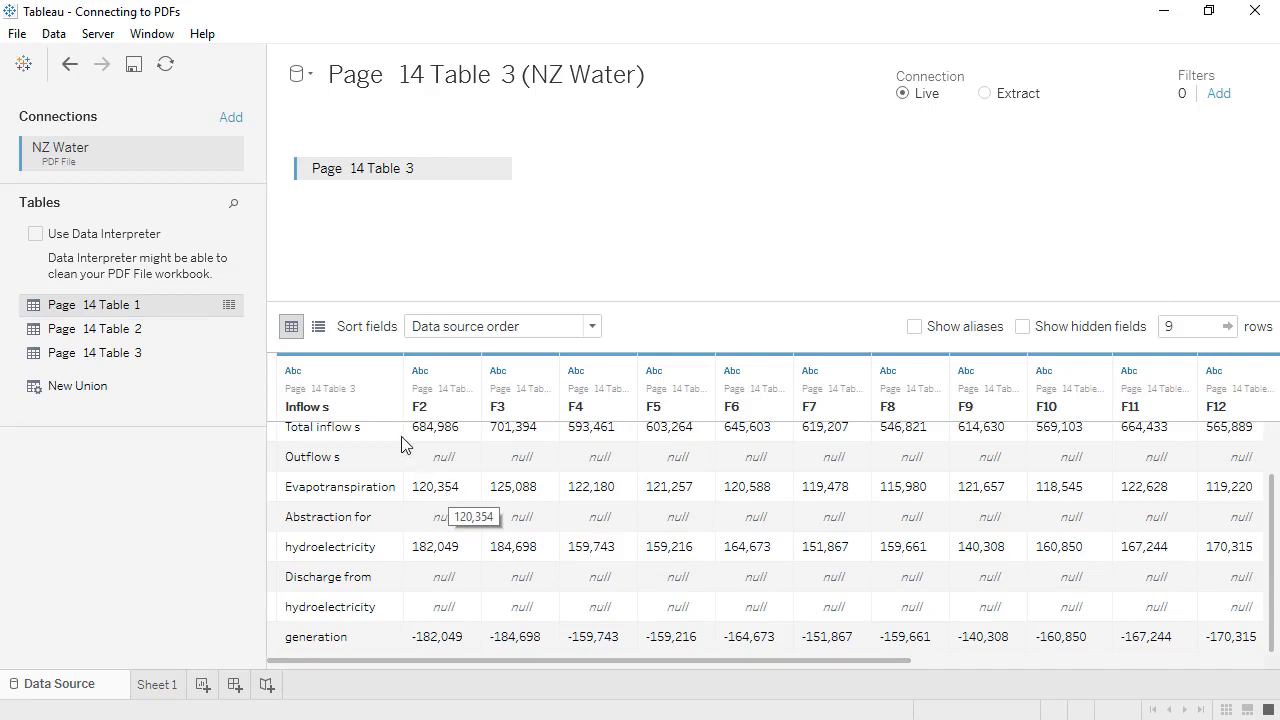
pyautogui.moveTo(100, 328); pyautogui.dragTo(410, 190)
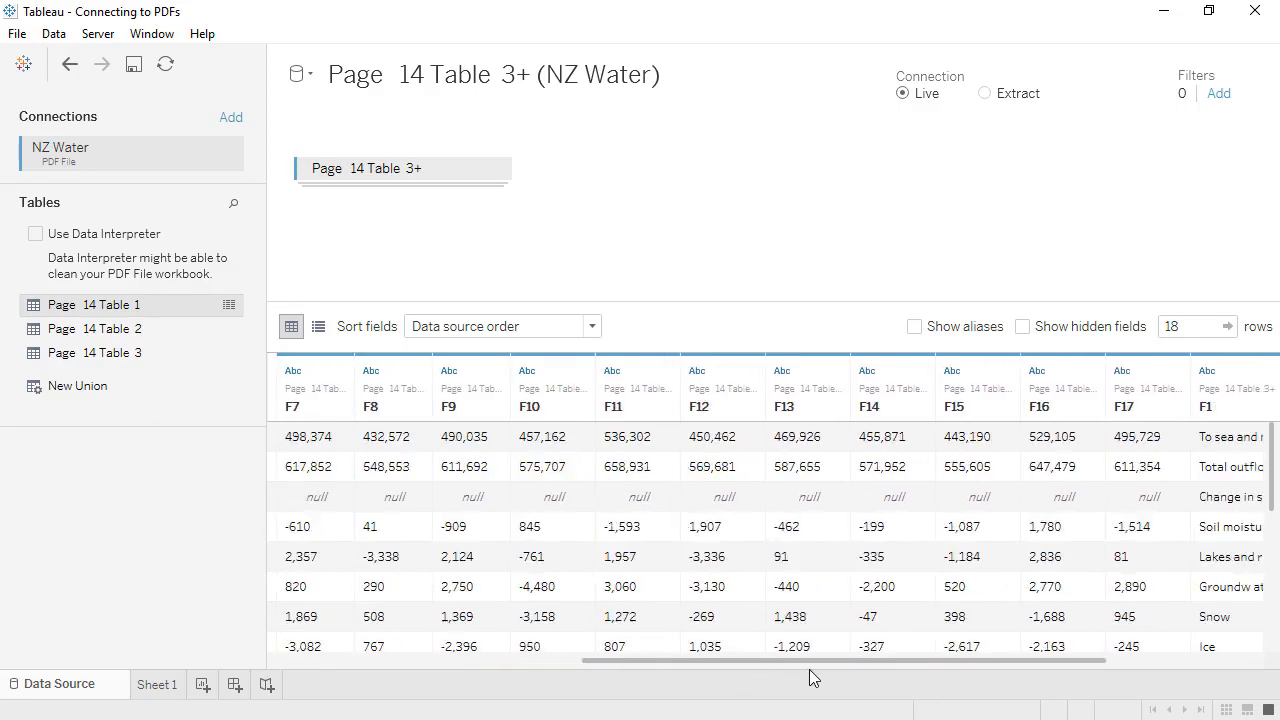
# - Merge the mismatched Inflows and F1 fields from the F1 column menu
pyautogui.hscroll(3)
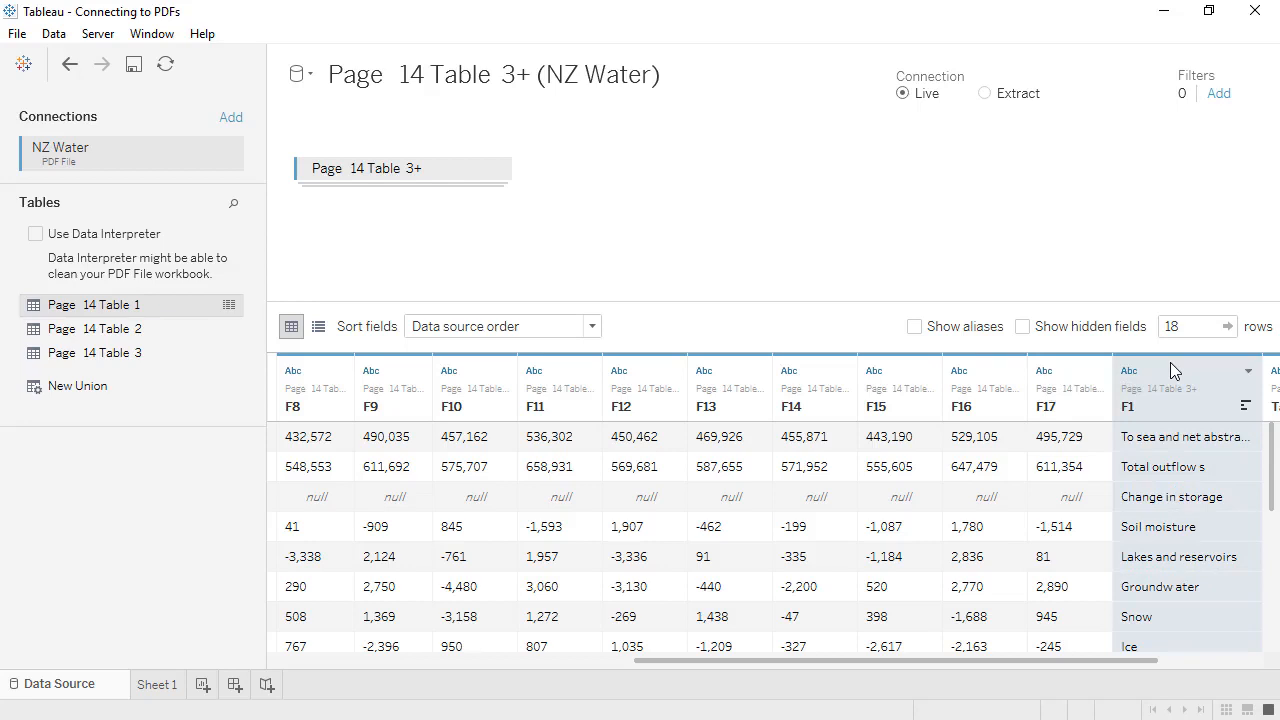
pyautogui.click(1248, 370)
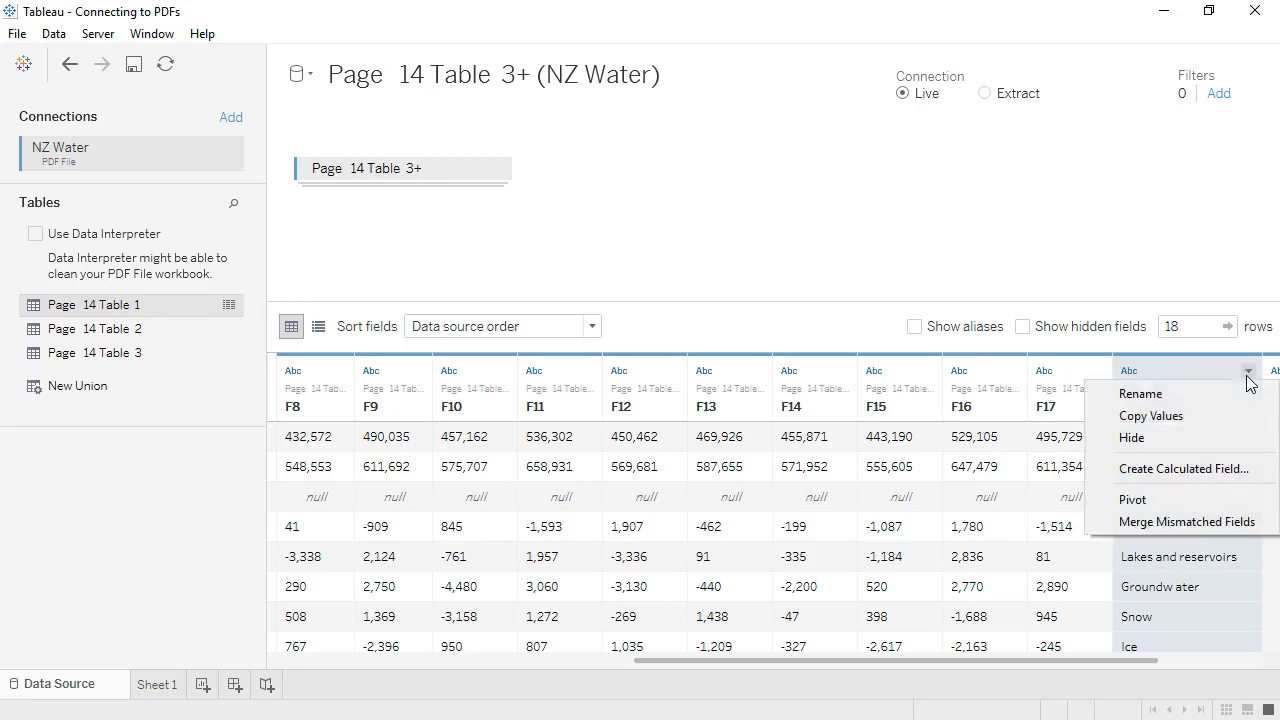
pyautogui.moveTo(1188, 521)
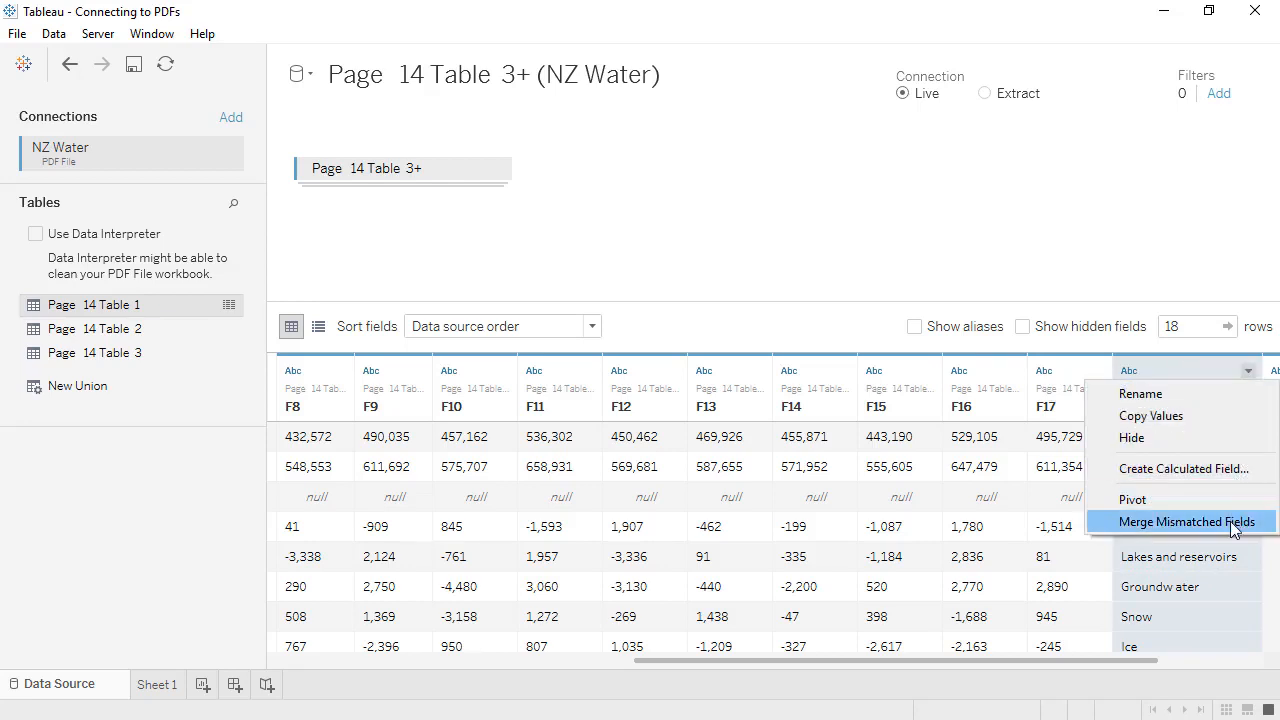
pyautogui.click(1187, 521)
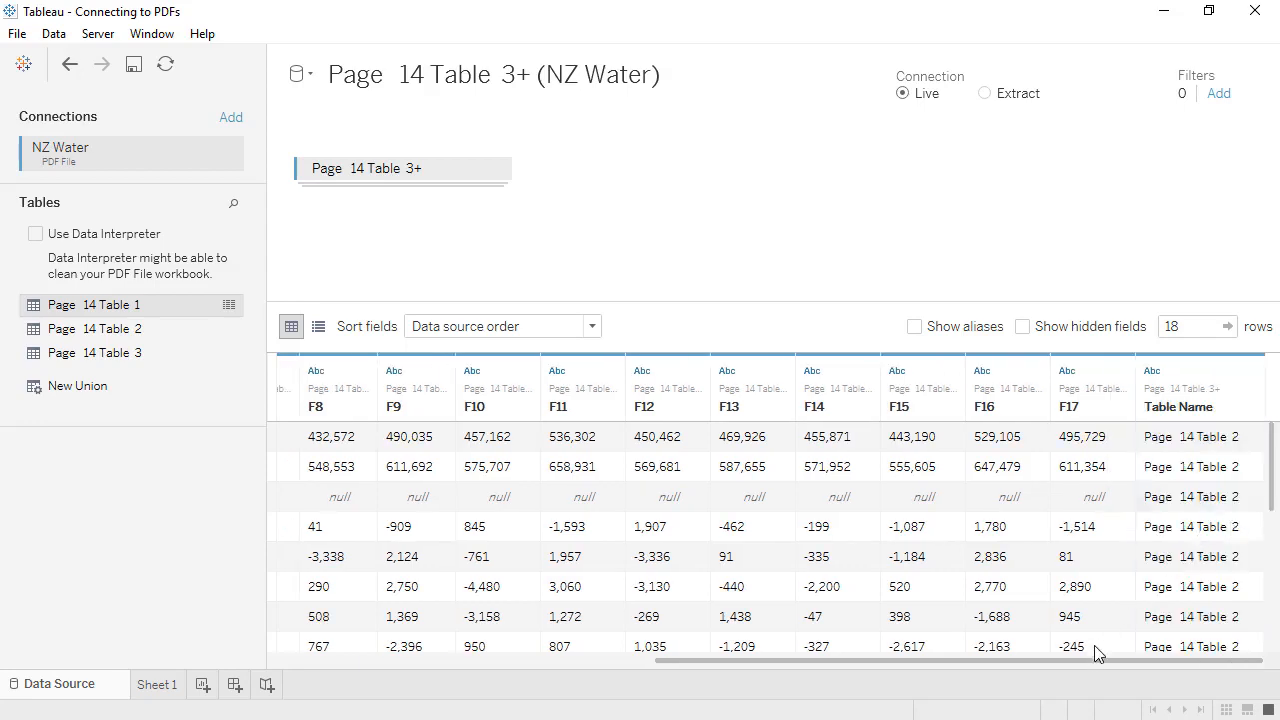
pyautogui.hscroll(-3)
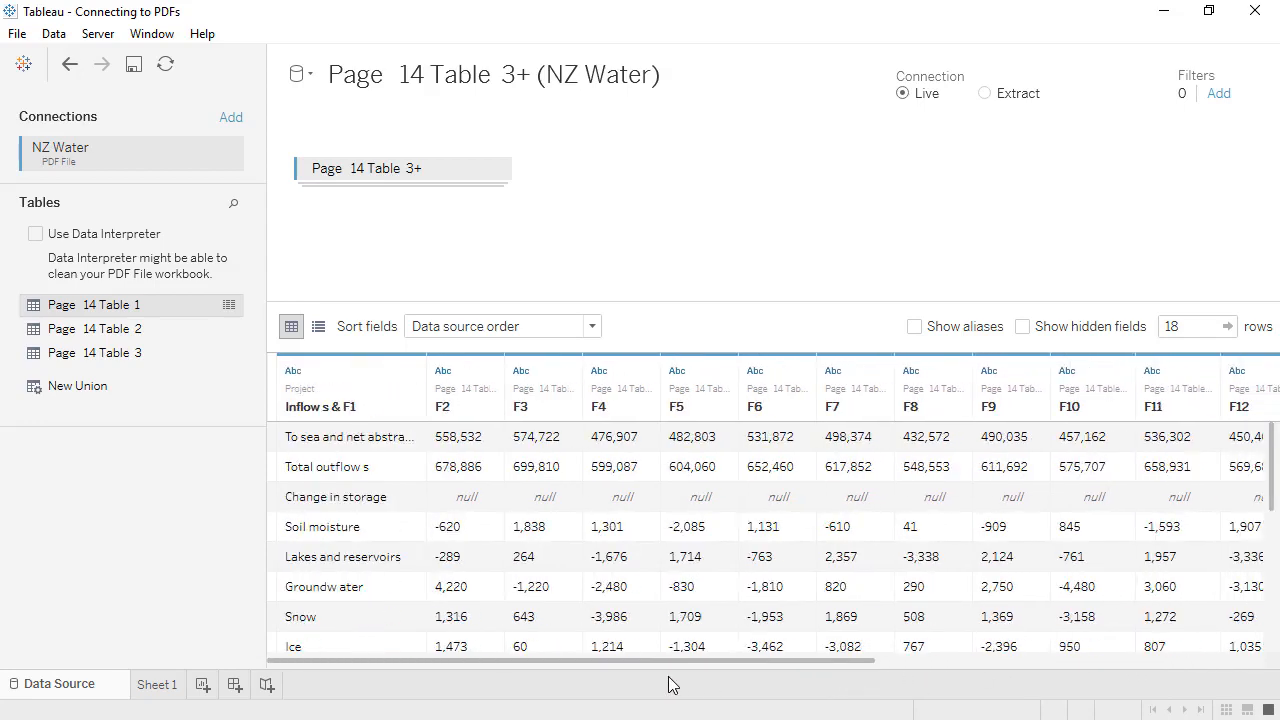
pyautogui.moveTo(593, 685)
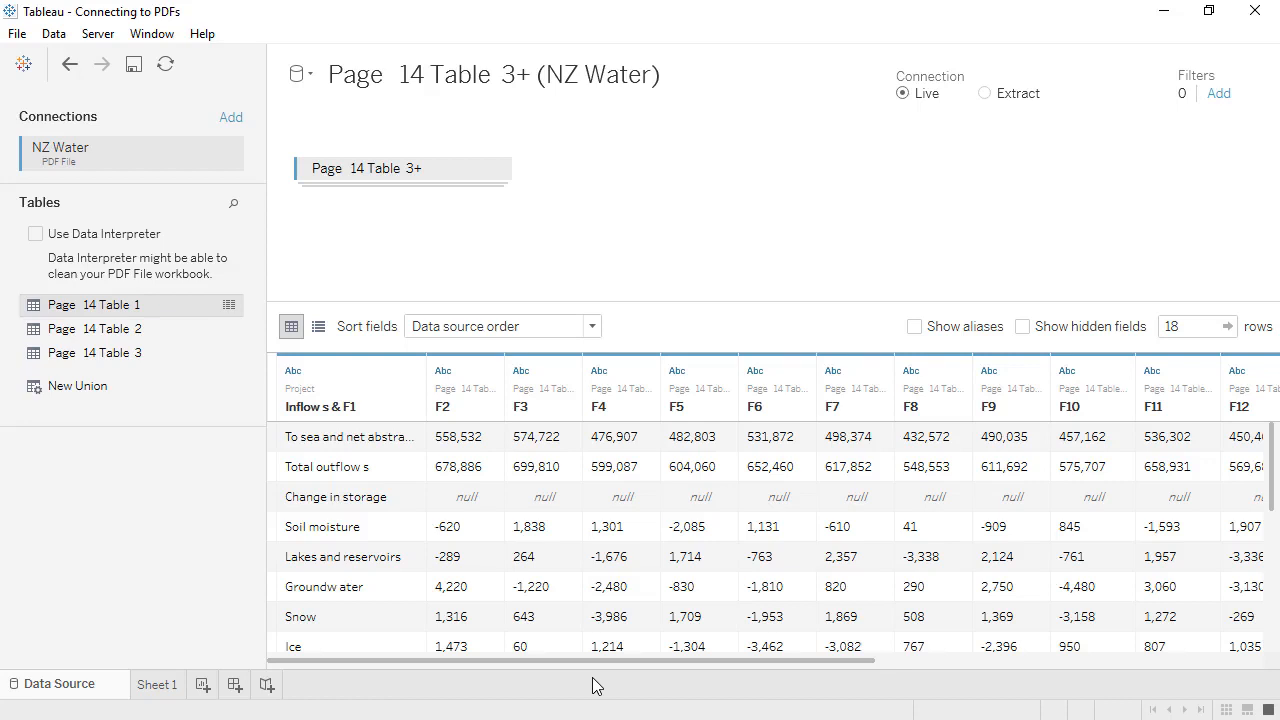
pyautogui.moveTo(378, 417)
pyautogui.write('Water Sources')
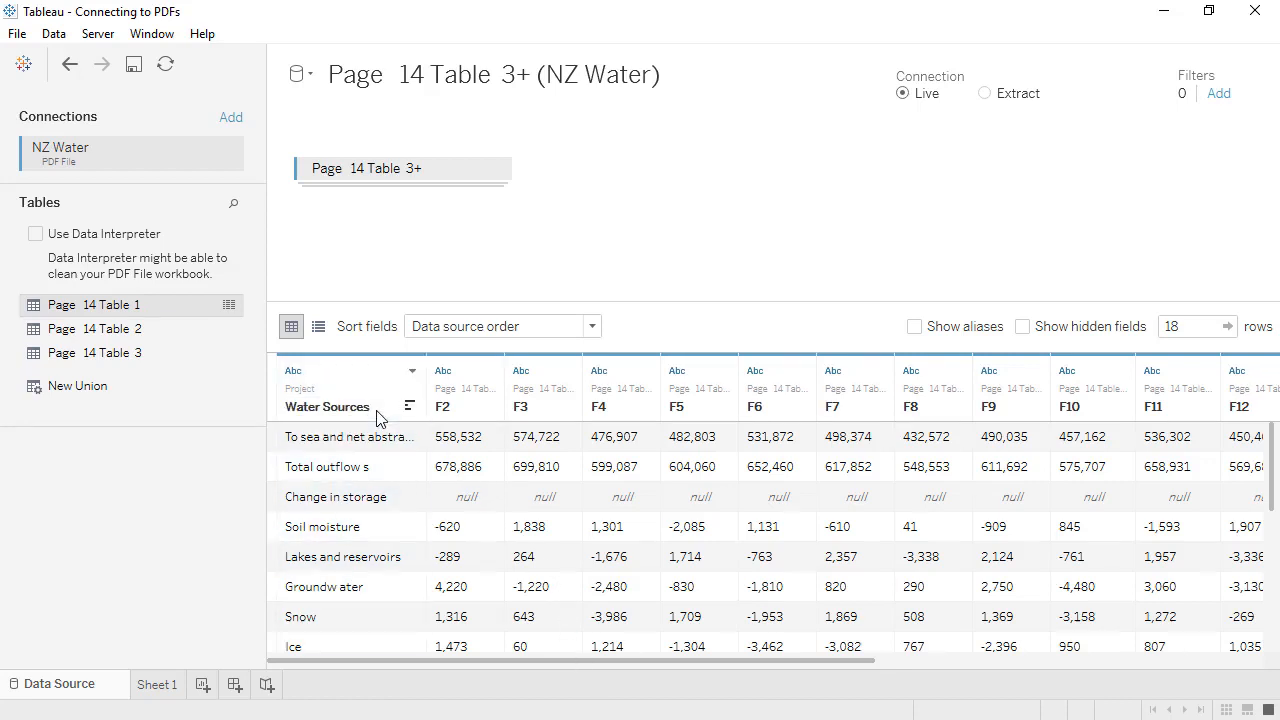
pyautogui.moveTo(441, 514)
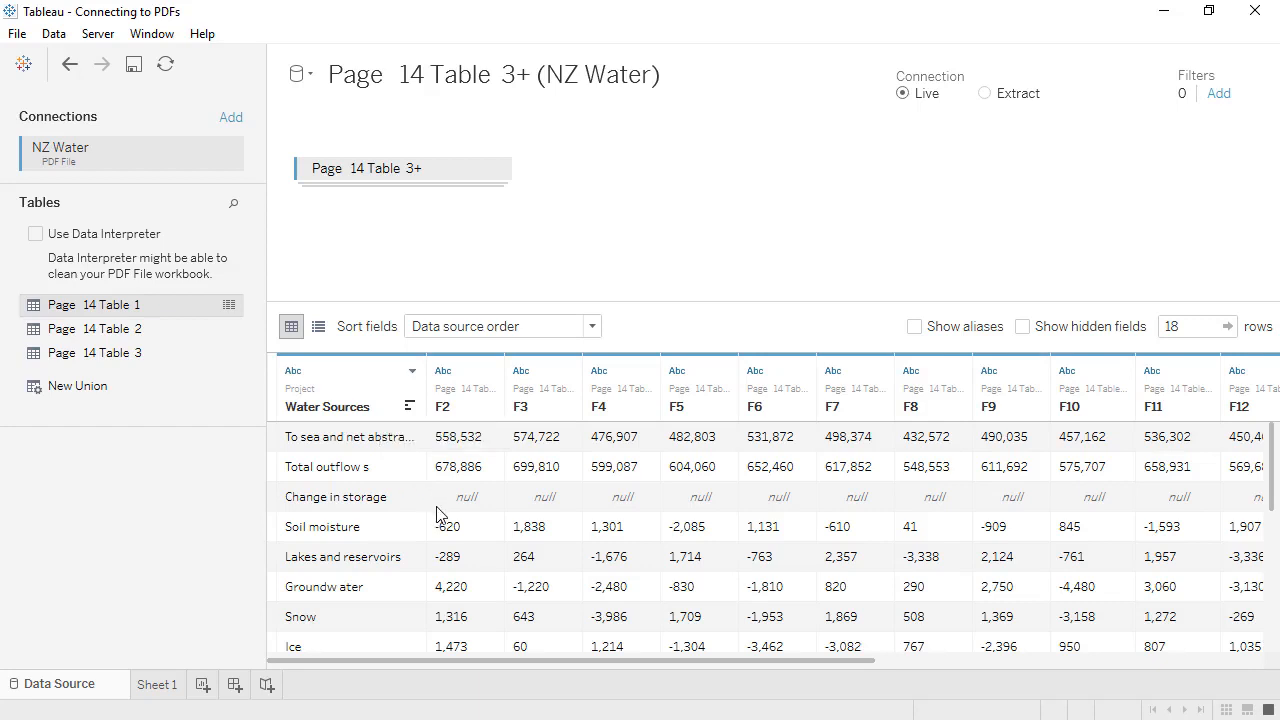
pyautogui.moveTo(452, 526)
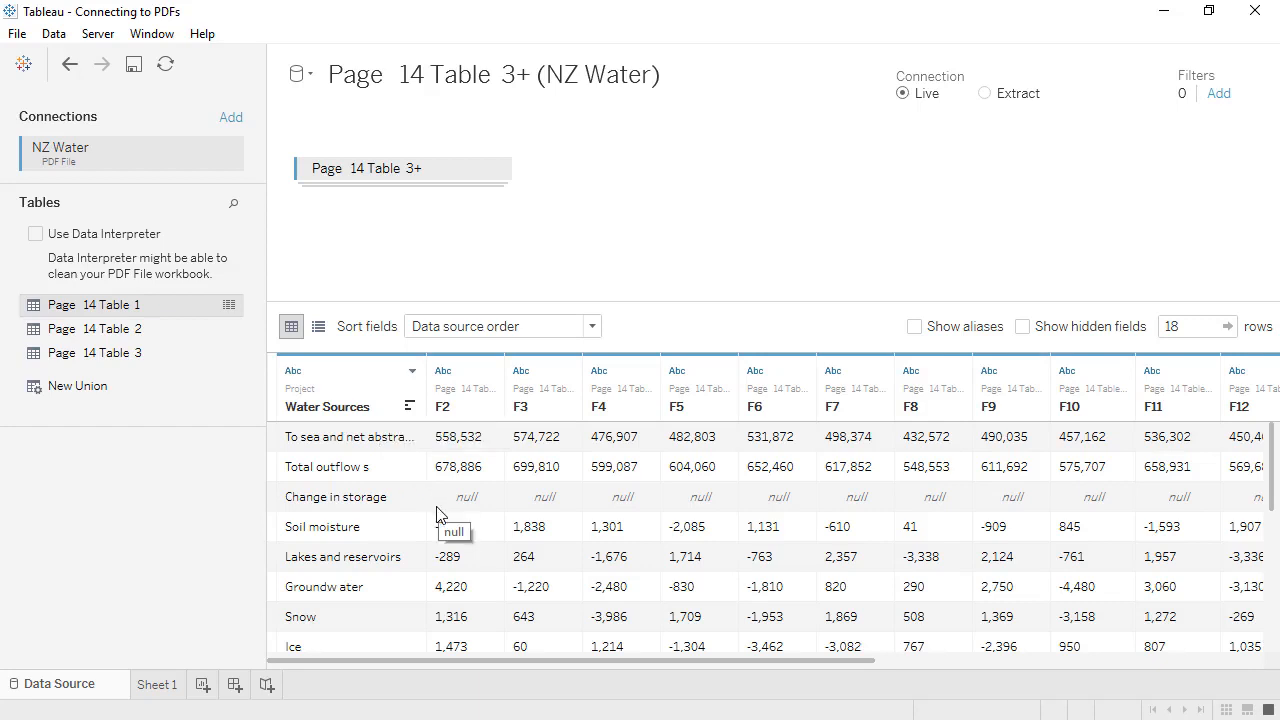
pyautogui.moveTo(402, 500)
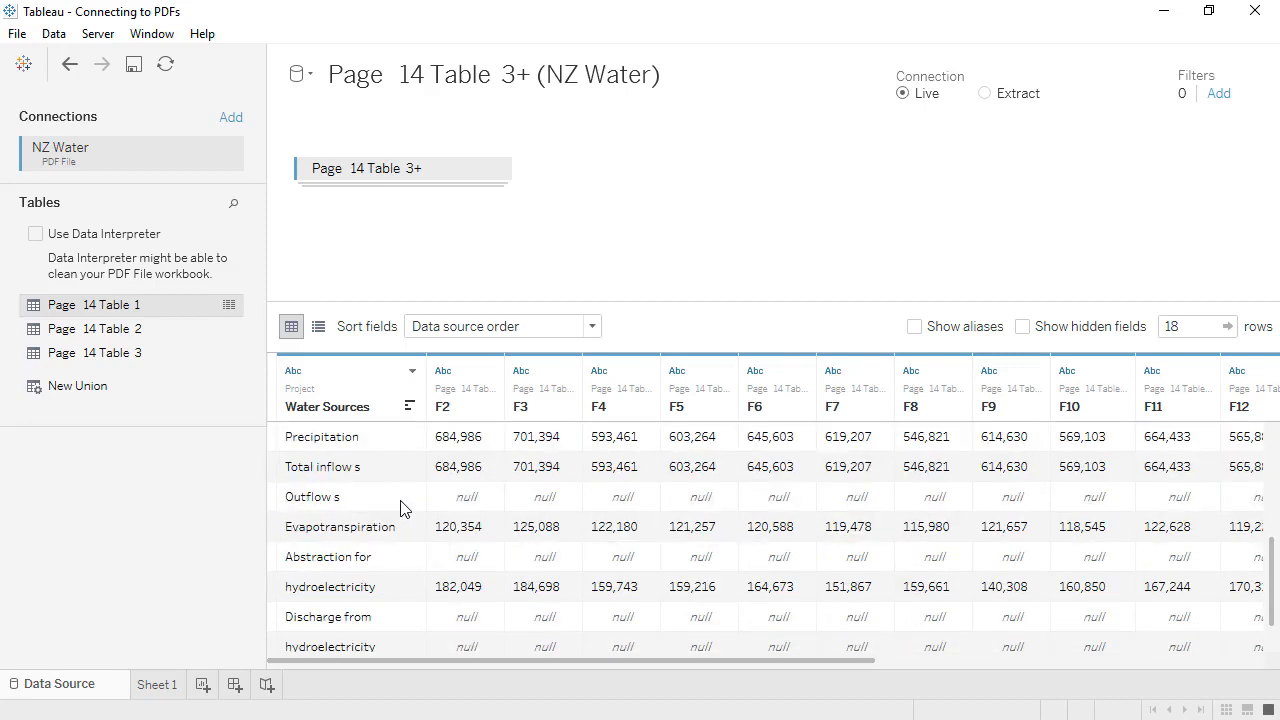
pyautogui.moveTo(400, 586)
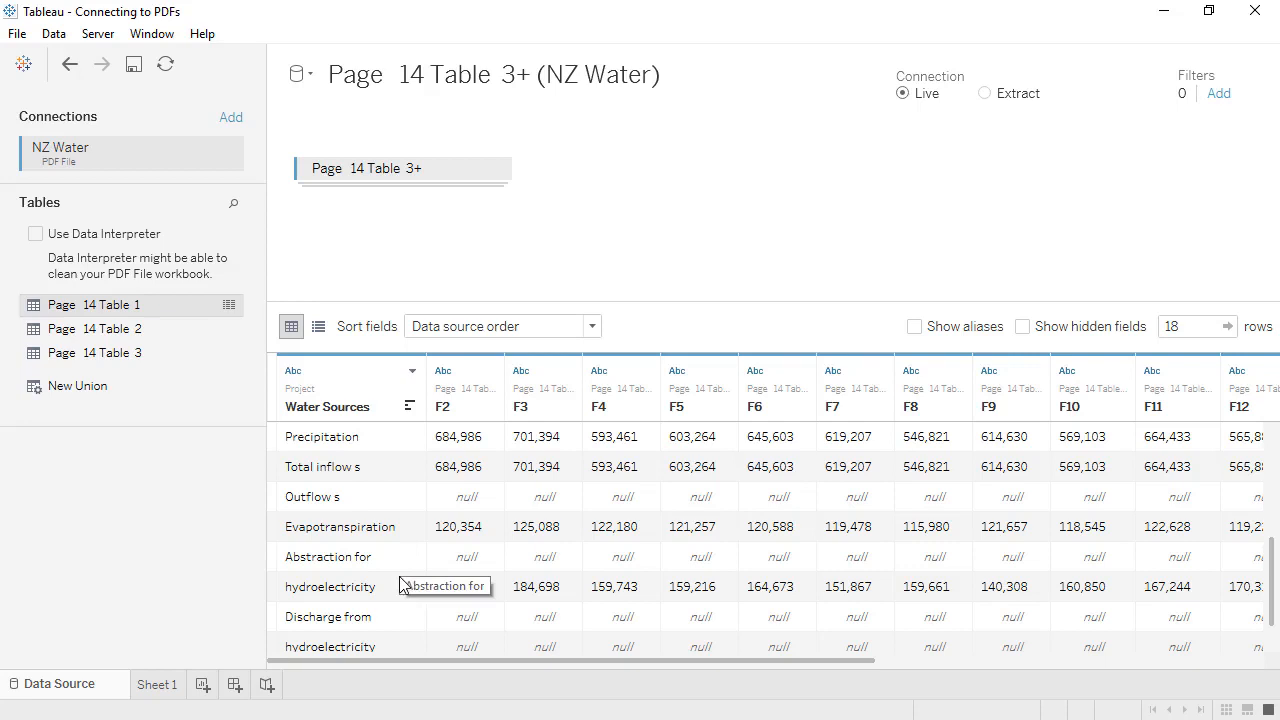
pyautogui.moveTo(404, 570)
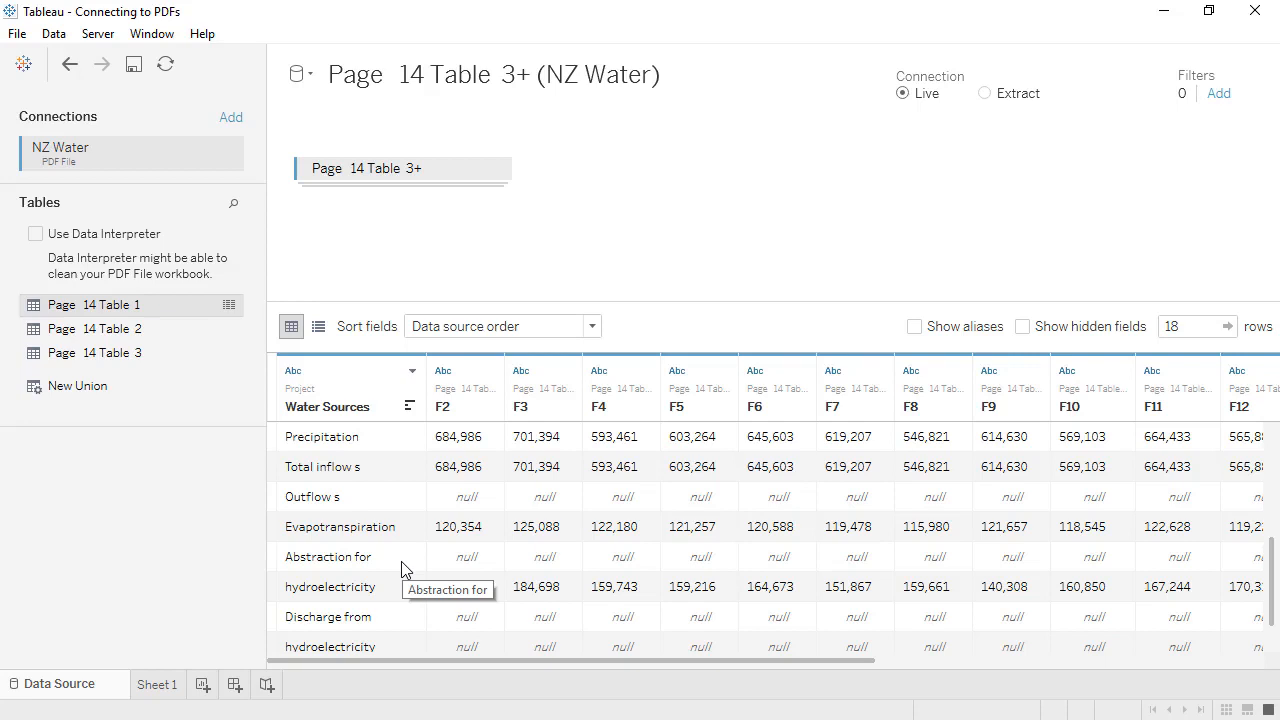
pyautogui.moveTo(937, 227)
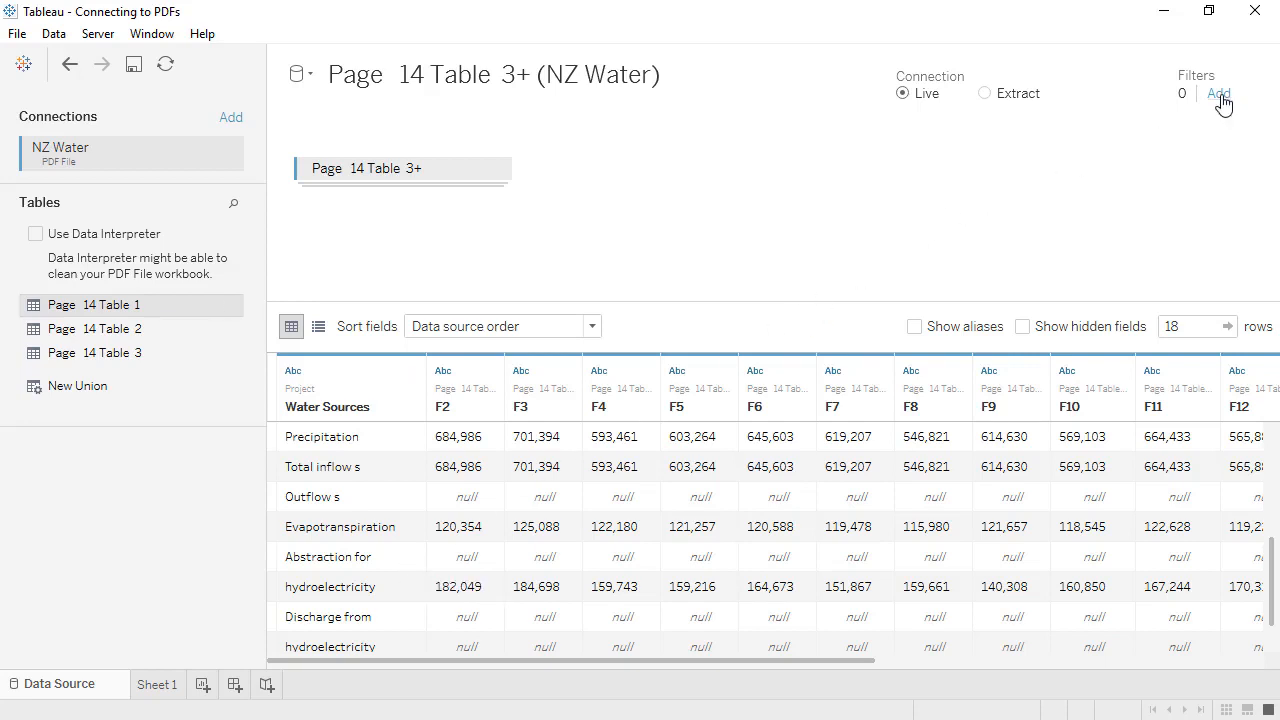
pyautogui.click(1218, 93)
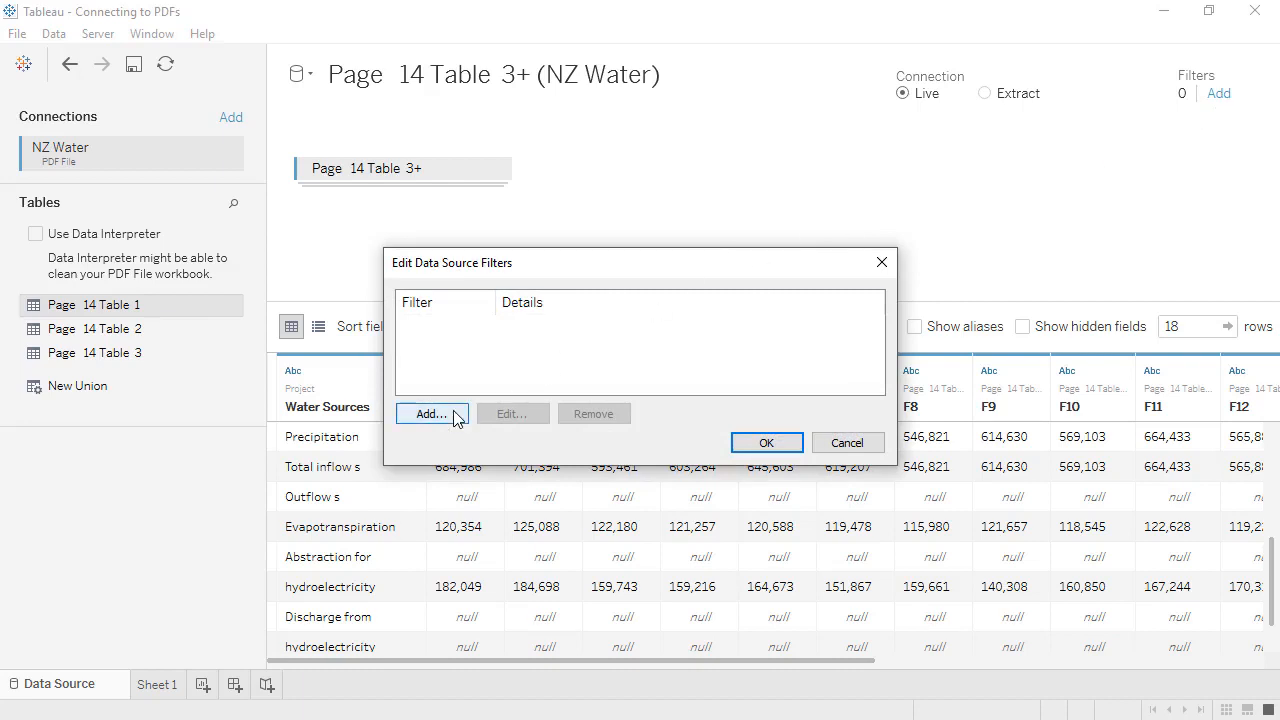
pyautogui.click(431, 413)
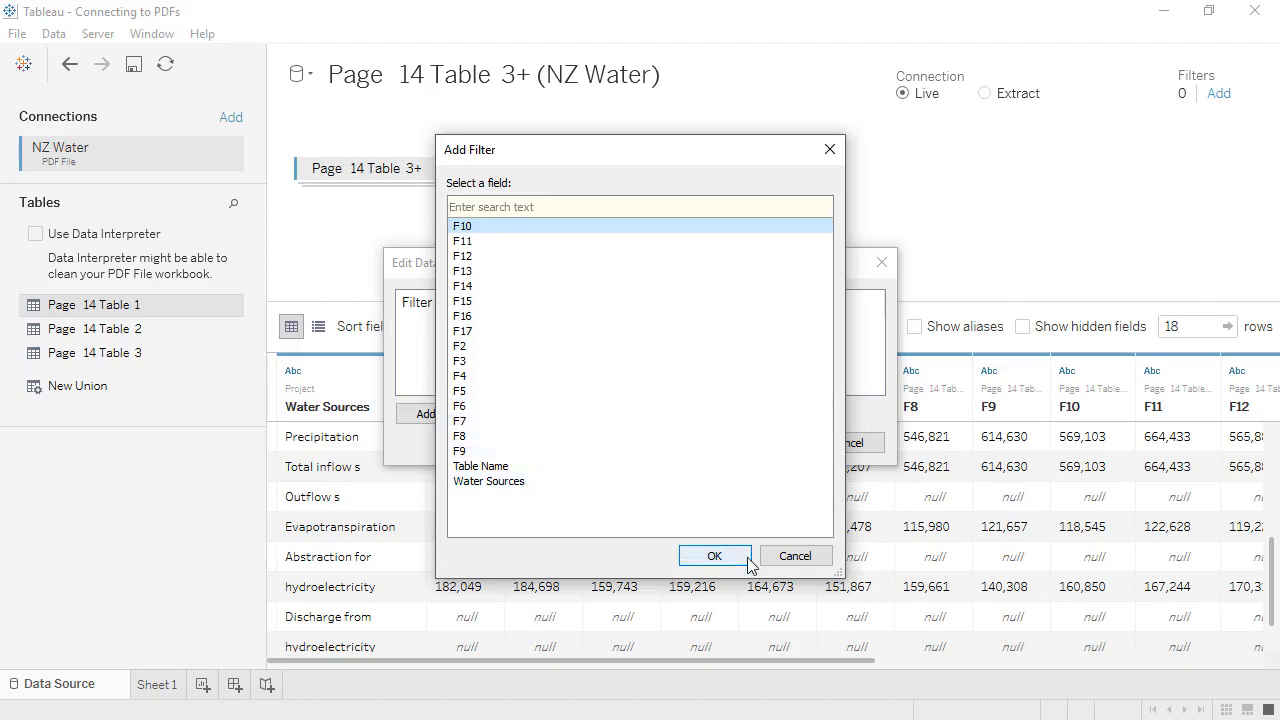
pyautogui.click(714, 555)
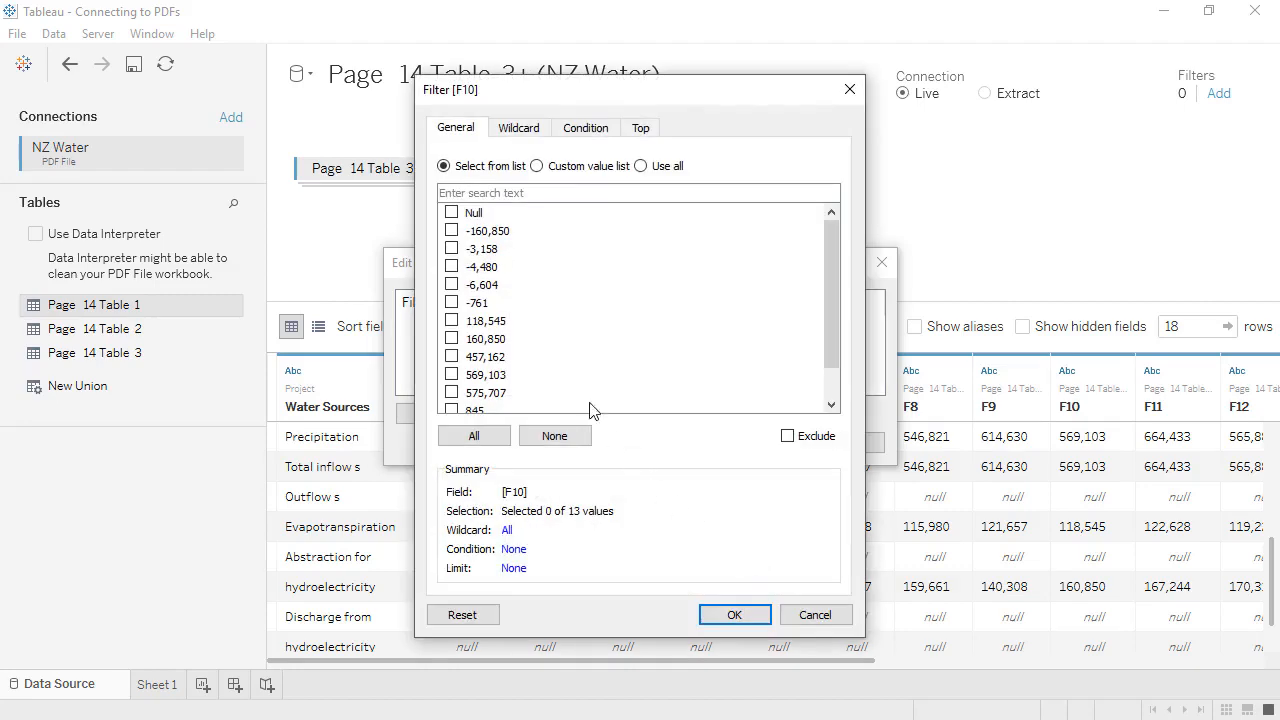
pyautogui.click(451, 212)
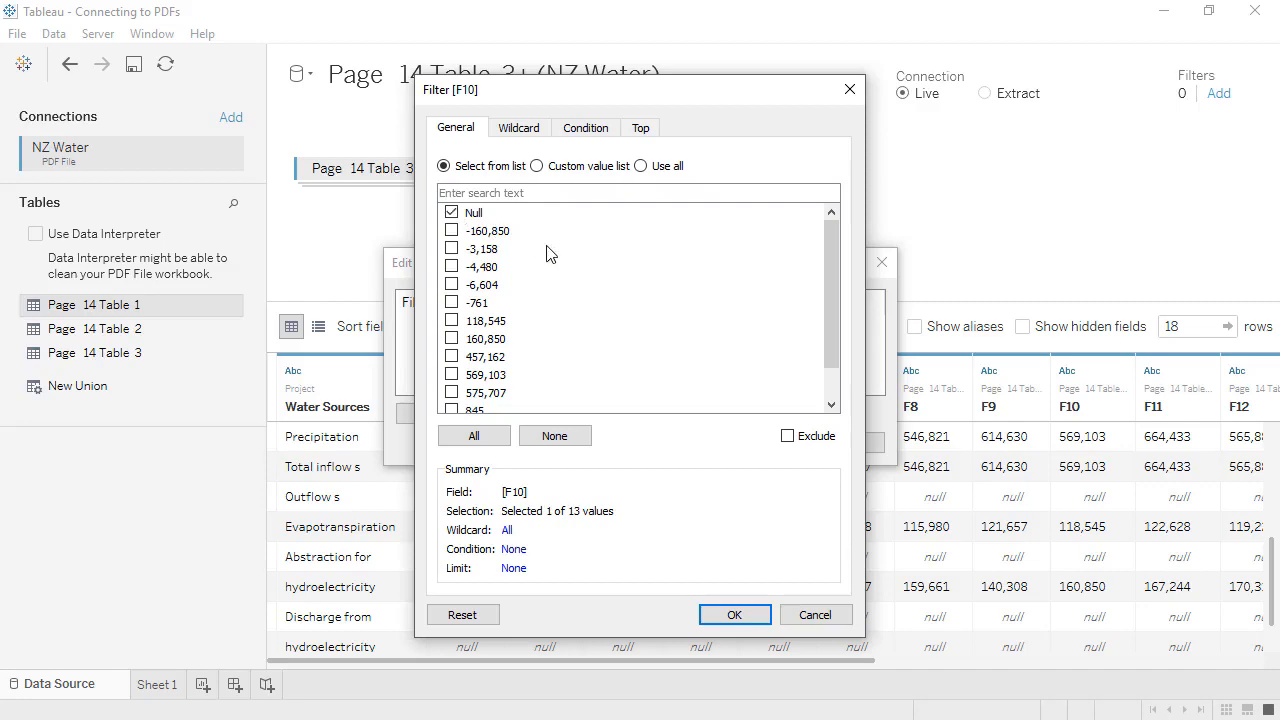
pyautogui.click(788, 435)
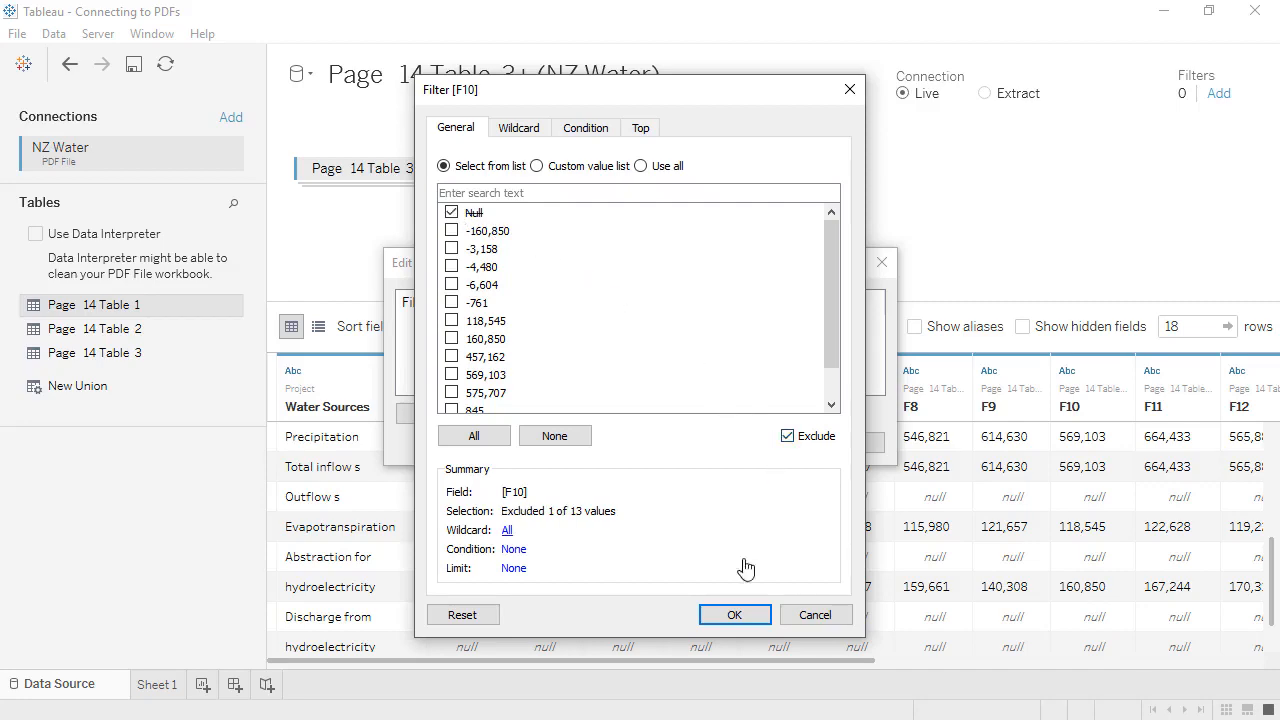
pyautogui.click(734, 614)
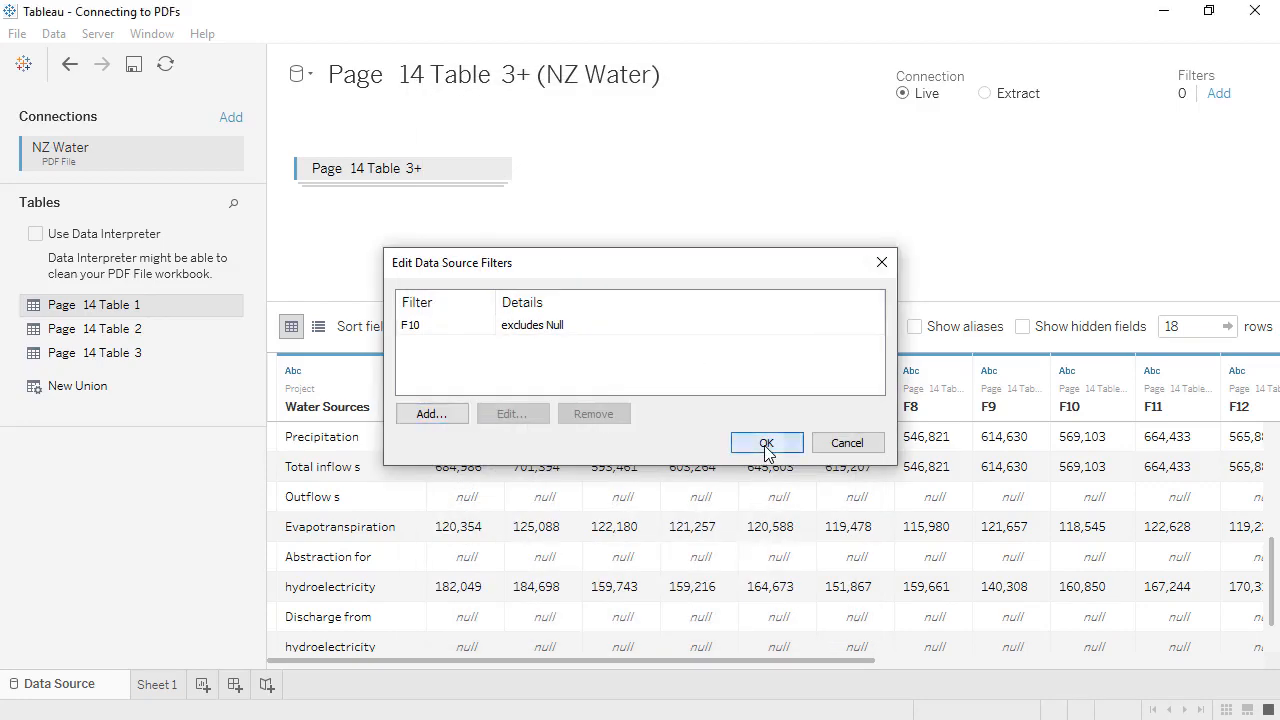
pyautogui.click(766, 443)
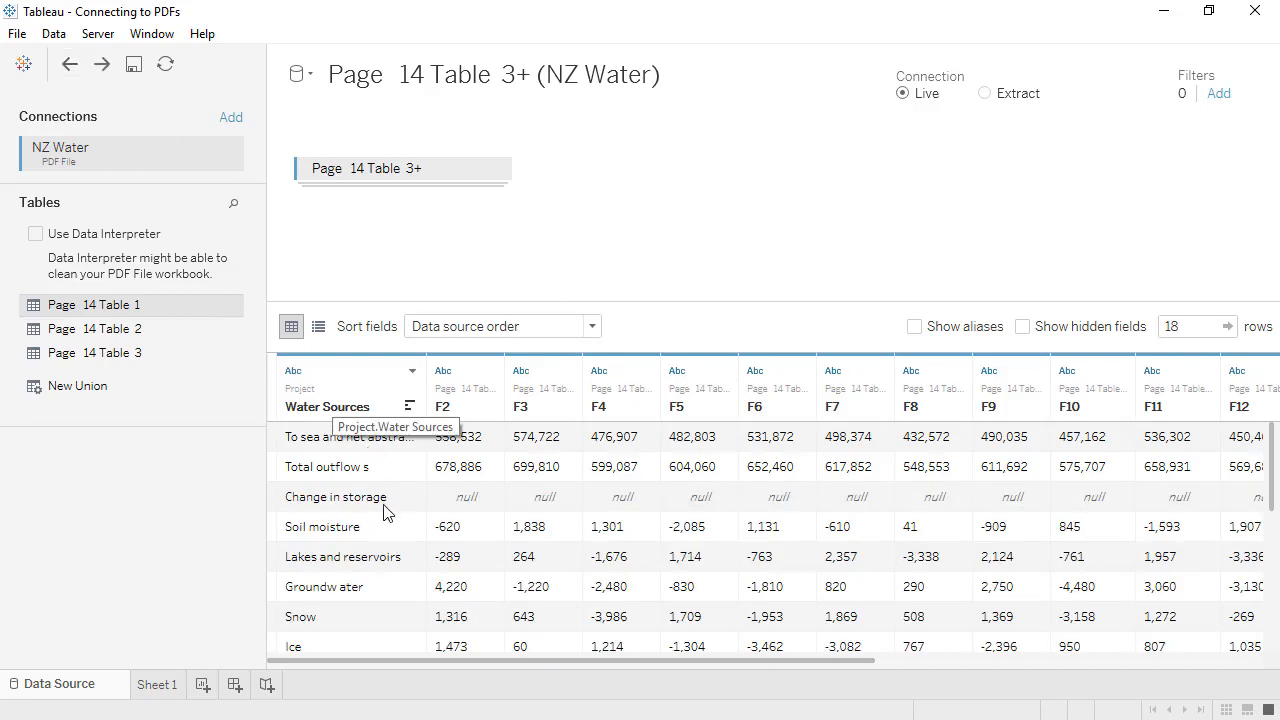
pyautogui.moveTo(392, 478)
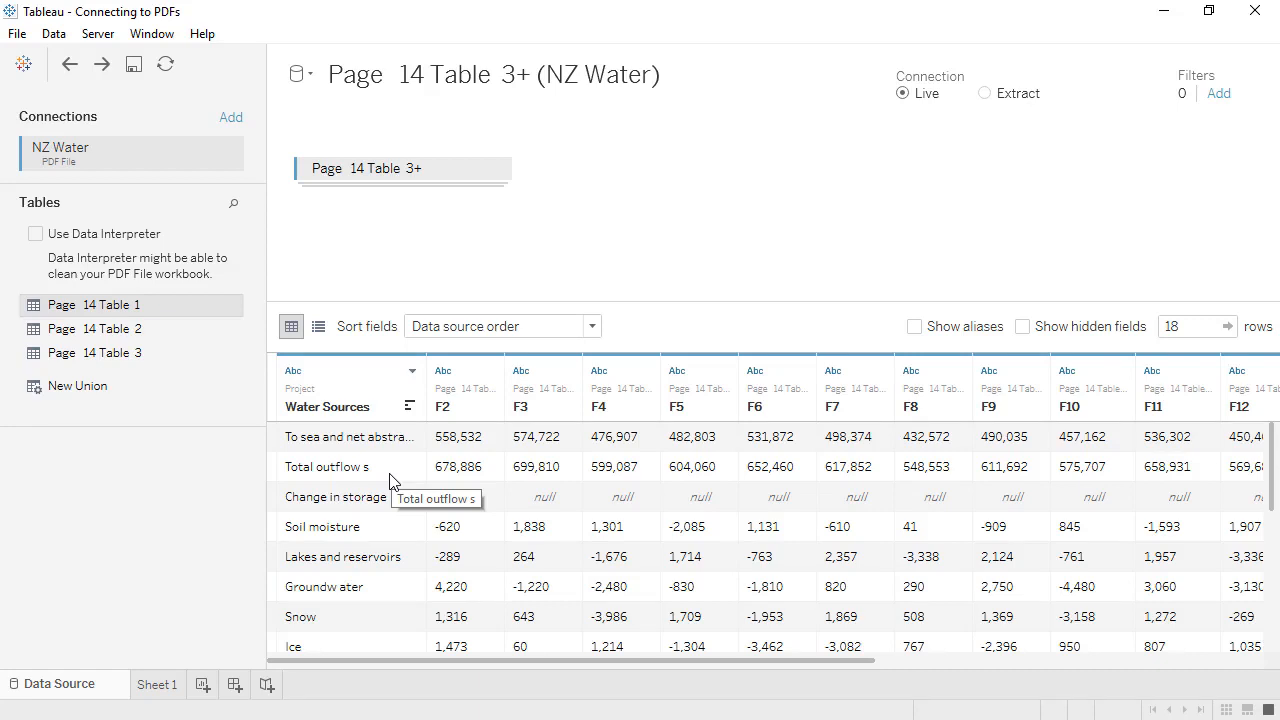
pyautogui.moveTo(935, 217)
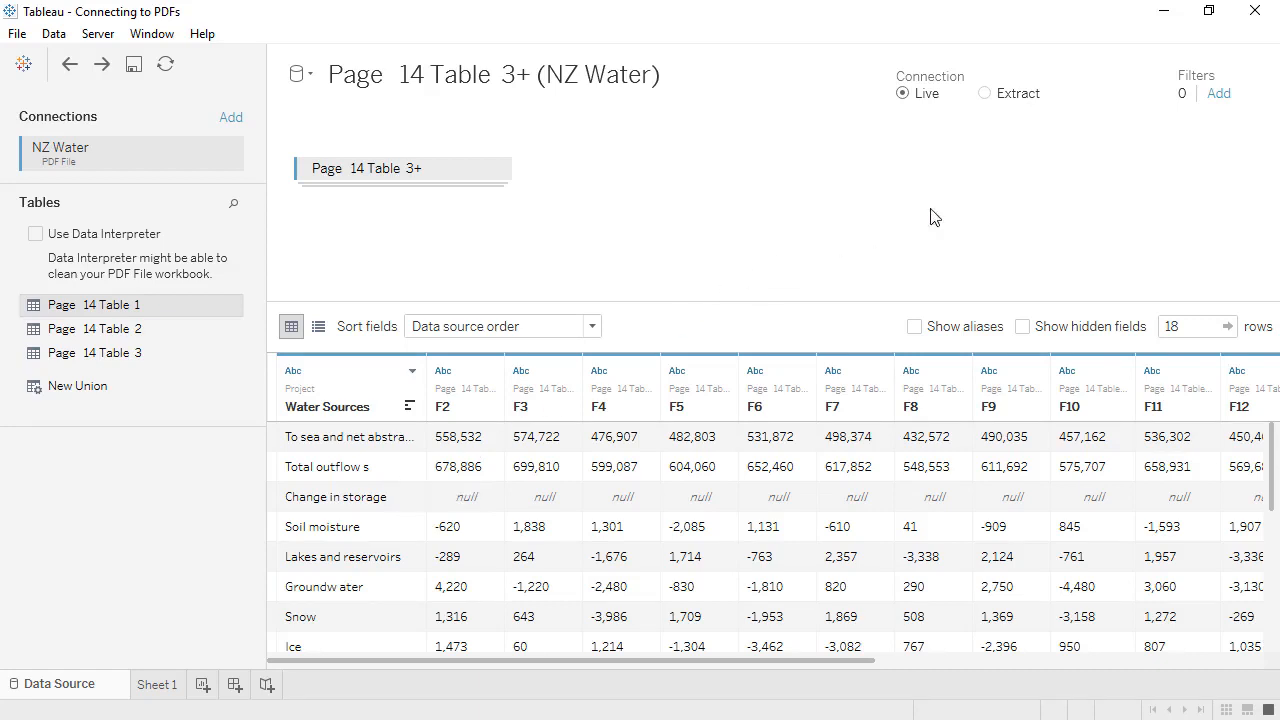
# - Add a data source filter on the Water Sources field
pyautogui.click(1218, 93)
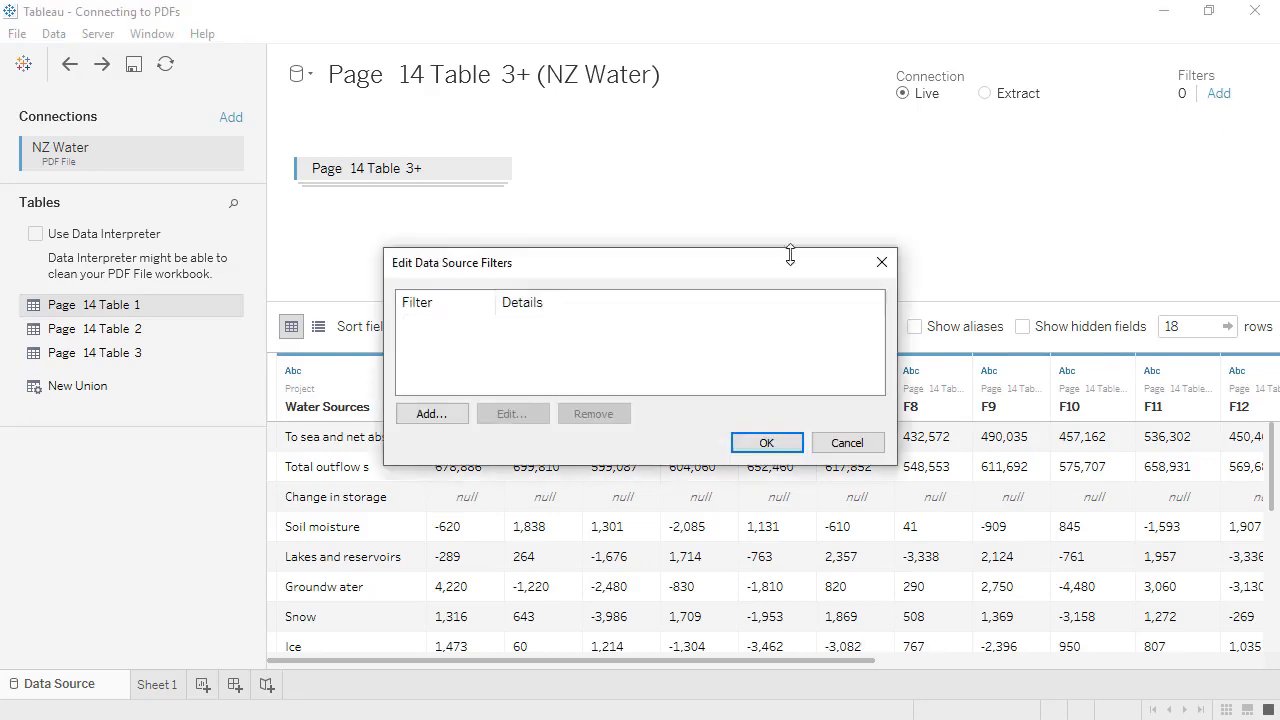
pyautogui.click(431, 413)
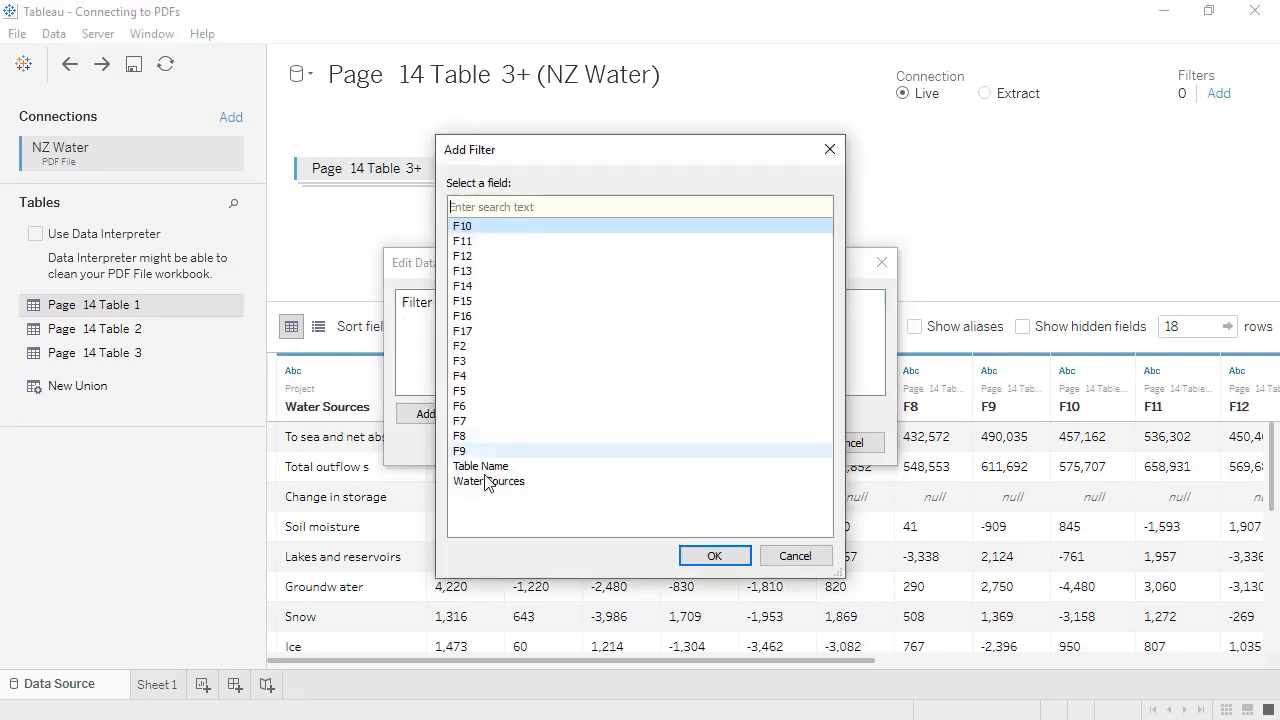
pyautogui.click(489, 481)
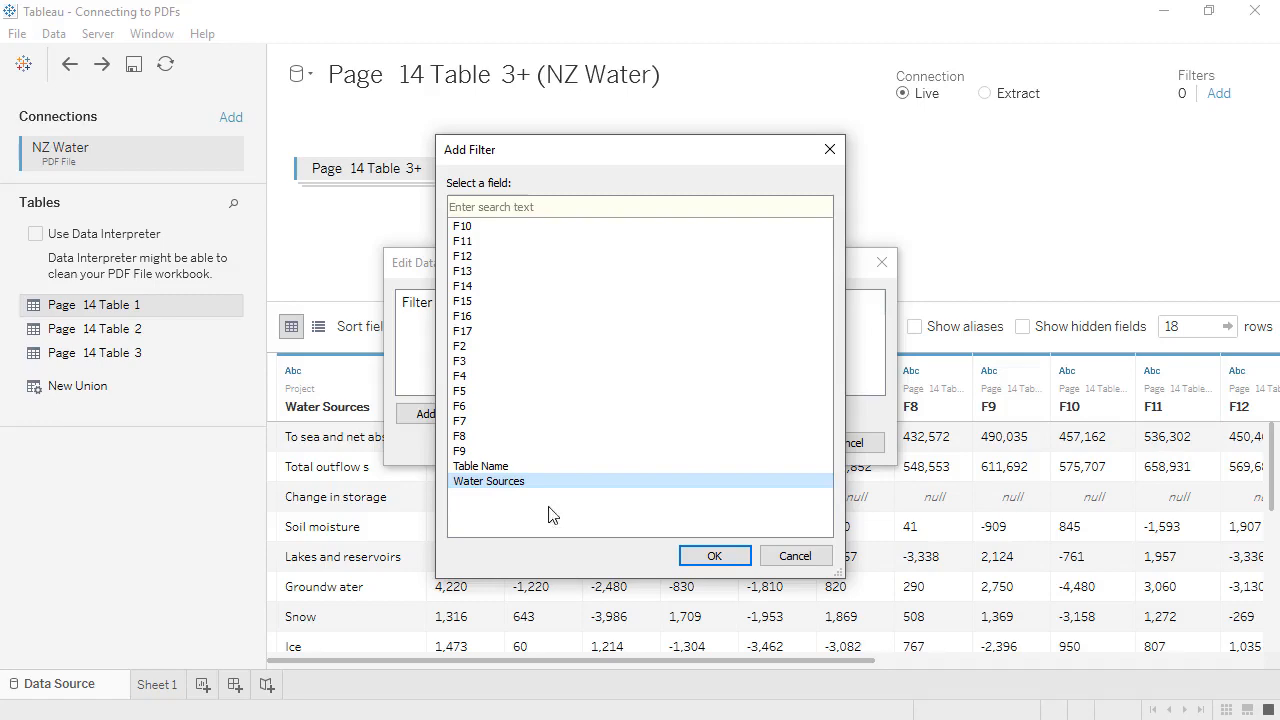
pyautogui.click(714, 555)
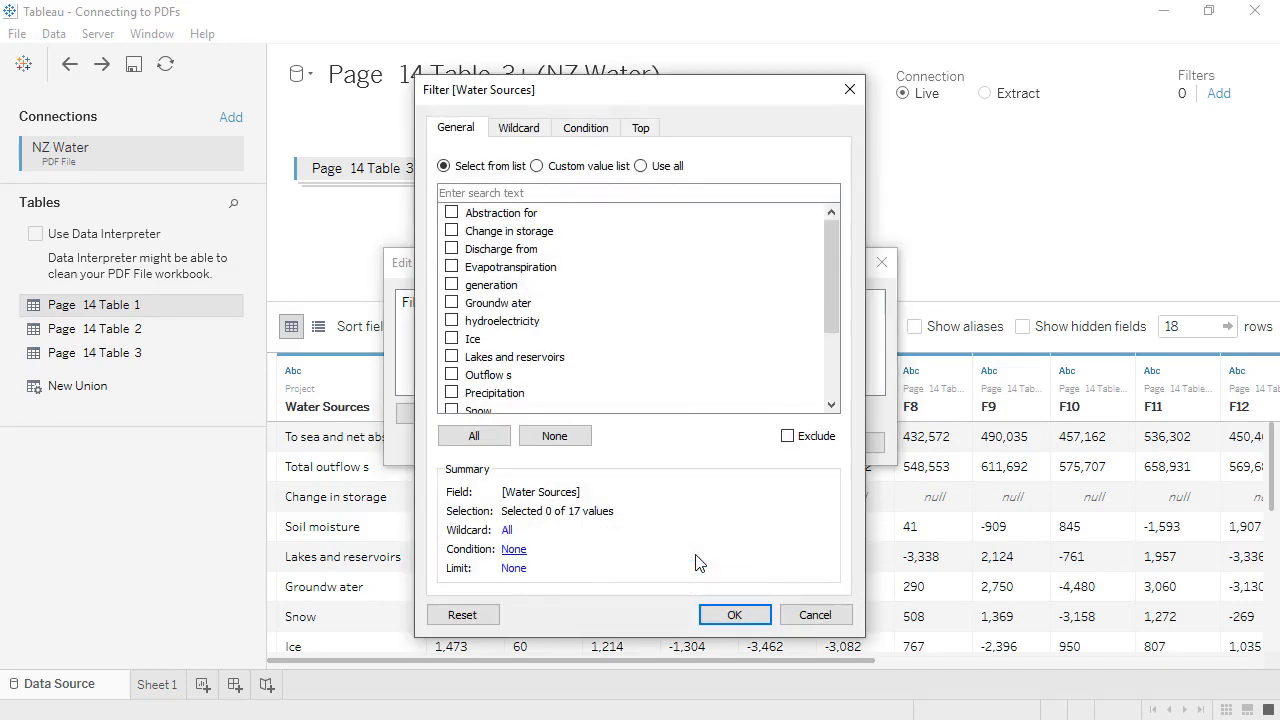
# - Exclude Abstraction, Change in storage, Discharge, Total inflows and Total outflows
pyautogui.click(451, 212)
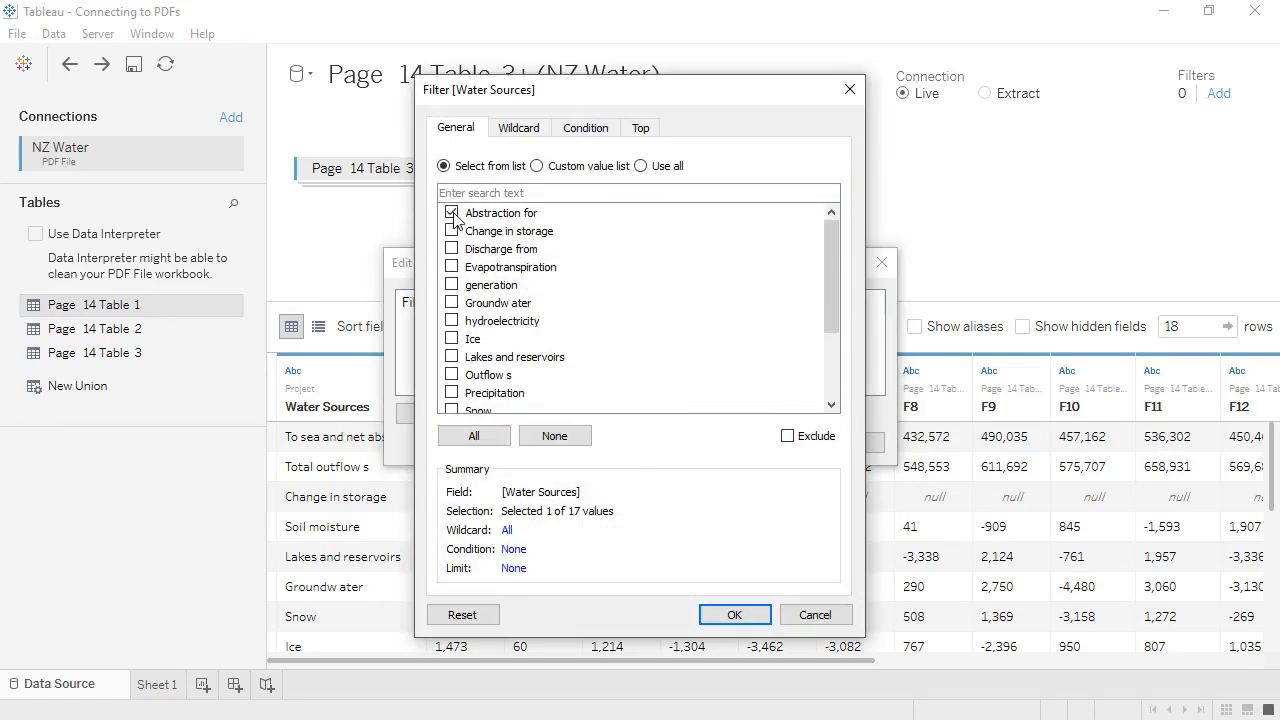
pyautogui.click(452, 230)
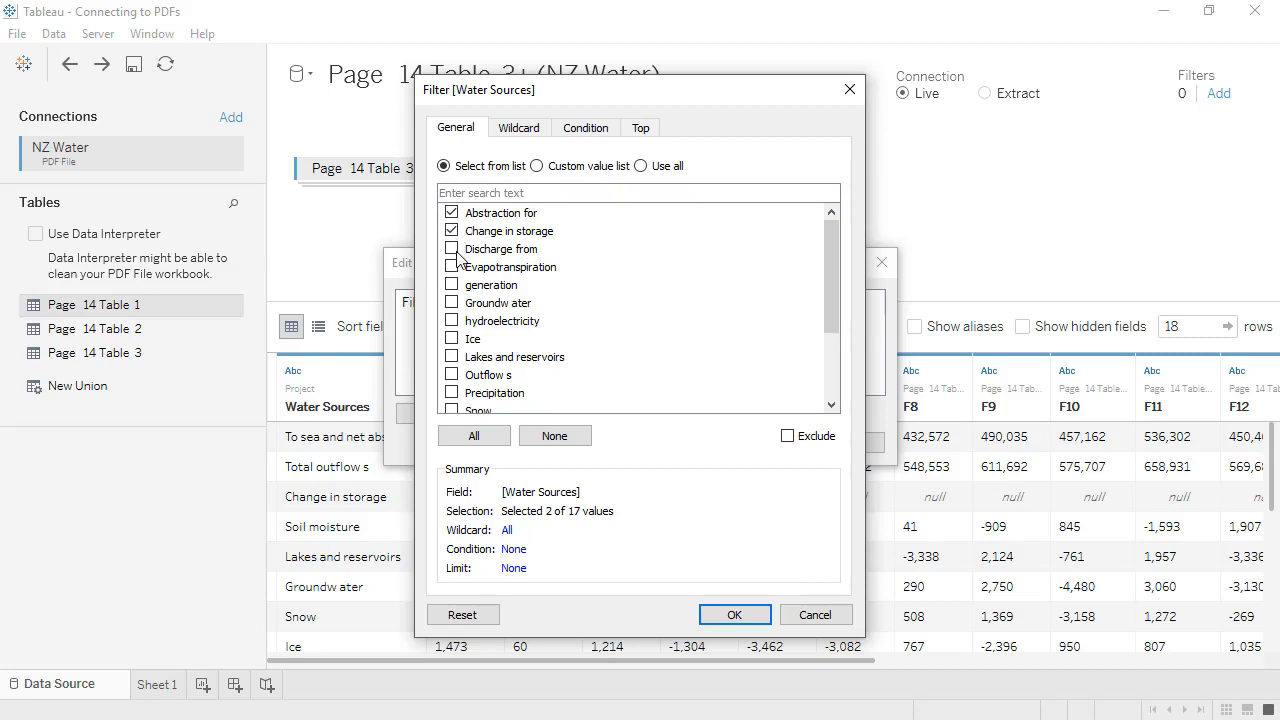
pyautogui.click(452, 248)
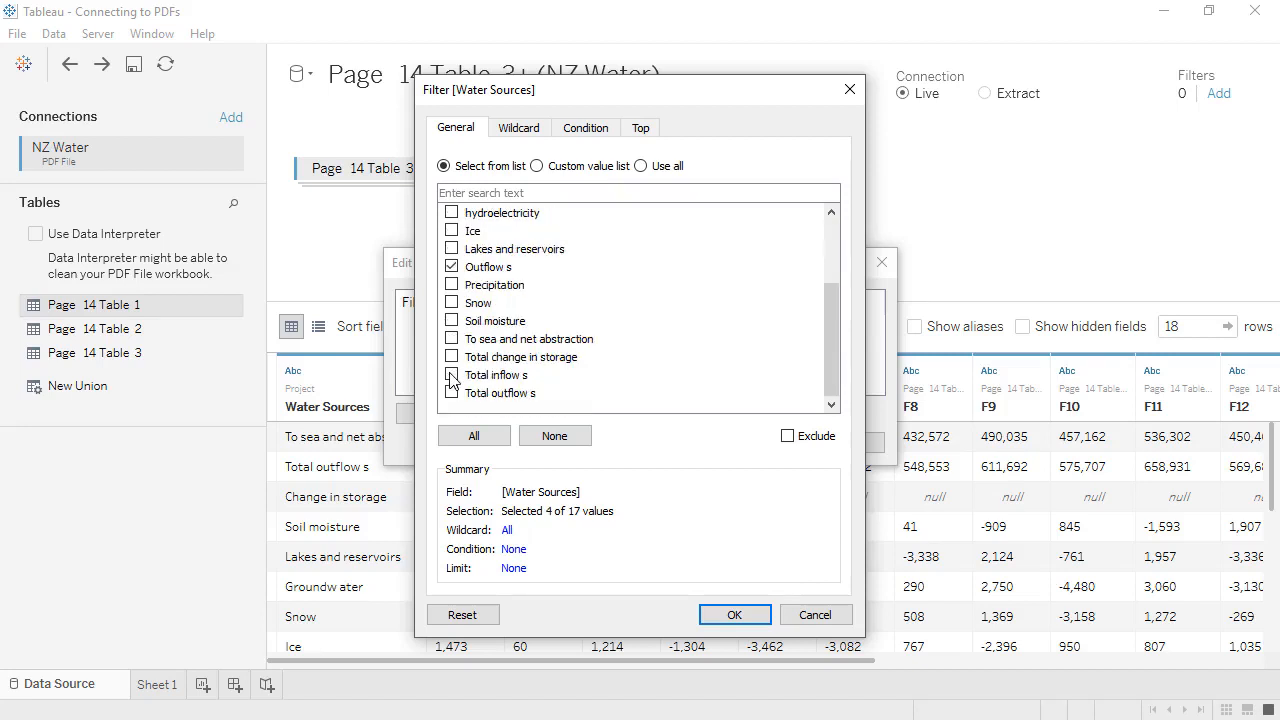
pyautogui.click(451, 375)
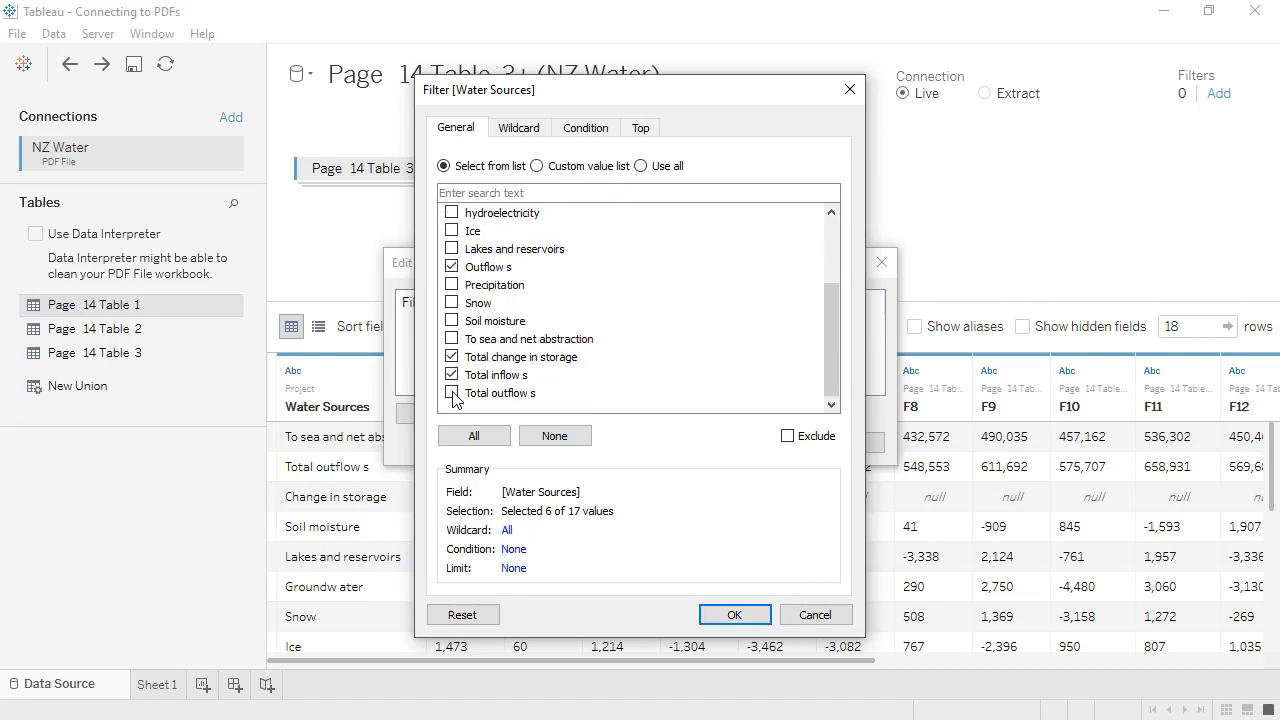
pyautogui.click(451, 392)
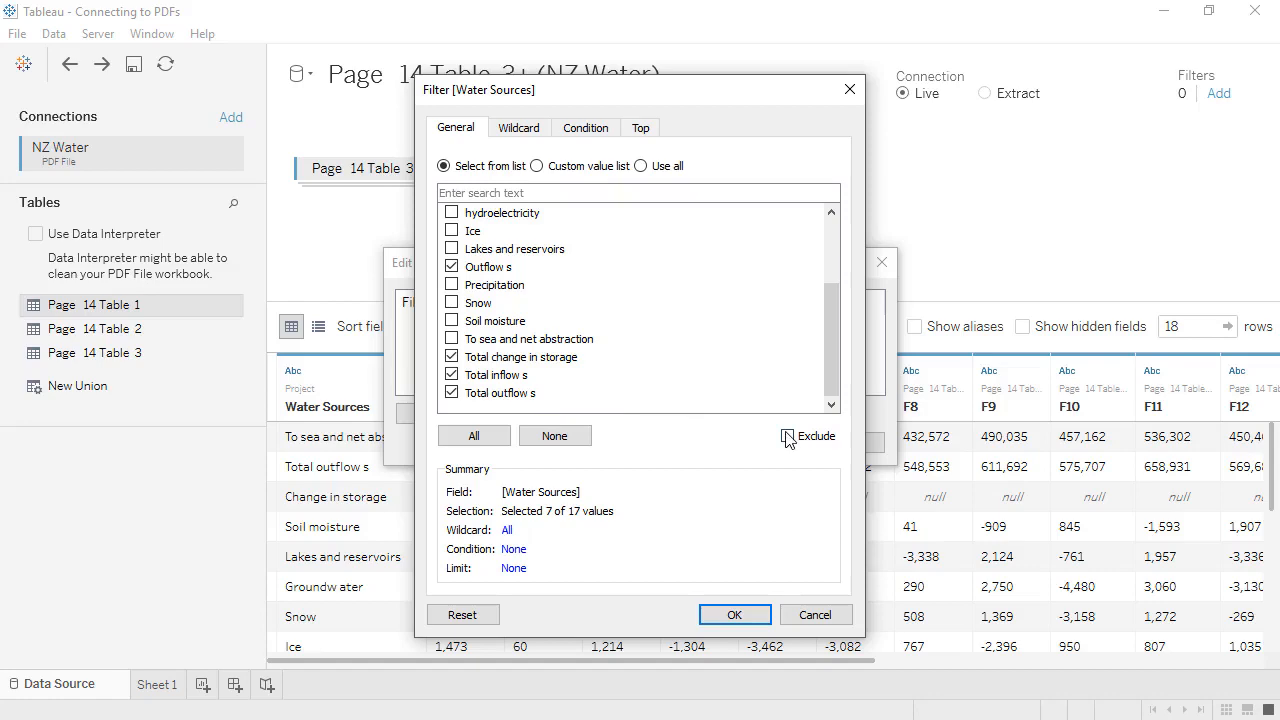
pyautogui.click(734, 614)
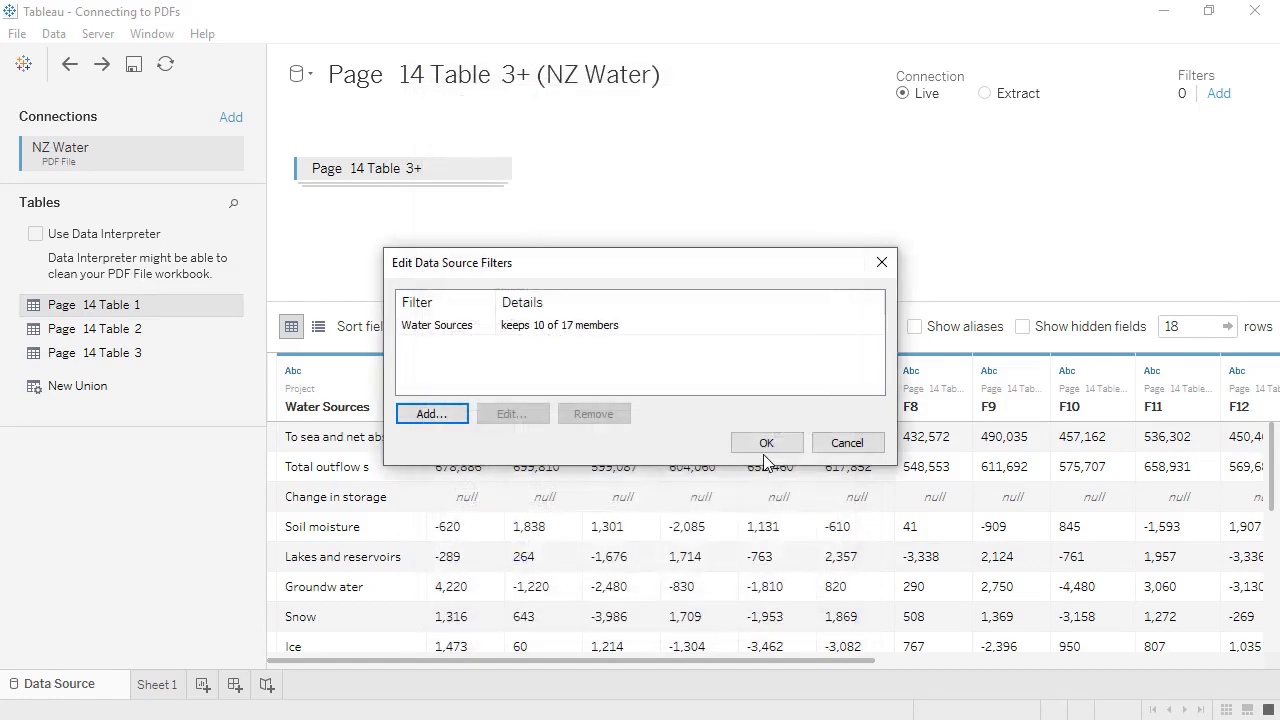
pyautogui.click(766, 442)
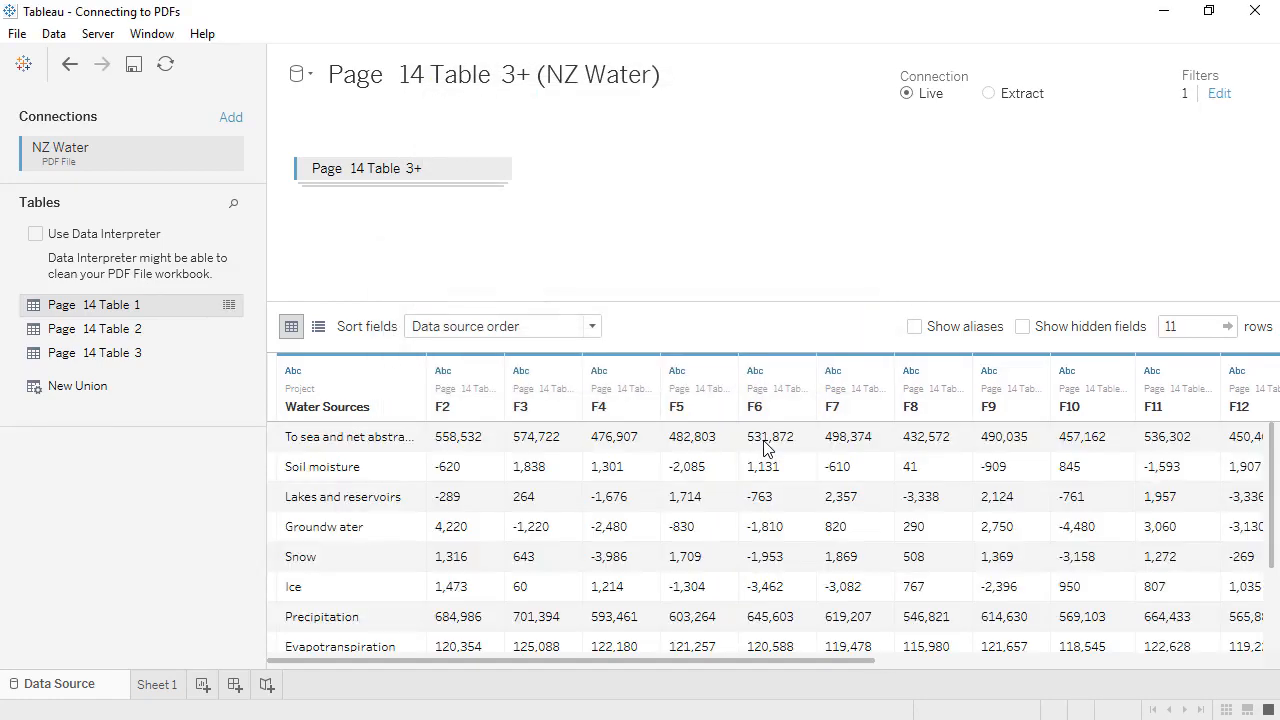
pyautogui.scroll(-3)
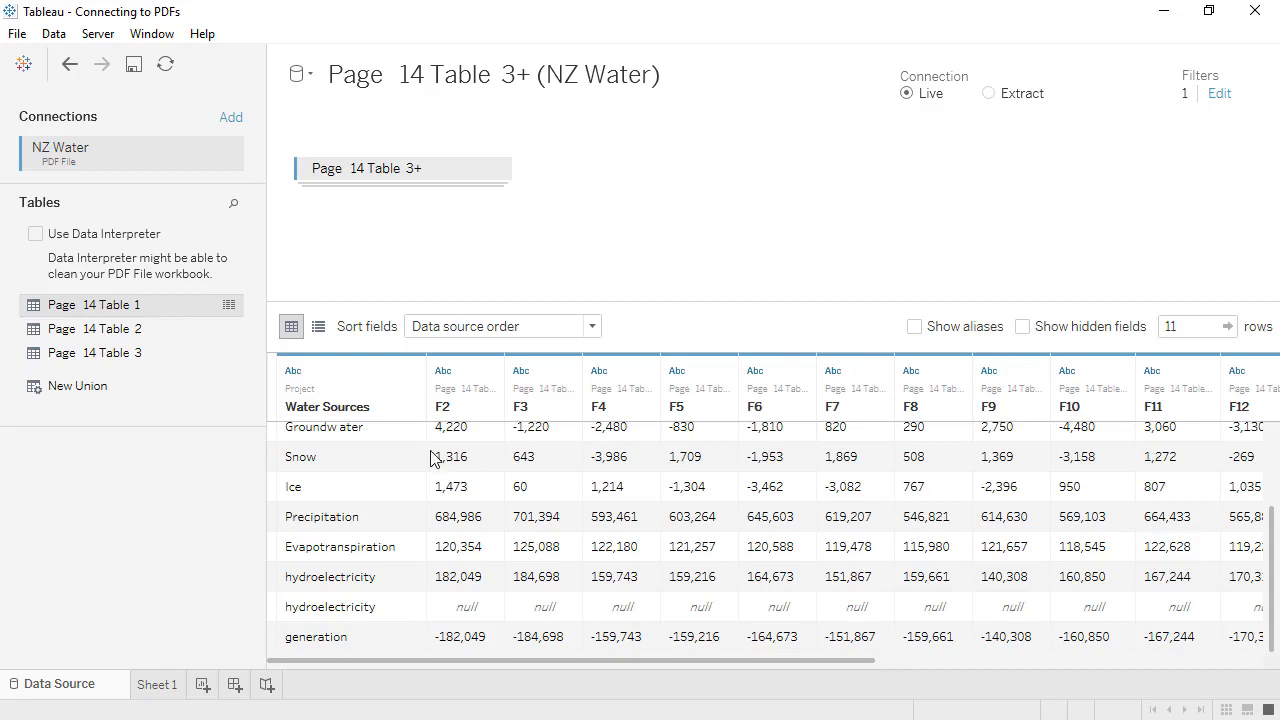
pyautogui.moveTo(400, 415)
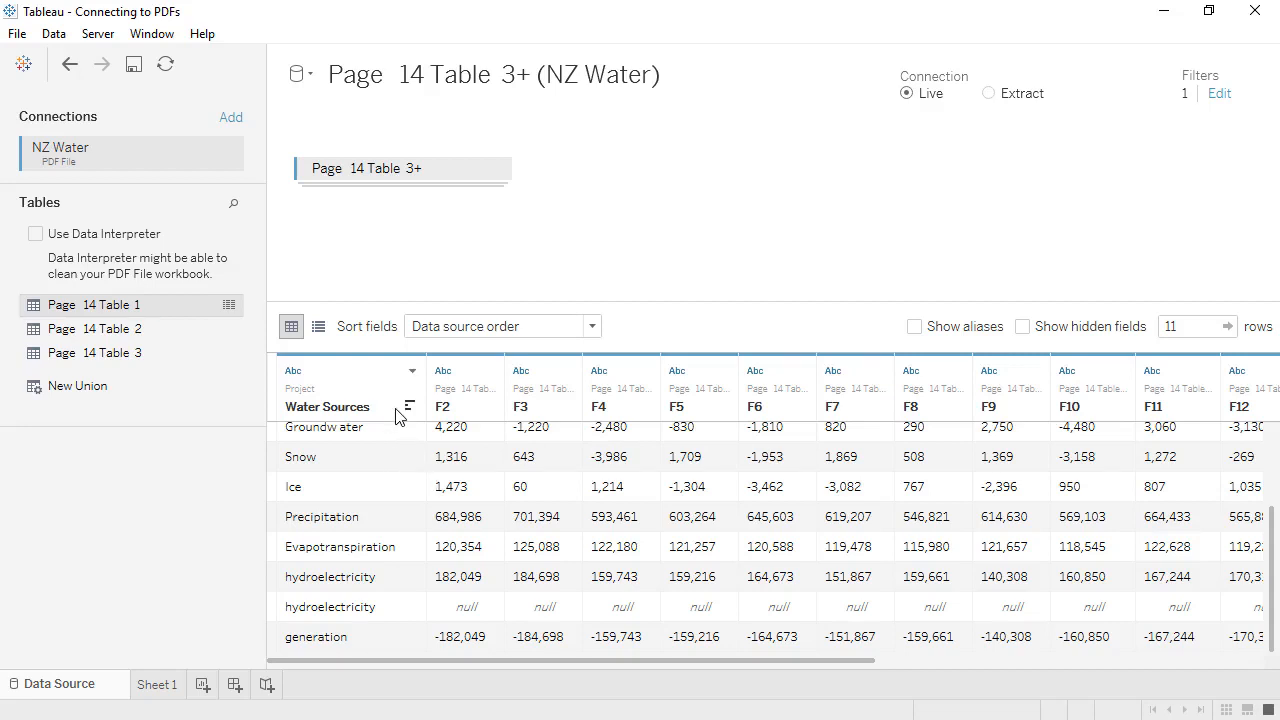
pyautogui.moveTo(400, 413)
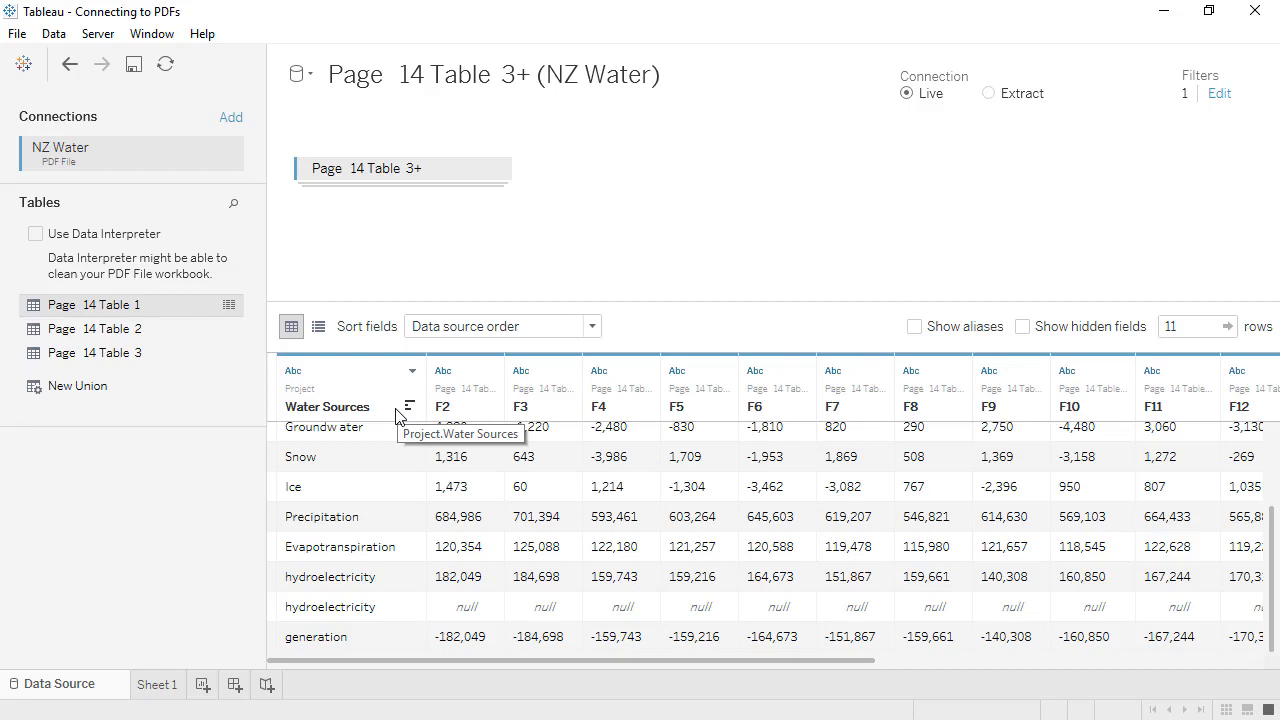
pyautogui.moveTo(485, 406)
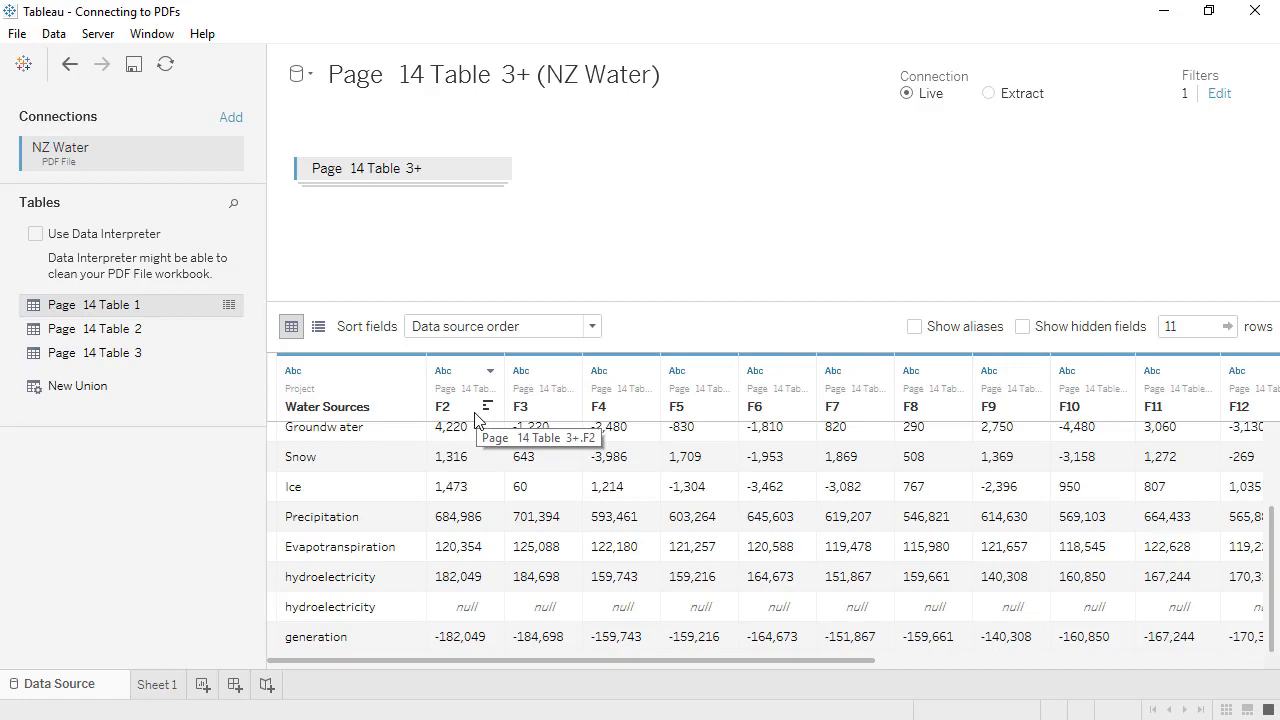
# - Begin renaming the F columns to years, starting with F2, and open the year column options
pyautogui.doubleClick(910, 406)
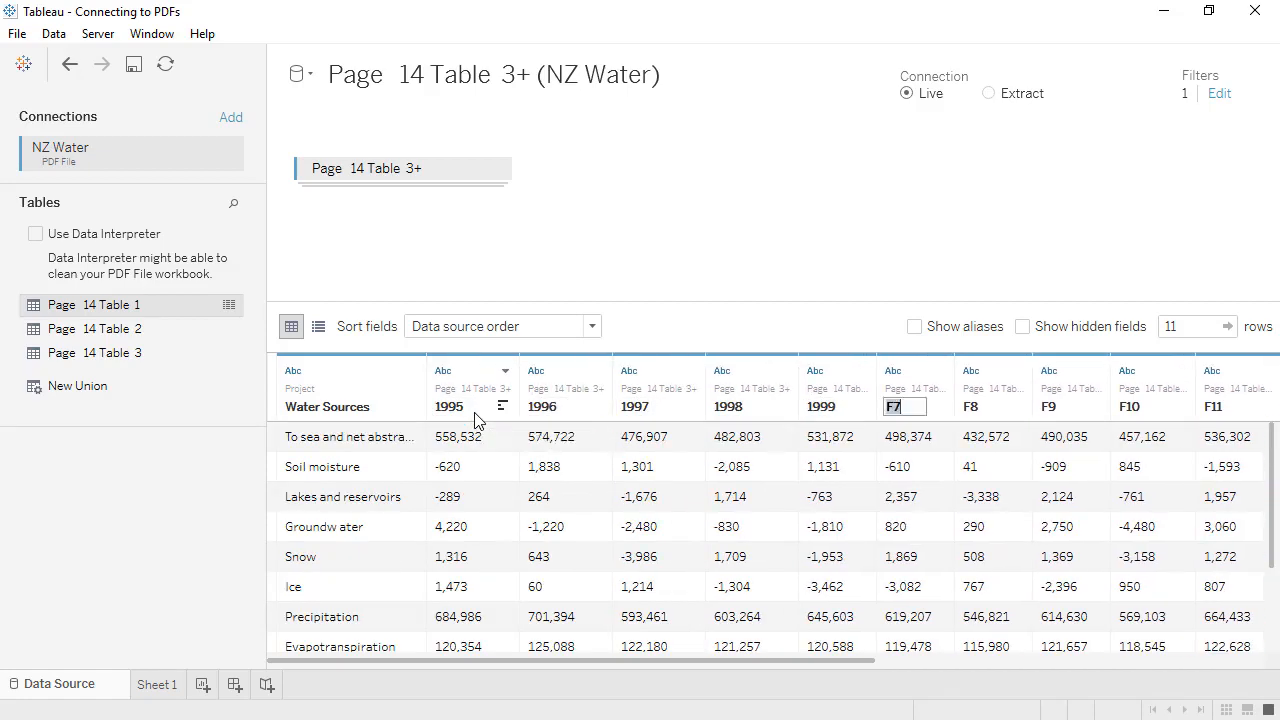
pyautogui.hscroll(3)
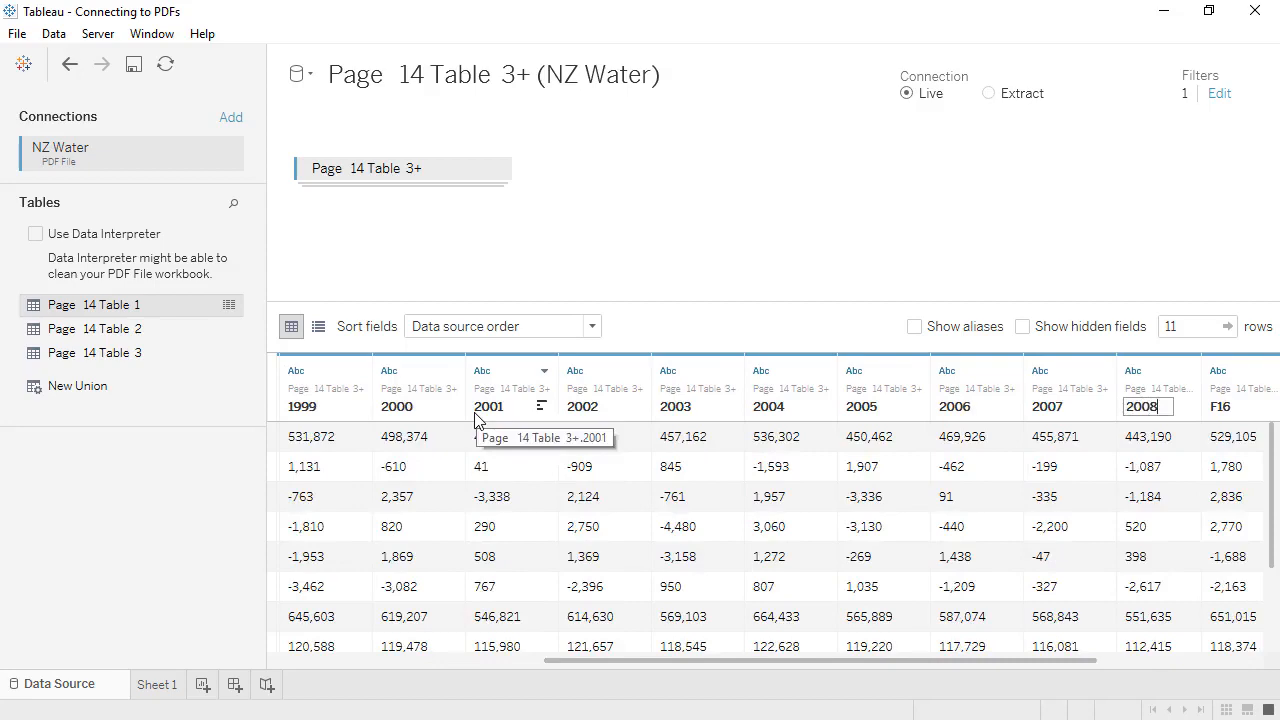
pyautogui.hscroll(3)
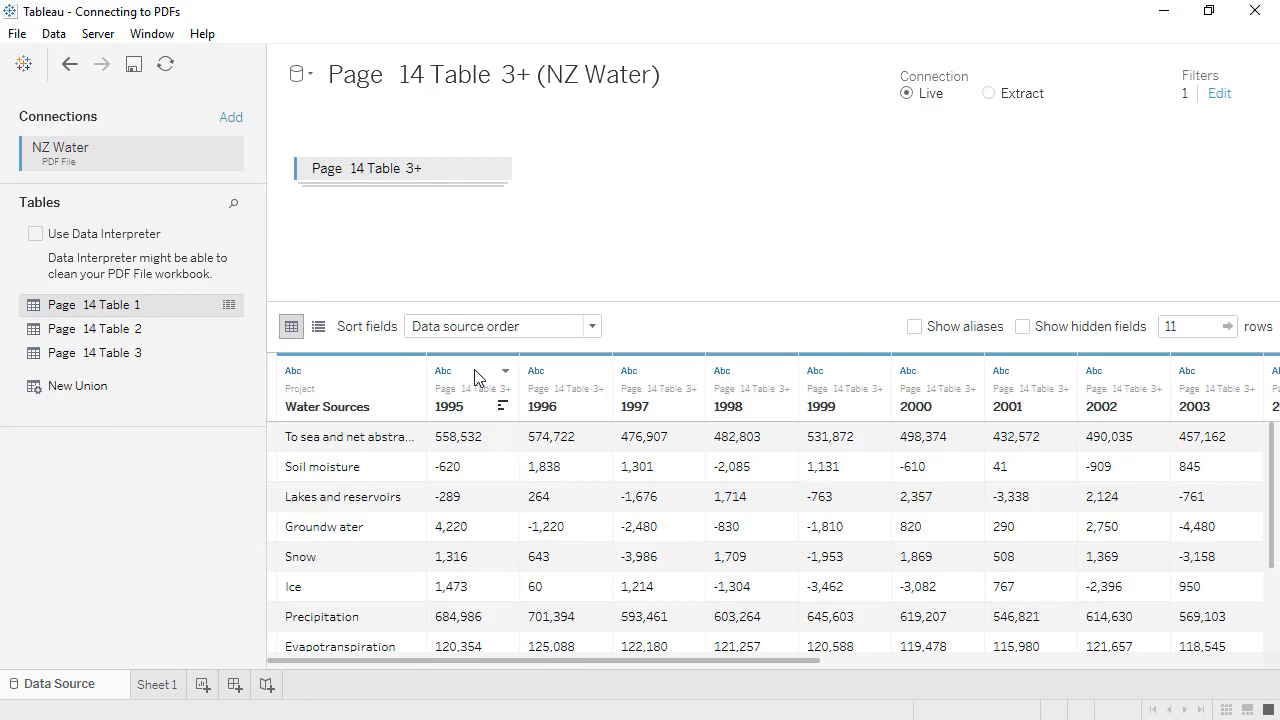
pyautogui.click(505, 371)
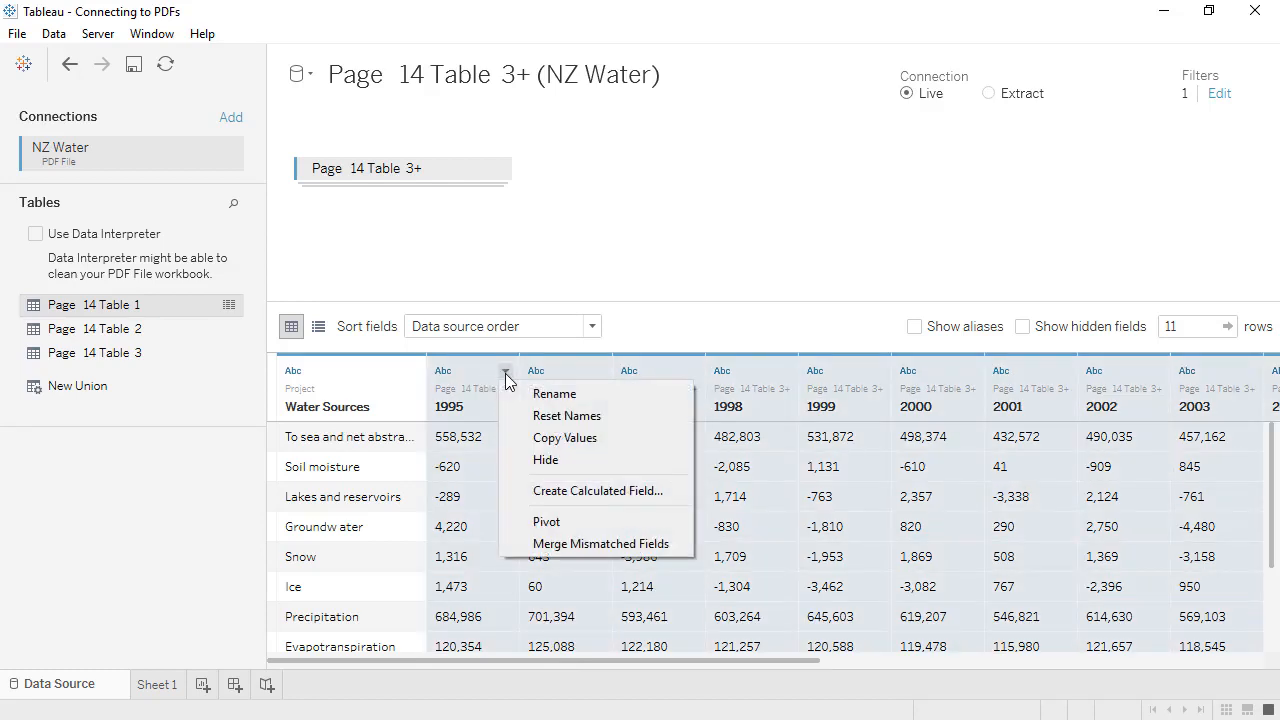
# - Pivot the year columns into Year and Million Cubic Meters rows, and hide Table Name
pyautogui.click(547, 521)
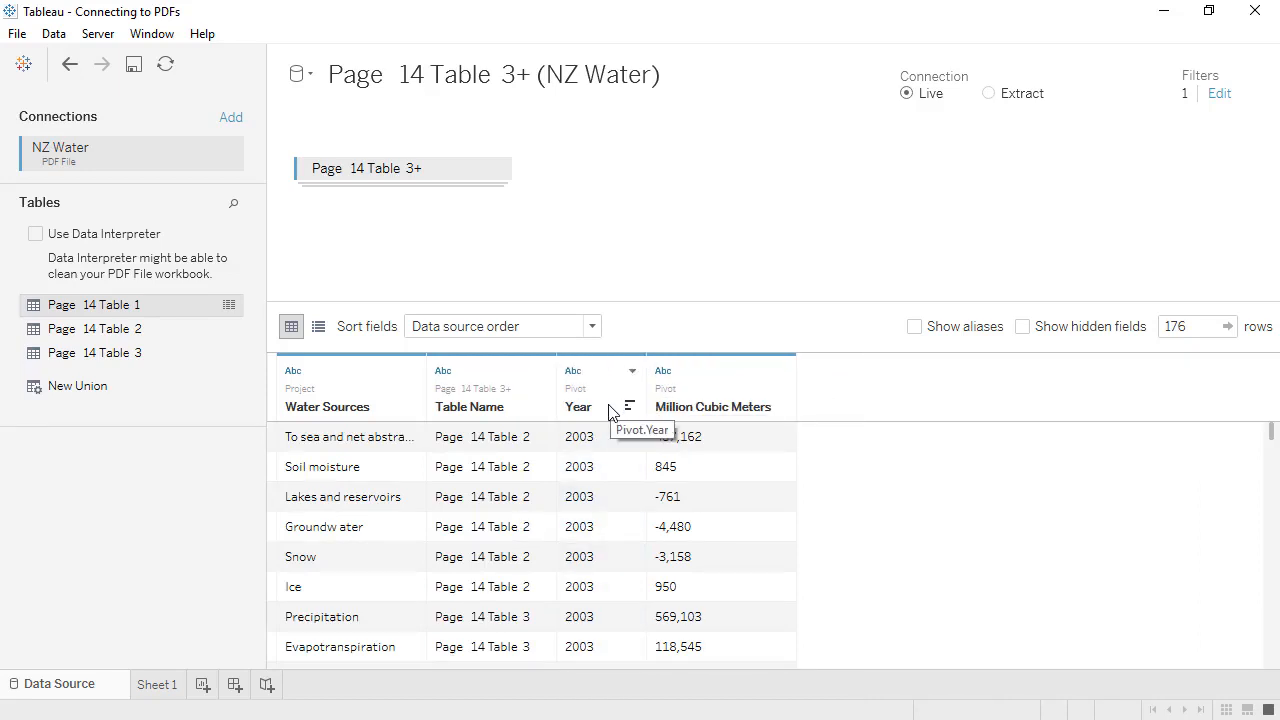
pyautogui.moveTo(550, 375)
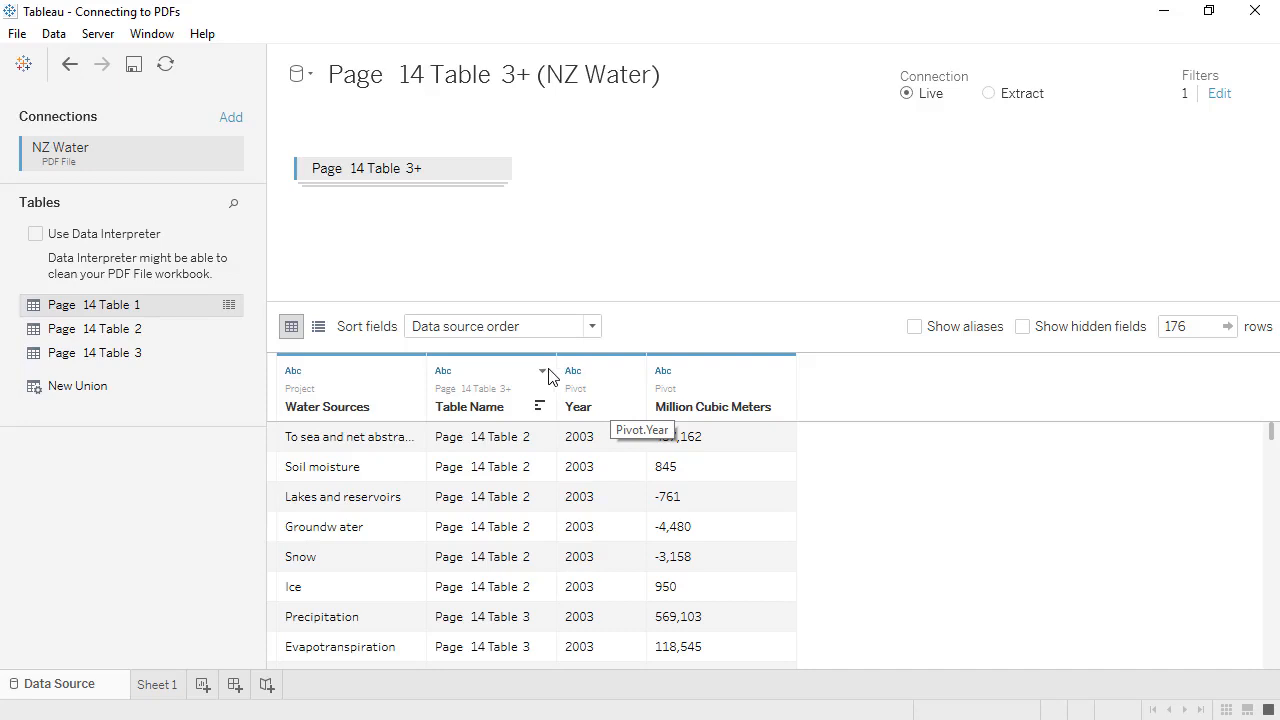
pyautogui.click(543, 371)
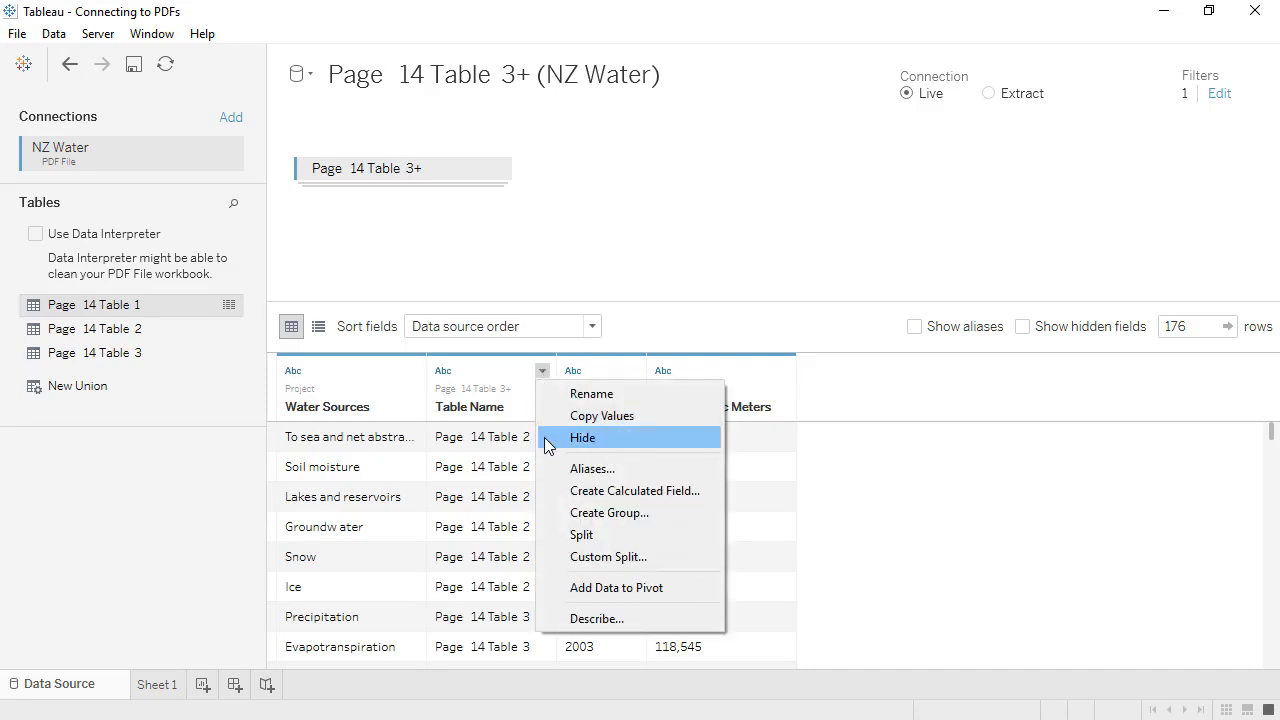
pyautogui.click(582, 437)
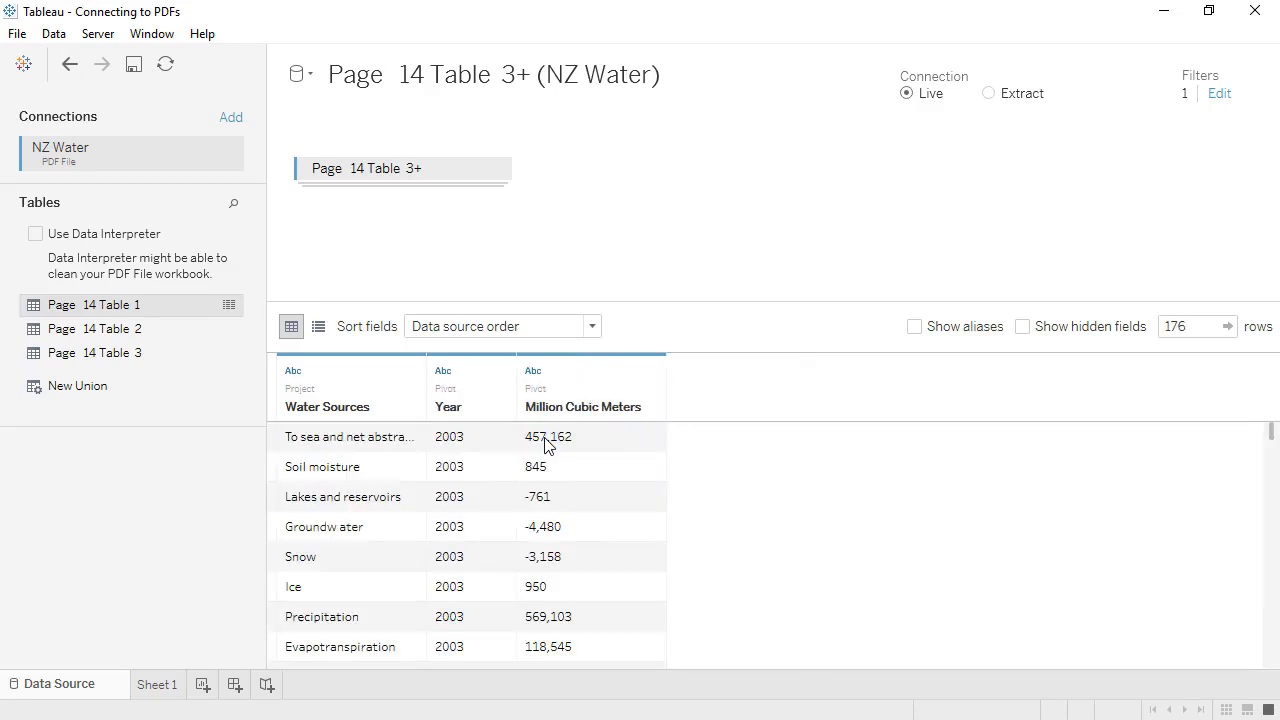
# - Change Year to a Date type and Million Cubic Meters to a Number
pyautogui.click(444, 371)
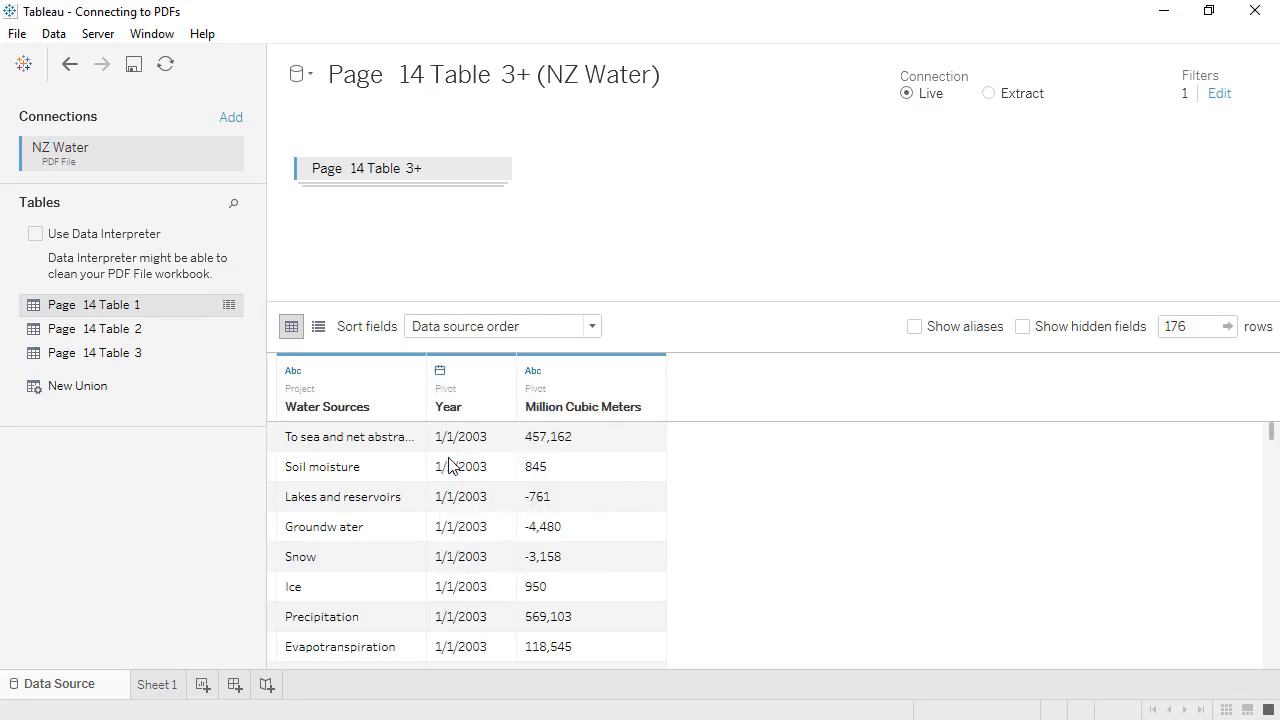
pyautogui.moveTo(512, 422)
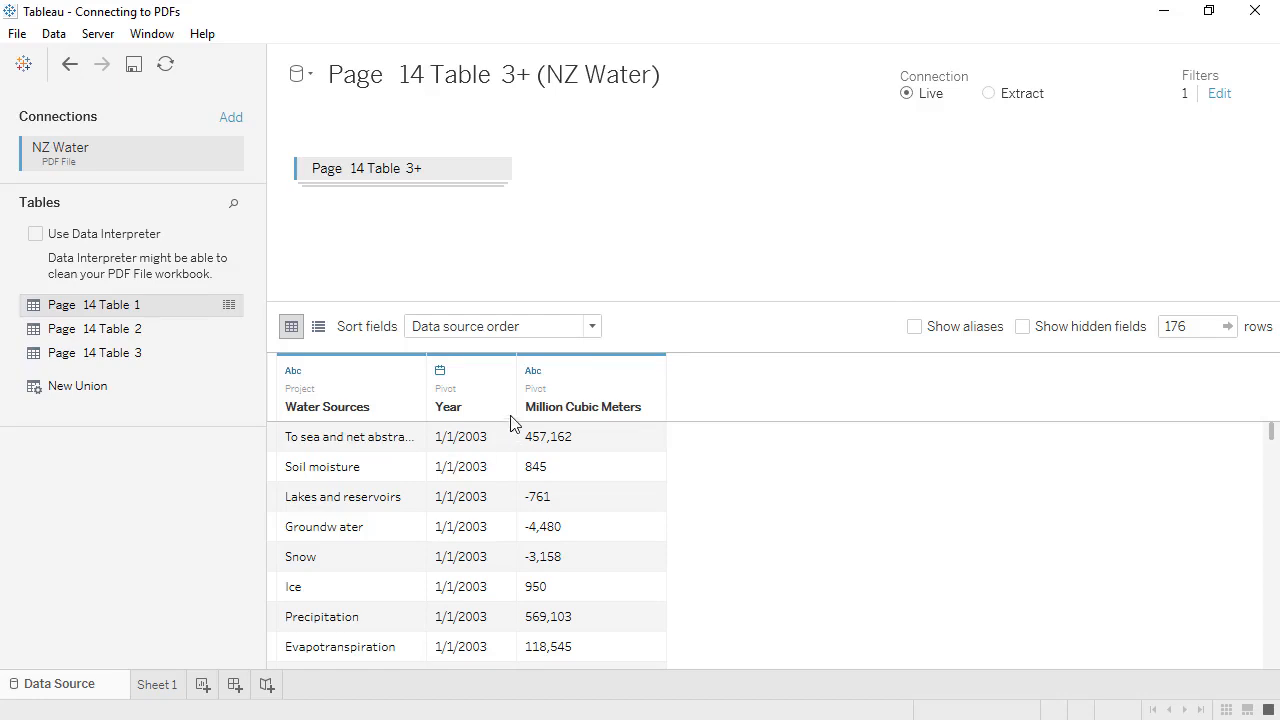
pyautogui.click(533, 370)
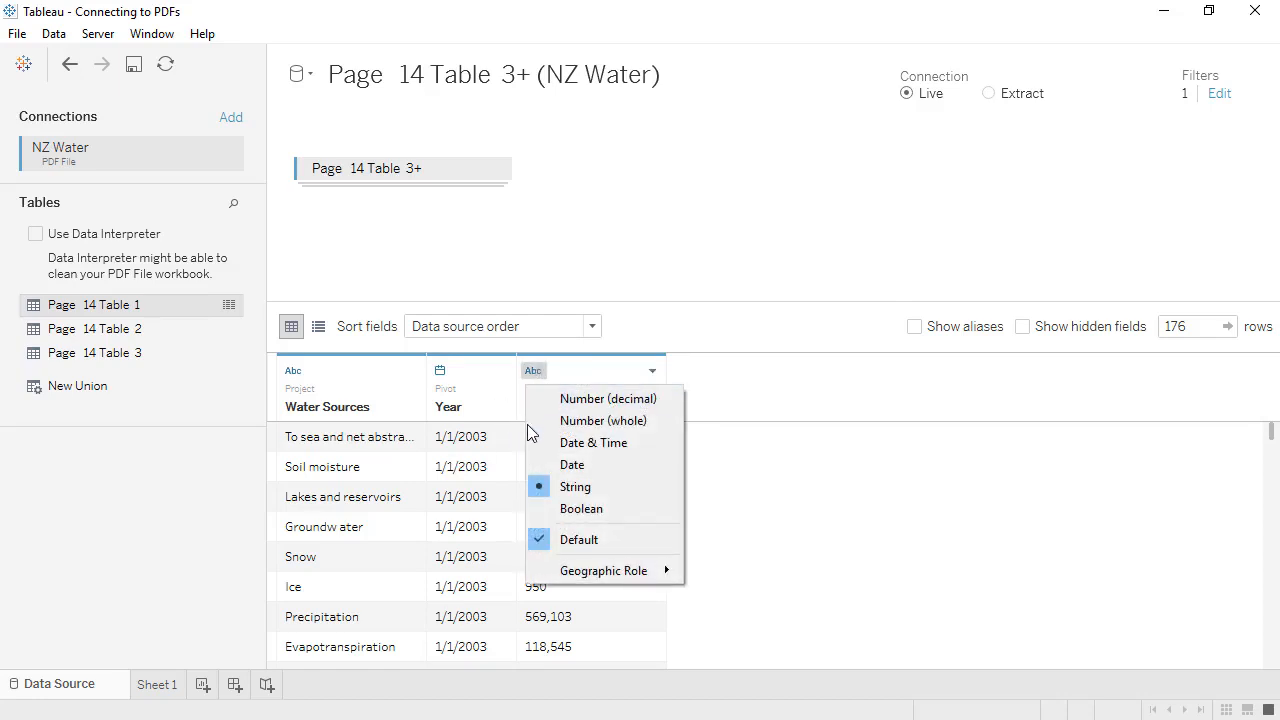
pyautogui.click(604, 420)
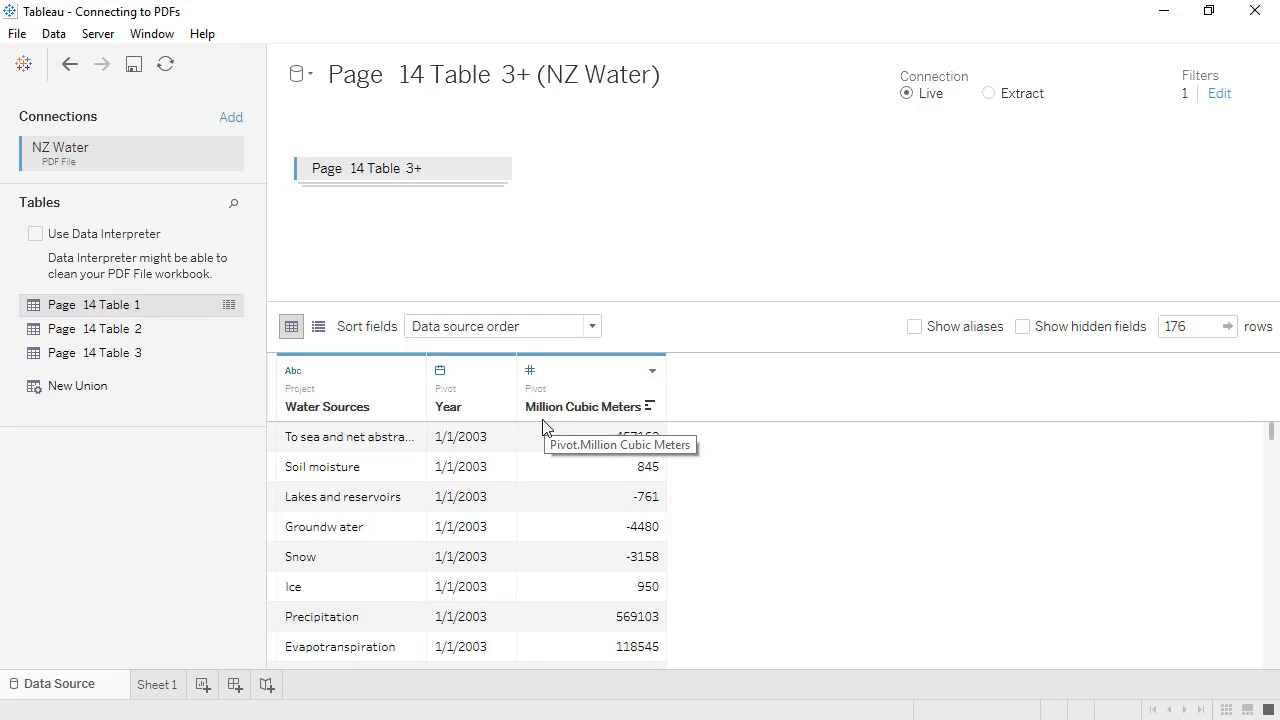
pyautogui.moveTo(578, 401)
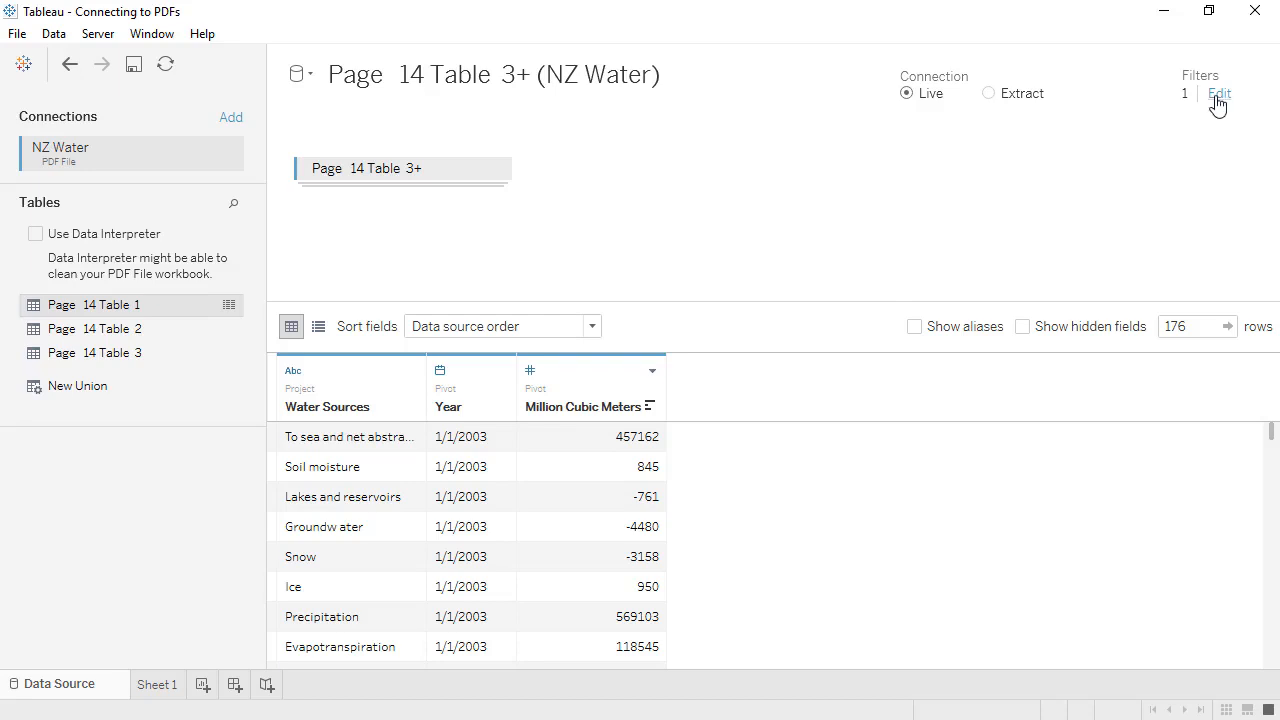
# - Add a data source filter excluding Null Million Cubic Meters, leaving 160 preview rows
pyautogui.click(1219, 93)
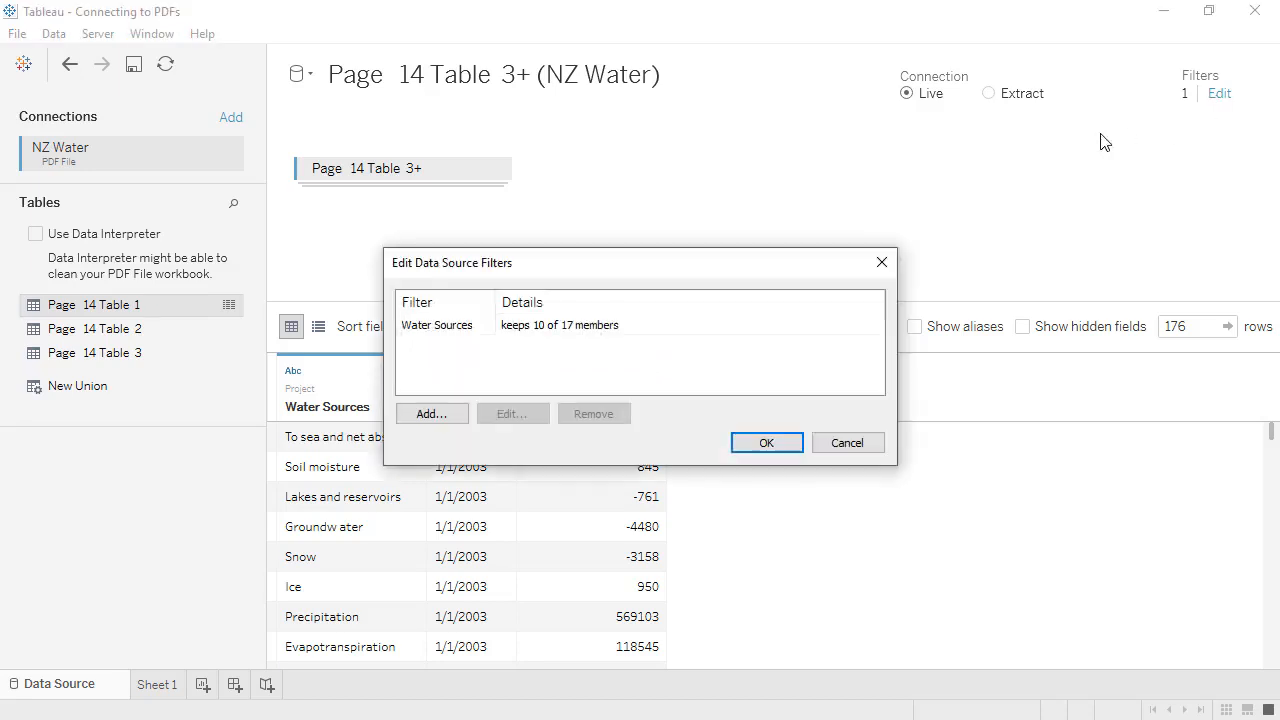
pyautogui.click(431, 413)
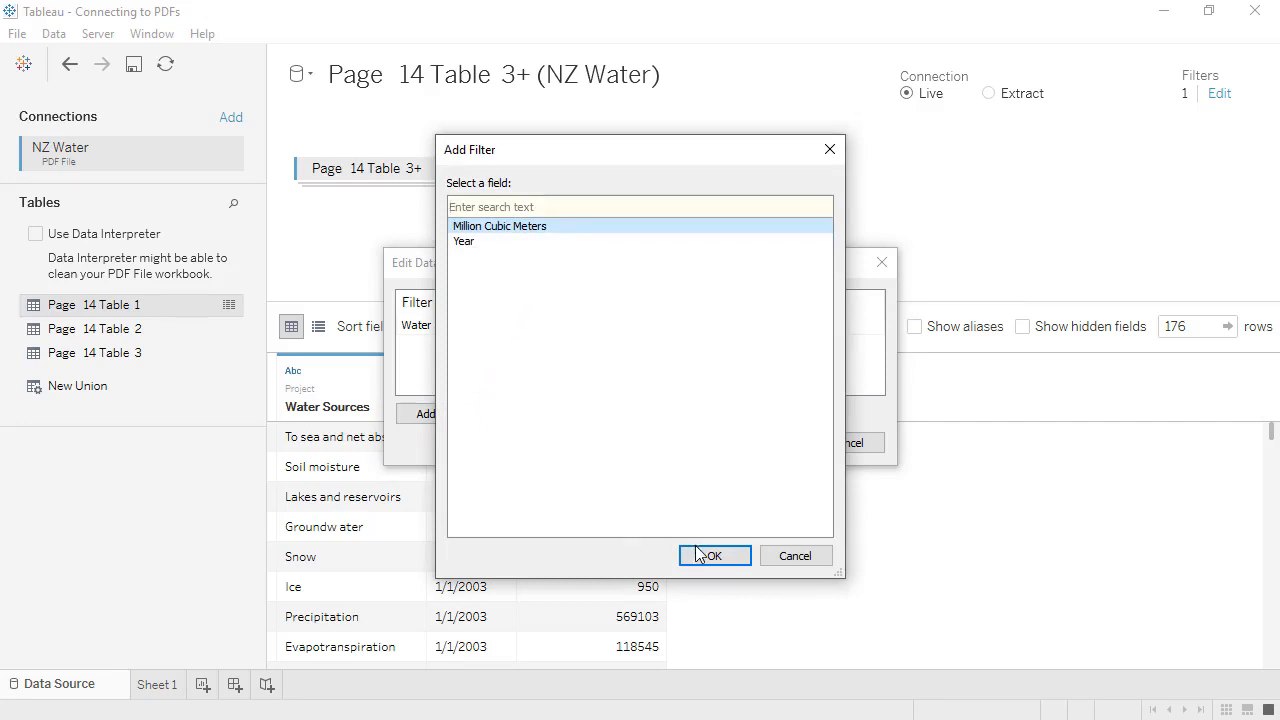
pyautogui.click(714, 555)
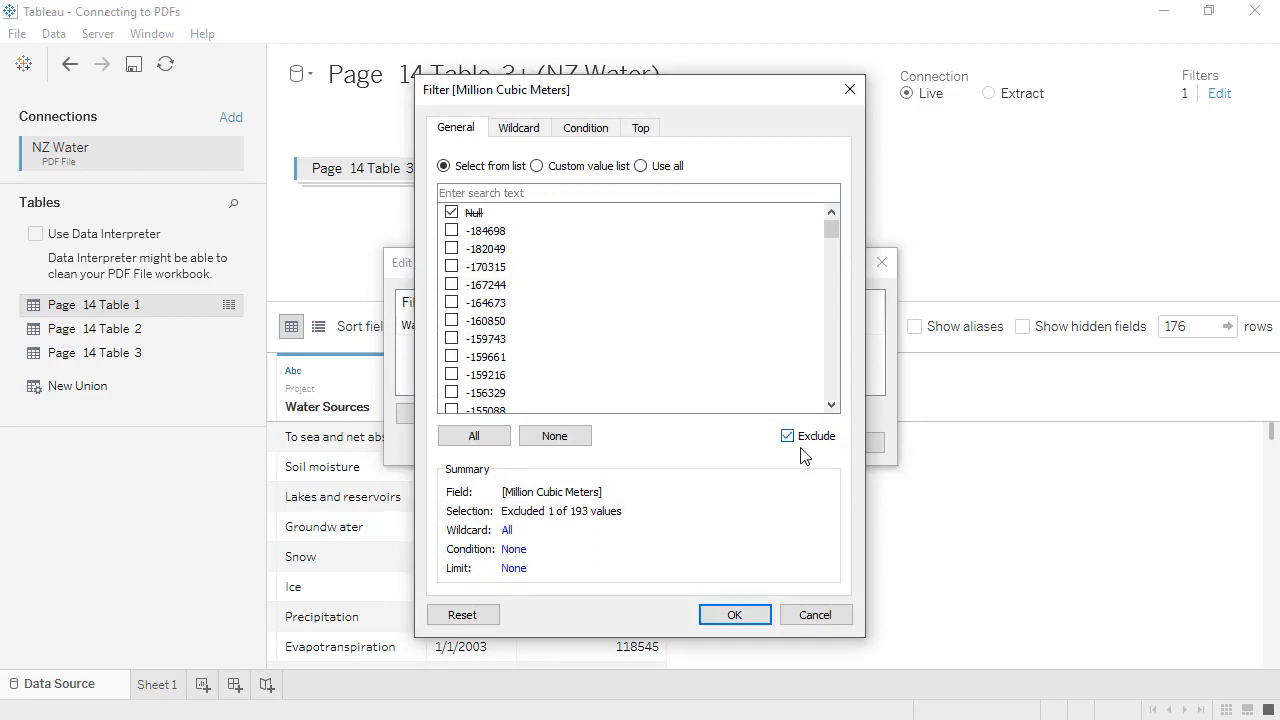
pyautogui.click(734, 614)
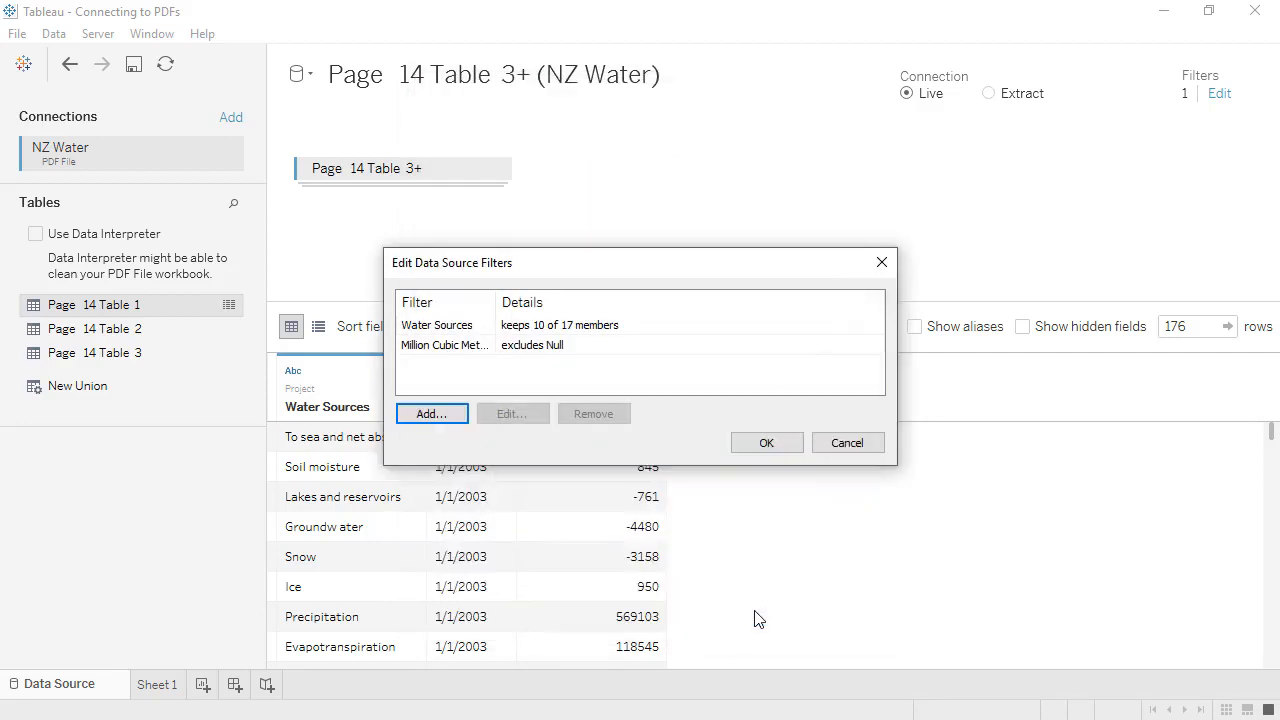
pyautogui.click(766, 442)
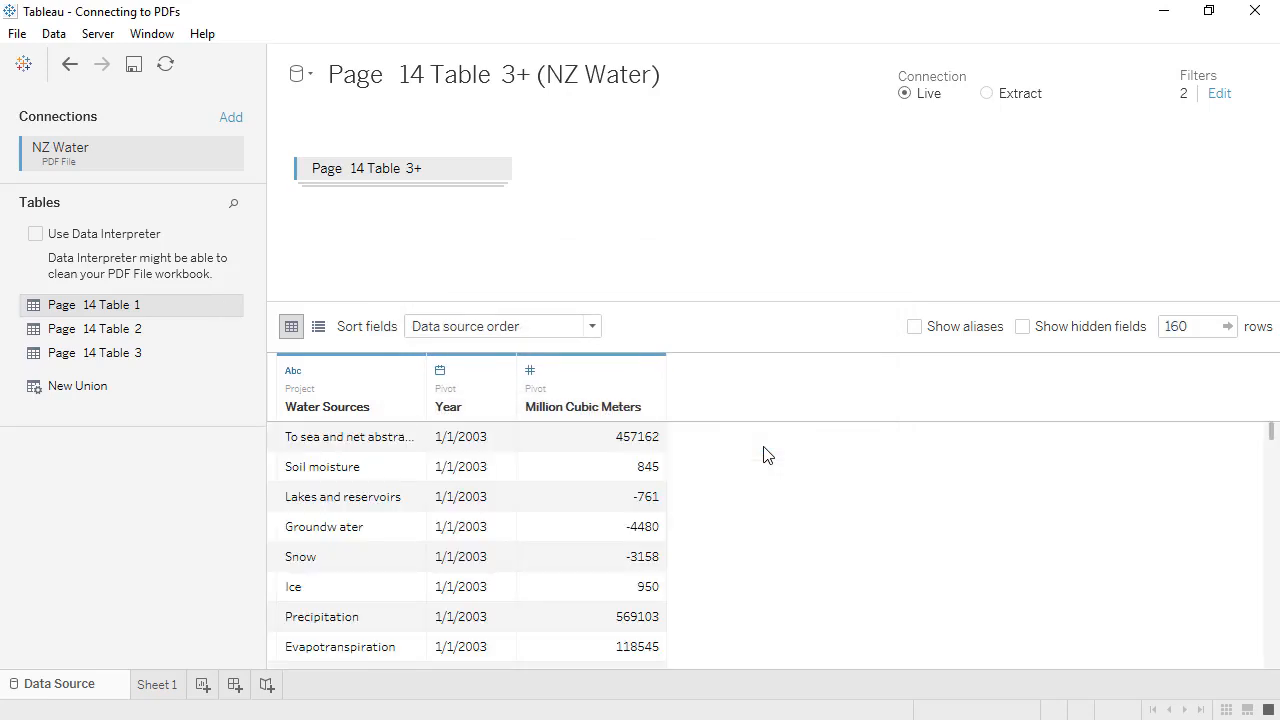
pyautogui.moveTo(395, 463)
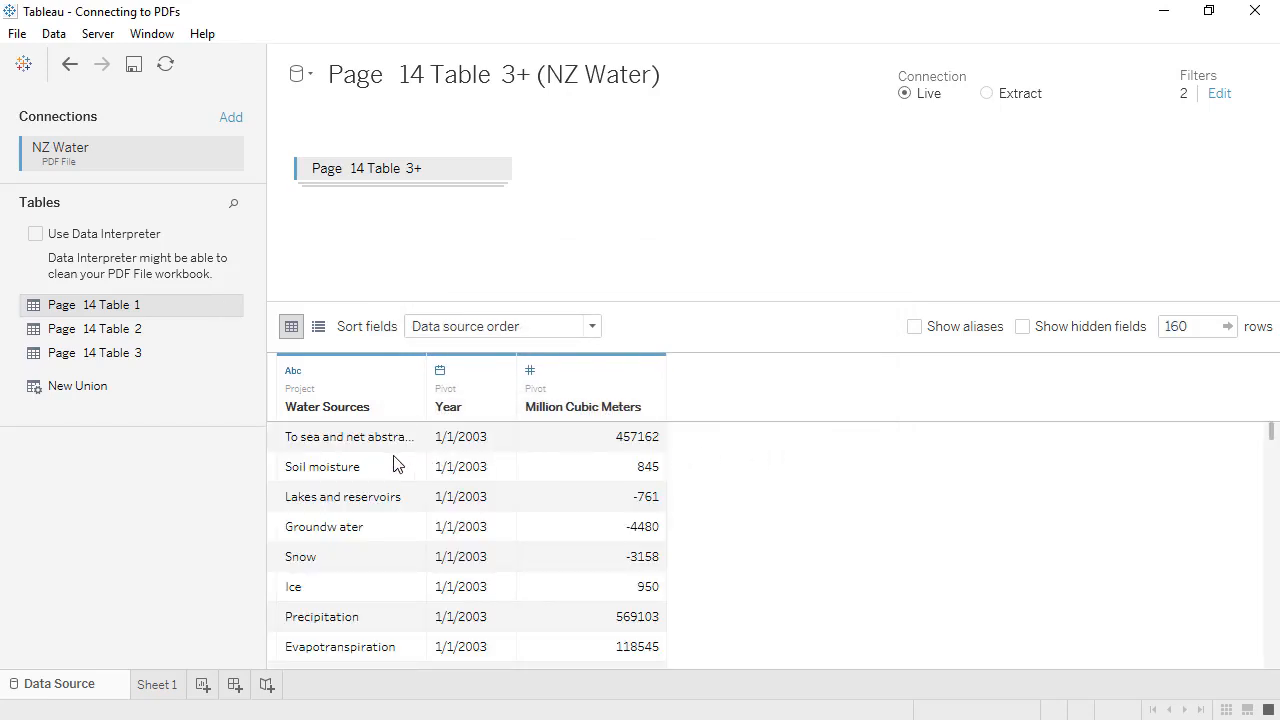
pyautogui.moveTo(394, 463)
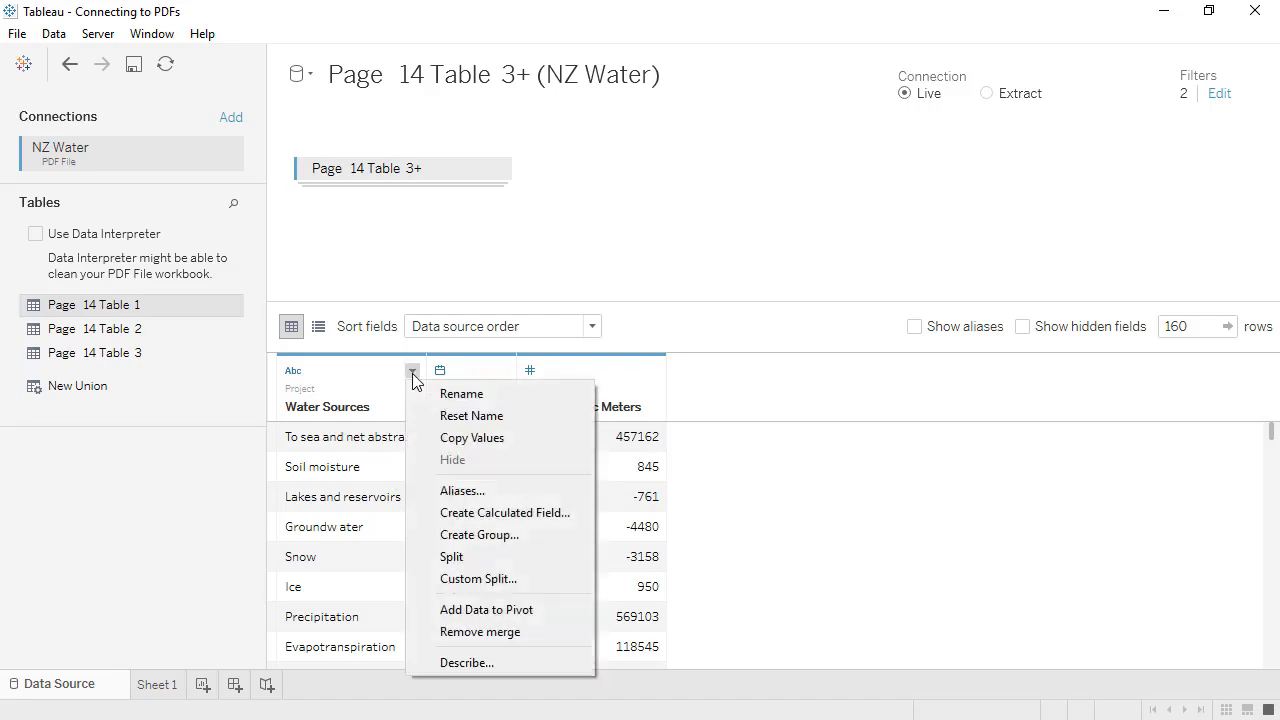
pyautogui.moveTo(461, 490)
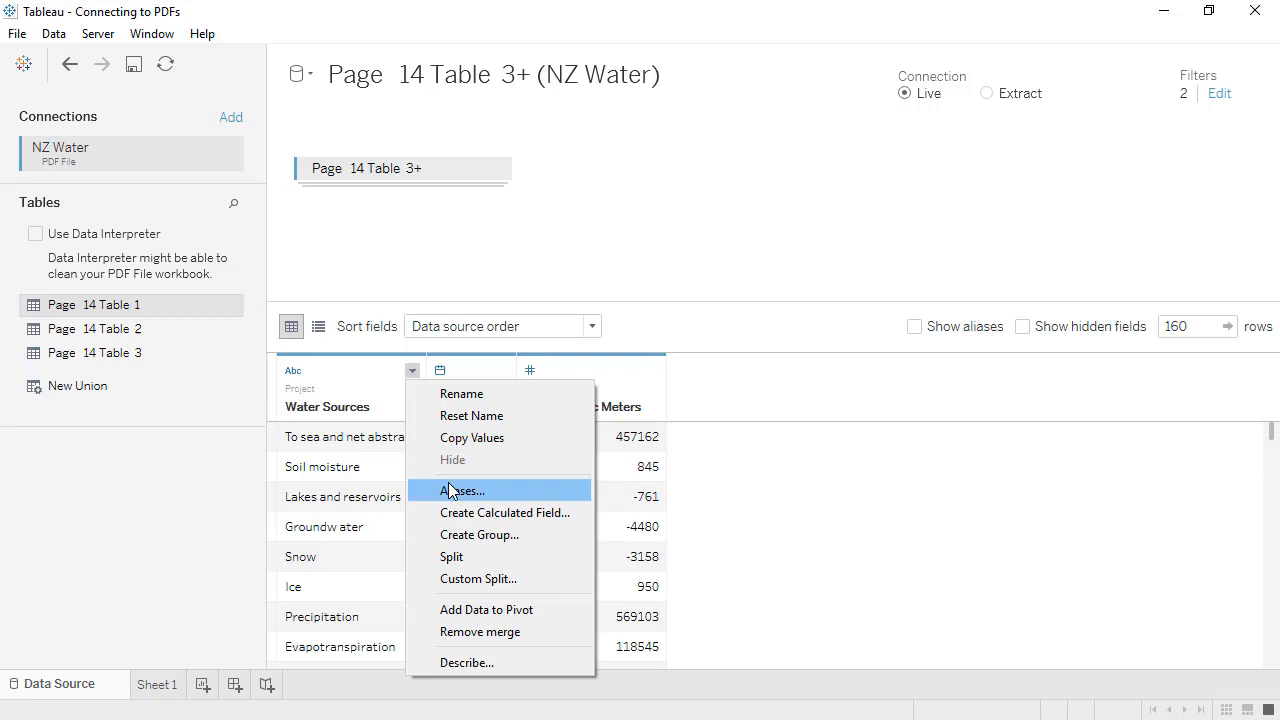
# - Alias Water Sources members, e.g. Groundwater and Discharge from hydroelectricity, and show aliases
pyautogui.click(461, 490)
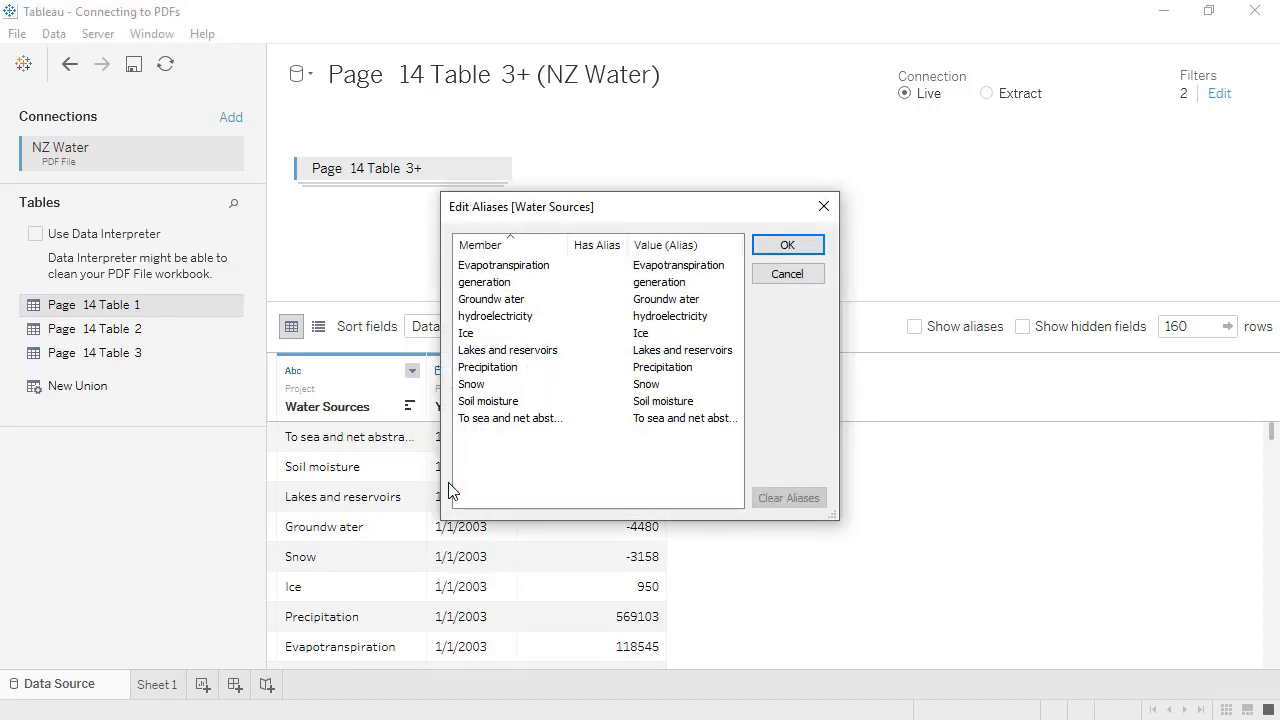
pyautogui.moveTo(590, 400)
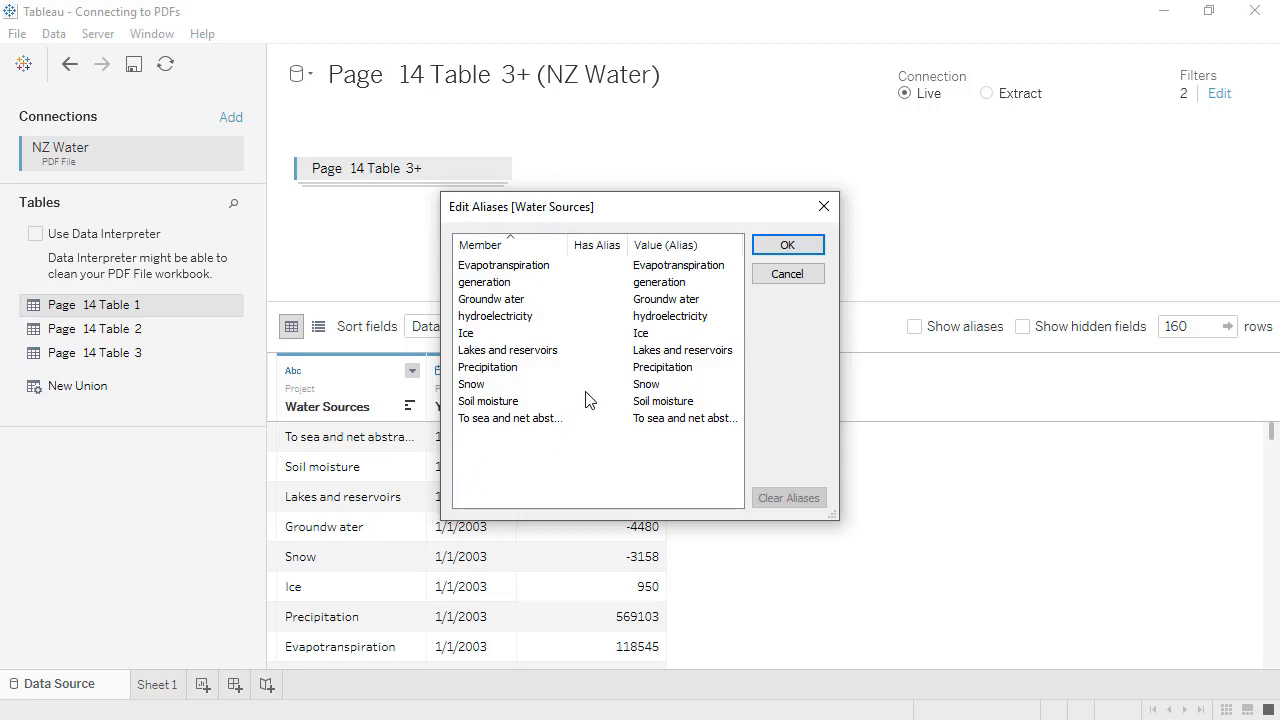
pyautogui.doubleClick(658, 281)
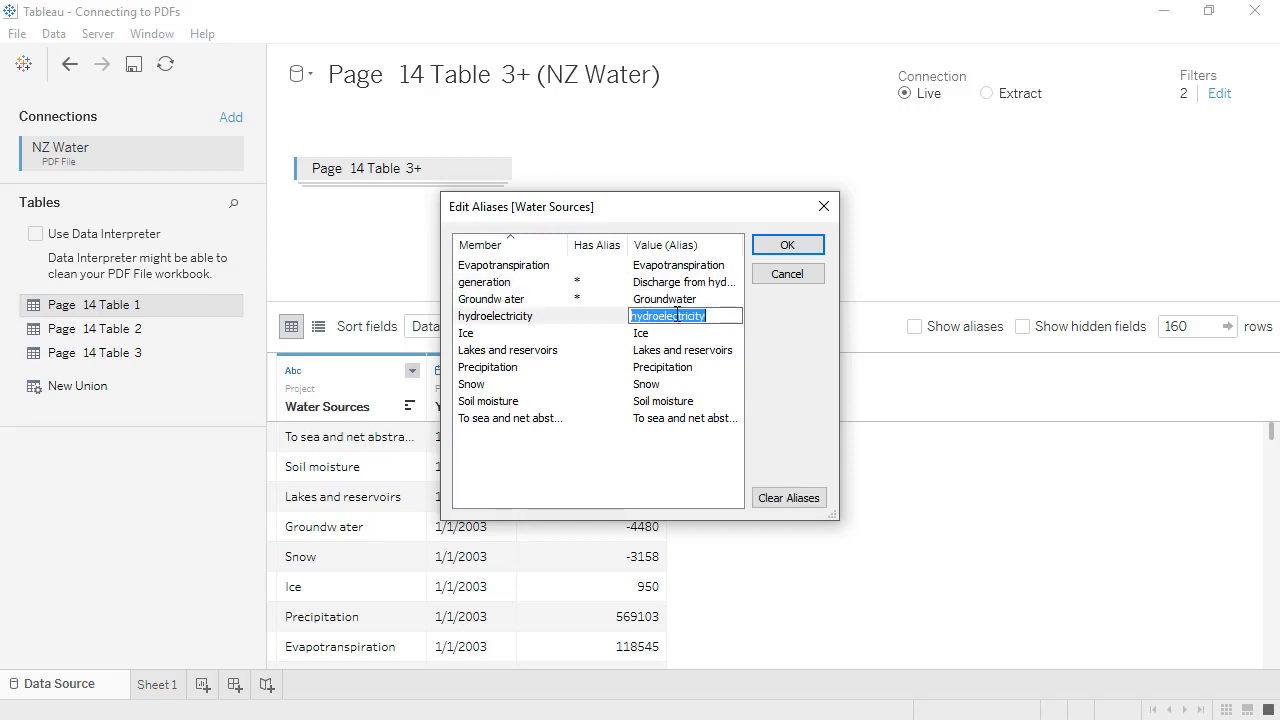
pyautogui.click(788, 245)
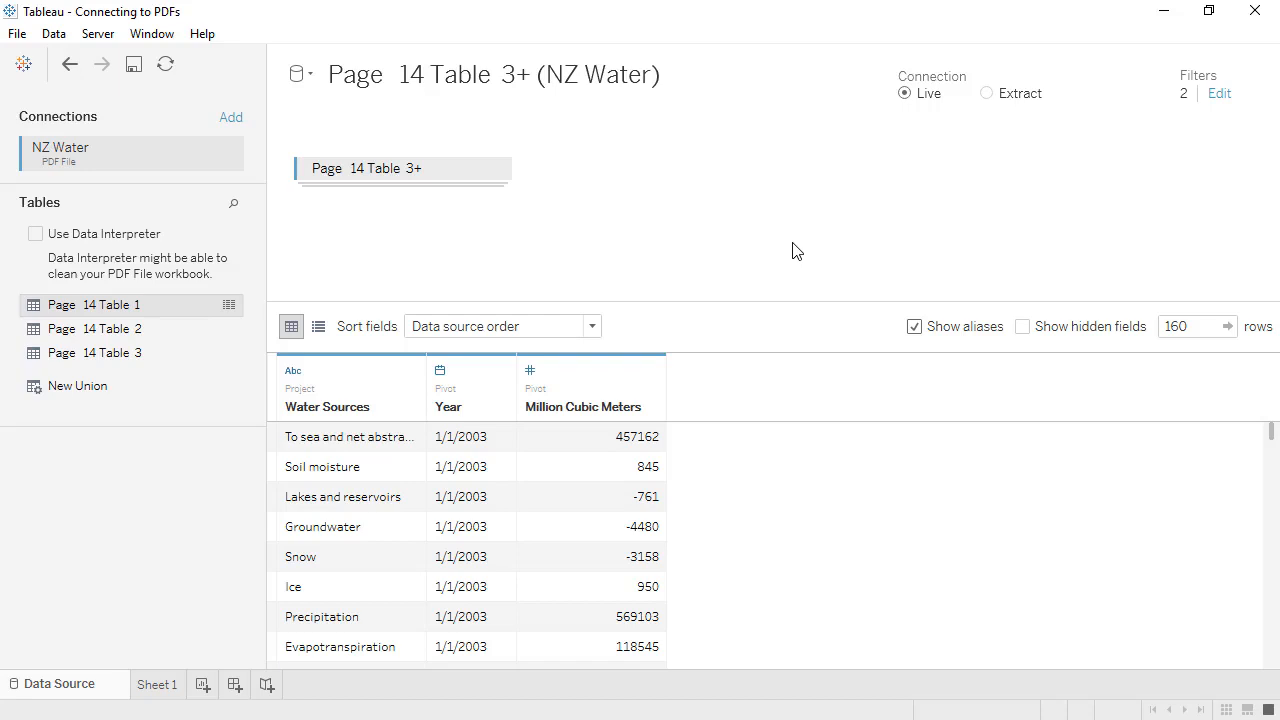
pyautogui.moveTo(157, 685)
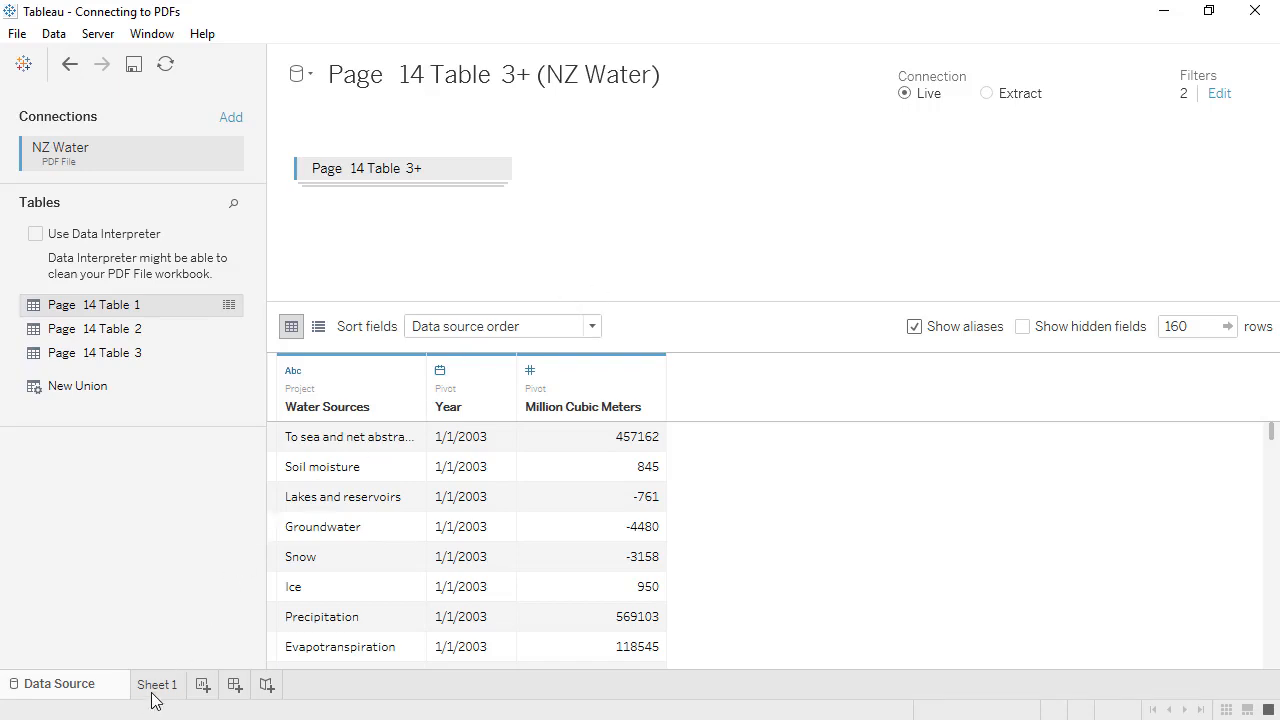
# - On Sheet 1, make Million Cubic Meters a measure and put Water Sources on Rows
pyautogui.click(157, 684)
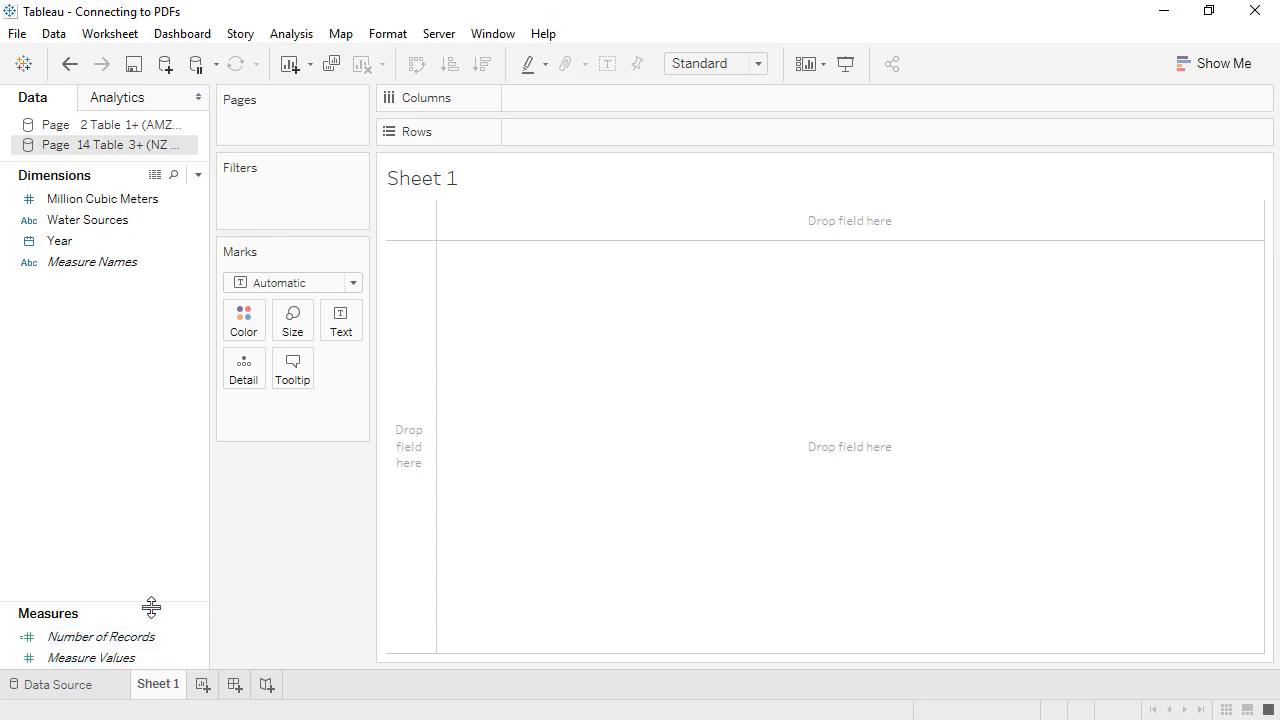
pyautogui.moveTo(152, 608); pyautogui.dragTo(163, 504)
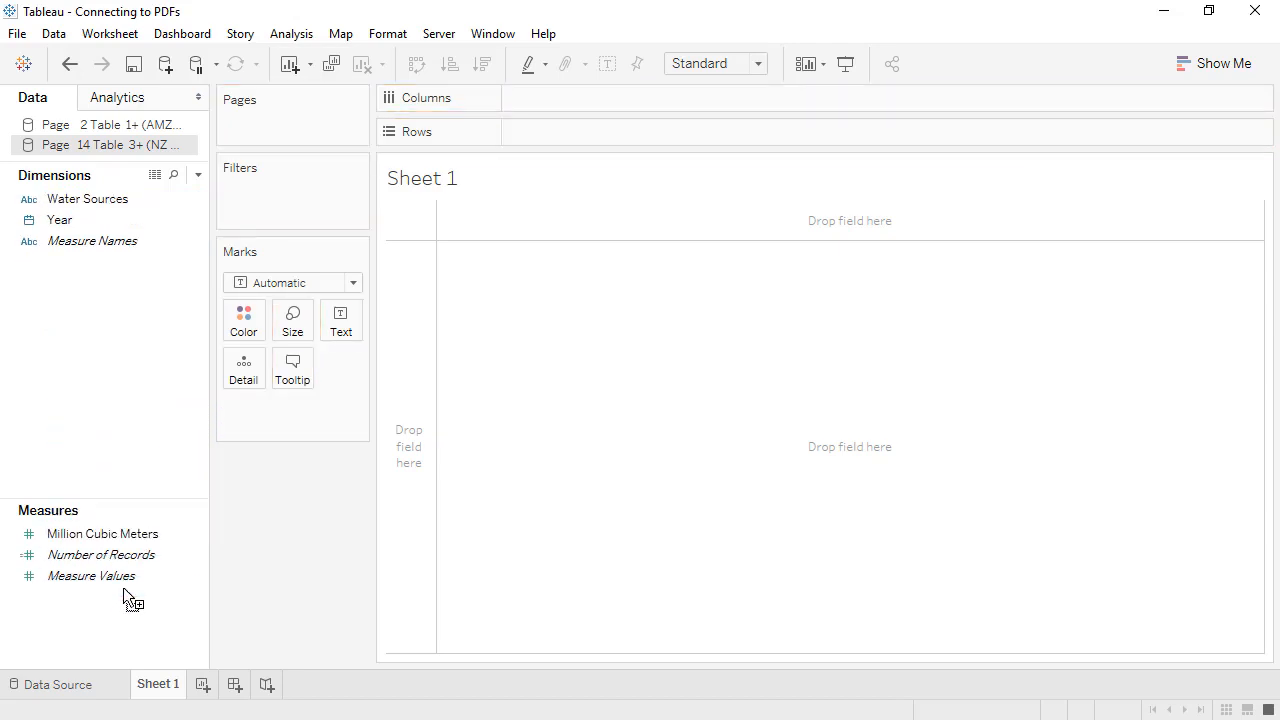
pyautogui.click(88, 198)
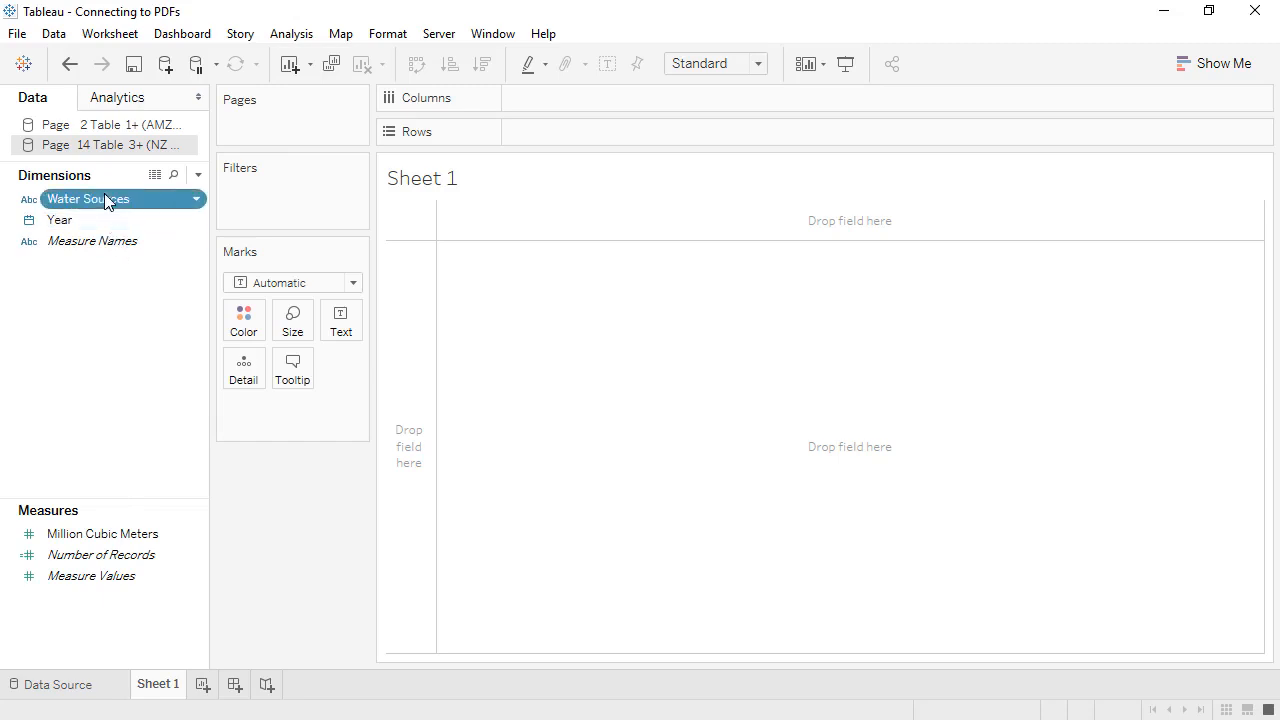
pyautogui.moveTo(88, 198); pyautogui.dragTo(557, 131)
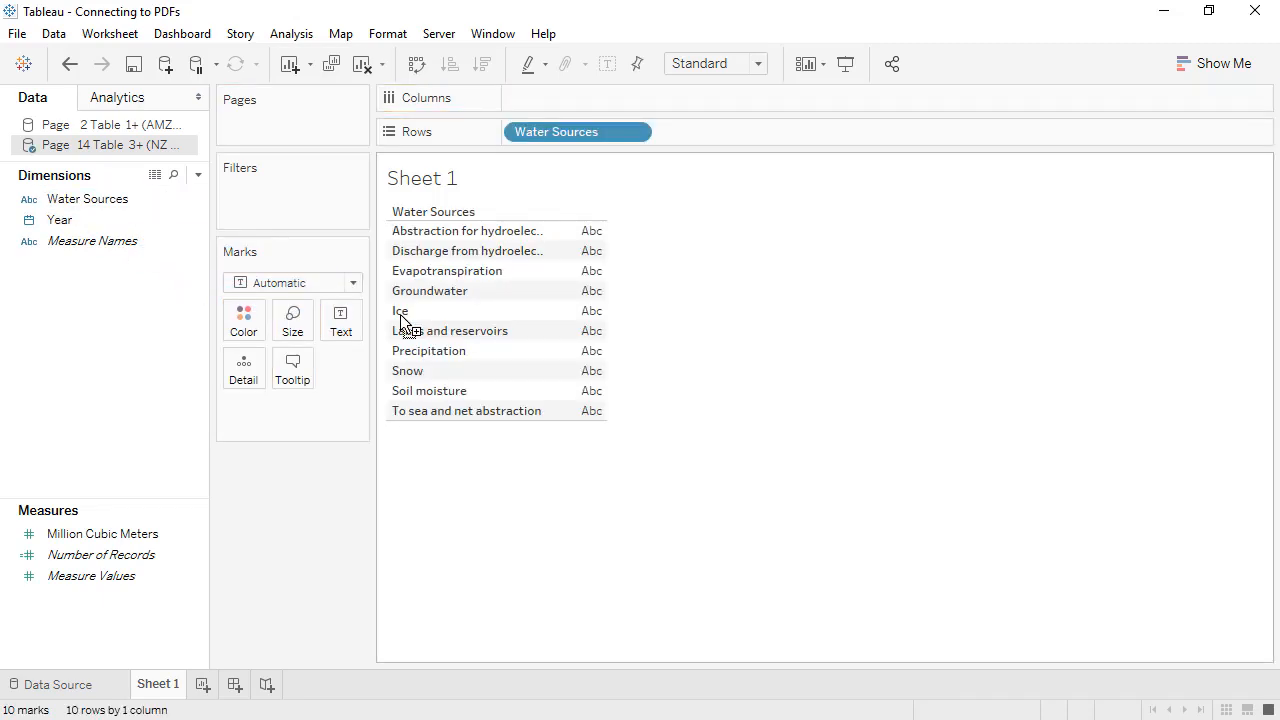
# - Group hydroelectricity abstraction and discharge, Evapotranspiration, and To sea and net abstraction
pyautogui.click(467, 230)
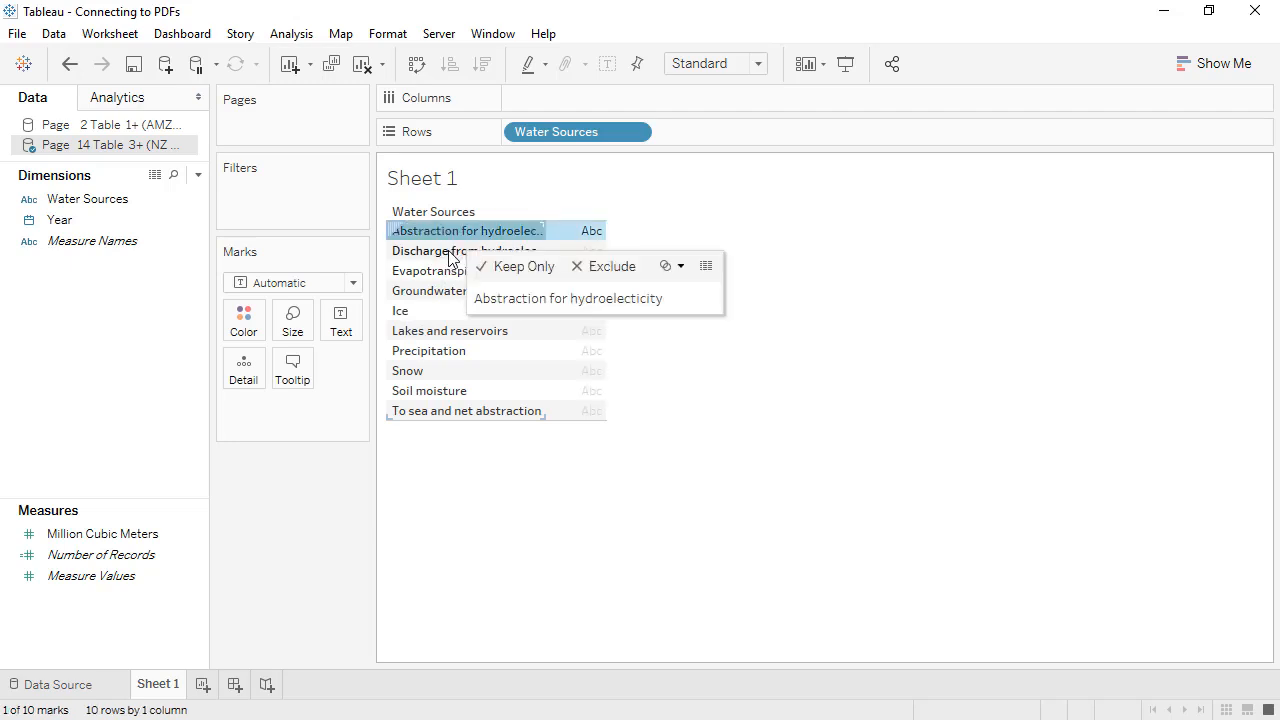
pyautogui.click(464, 250)
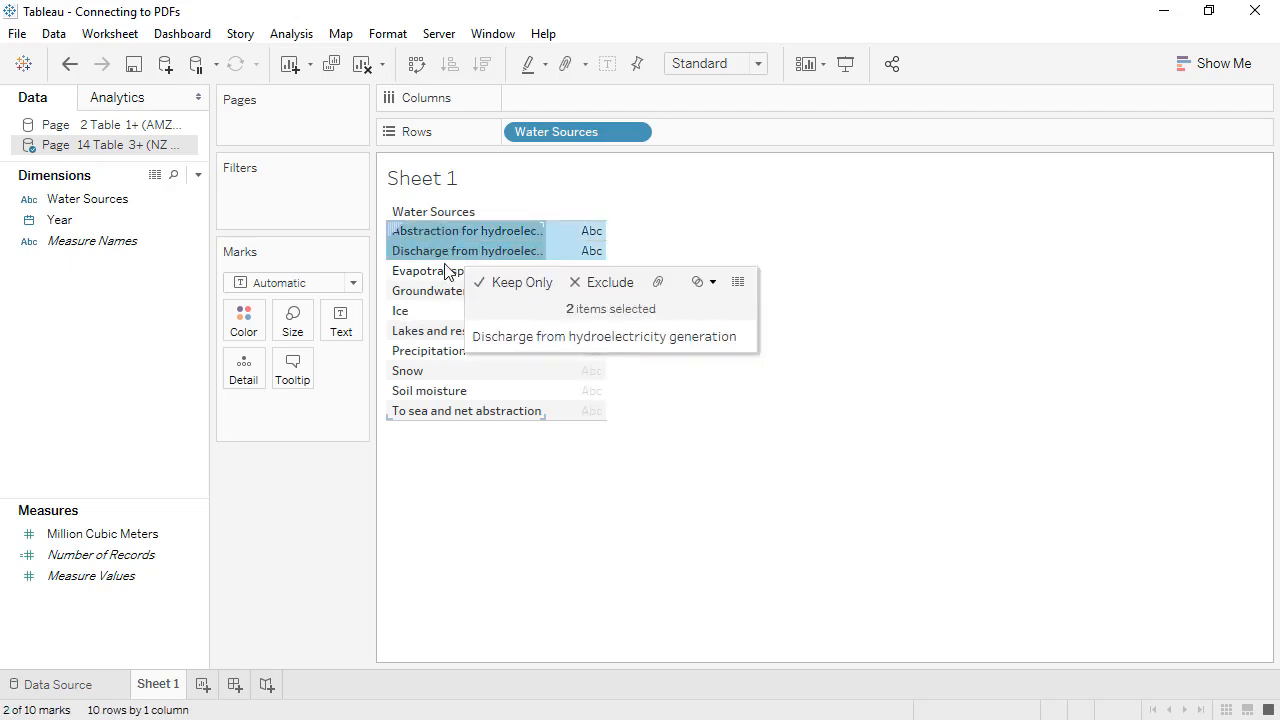
pyautogui.click(448, 271)
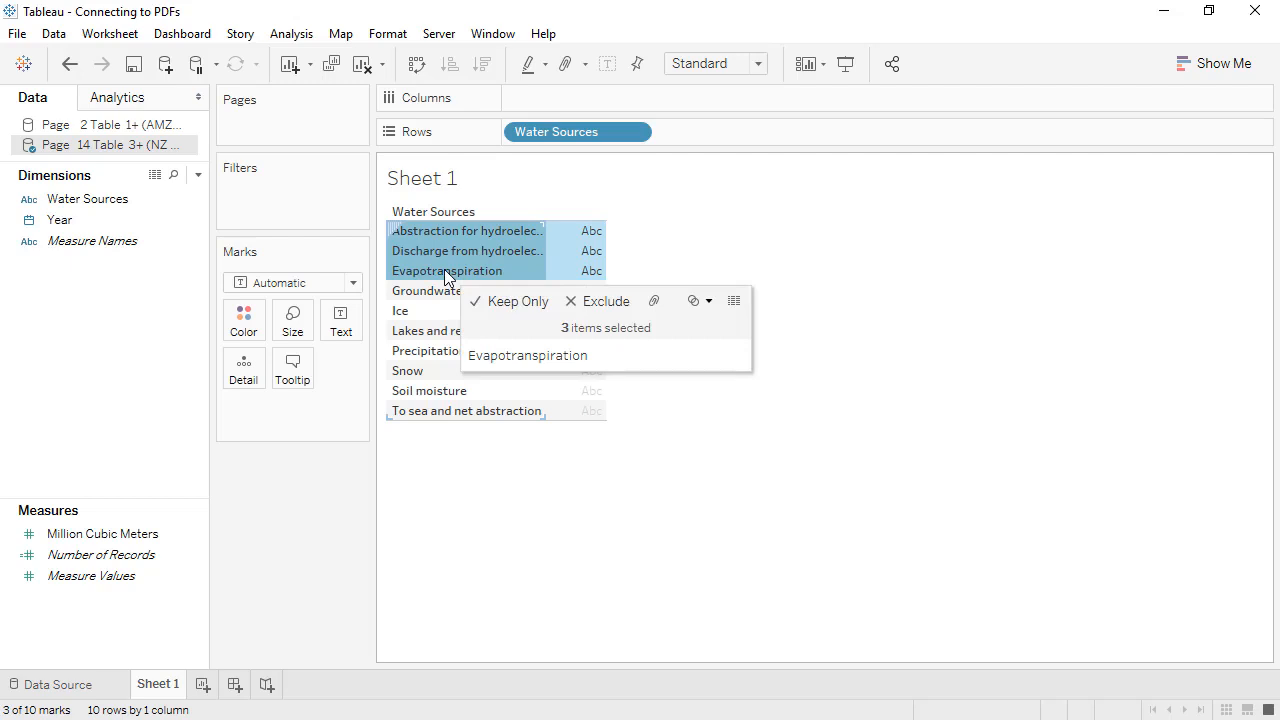
pyautogui.click(465, 410)
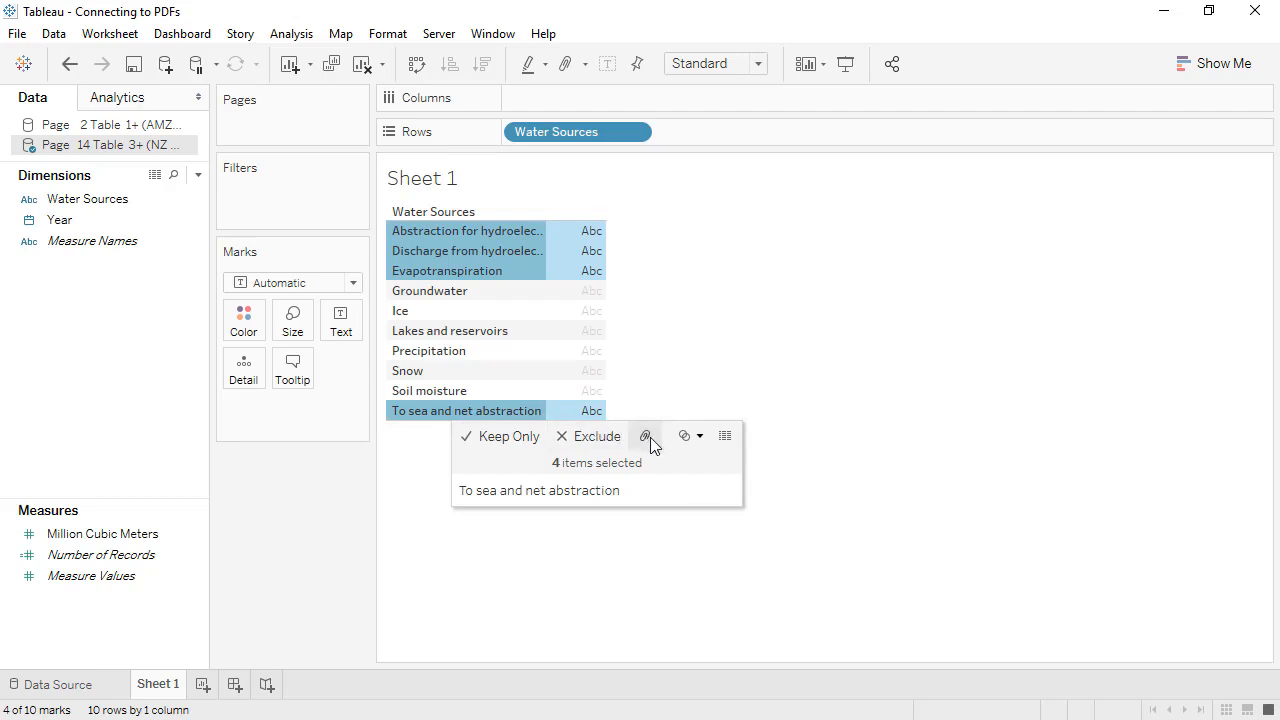
pyautogui.click(645, 436)
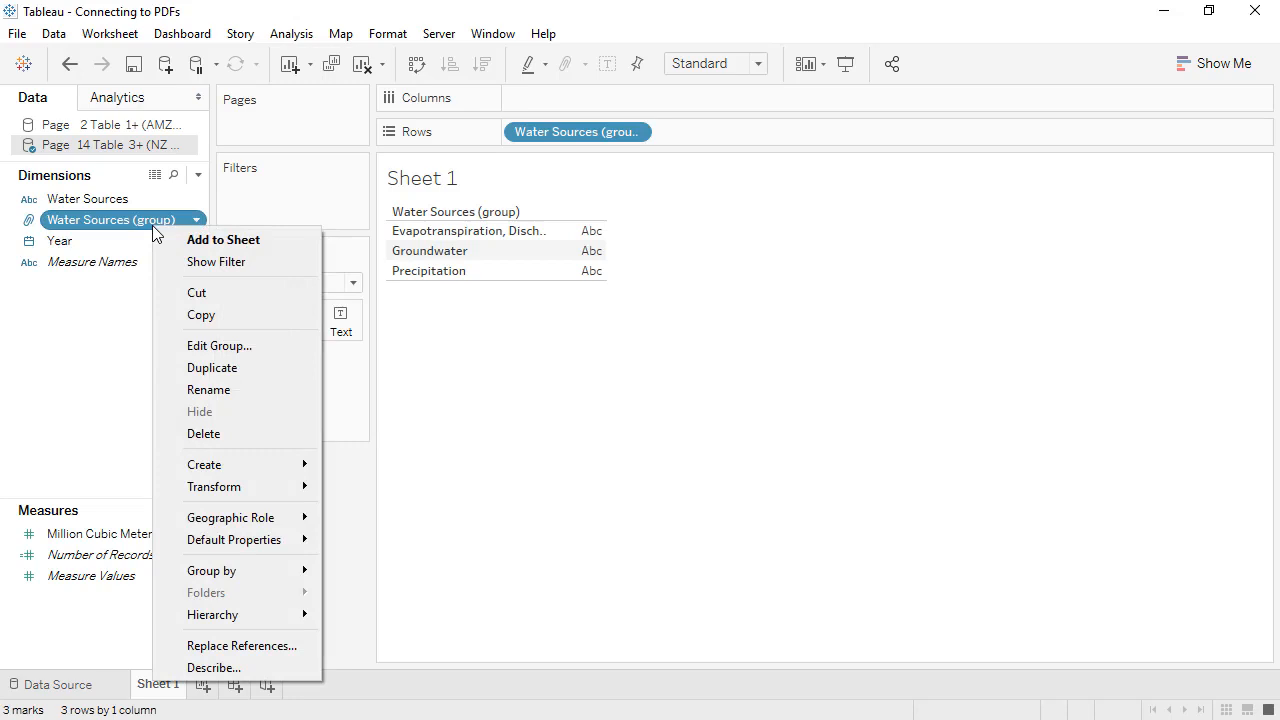
# - Put Precipitation in its own Inflows group, add Outflows and Change in storage, rename field Categories
pyautogui.click(219, 345)
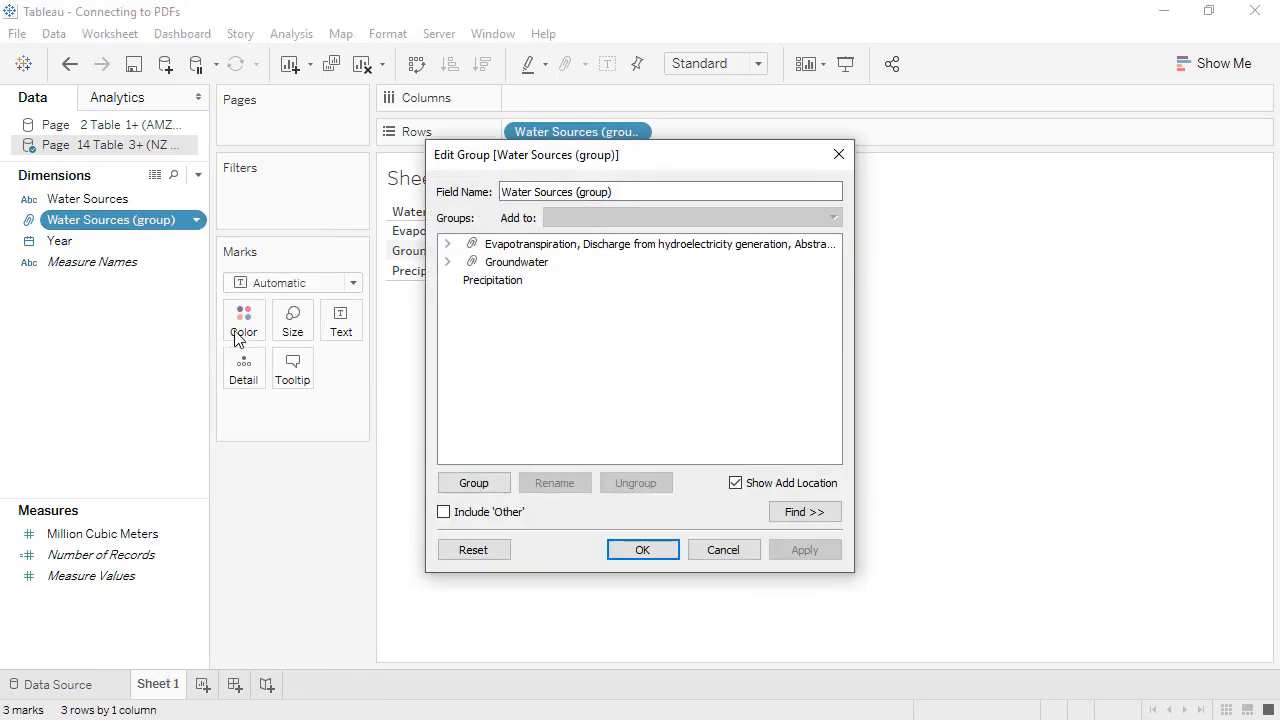
pyautogui.click(493, 280)
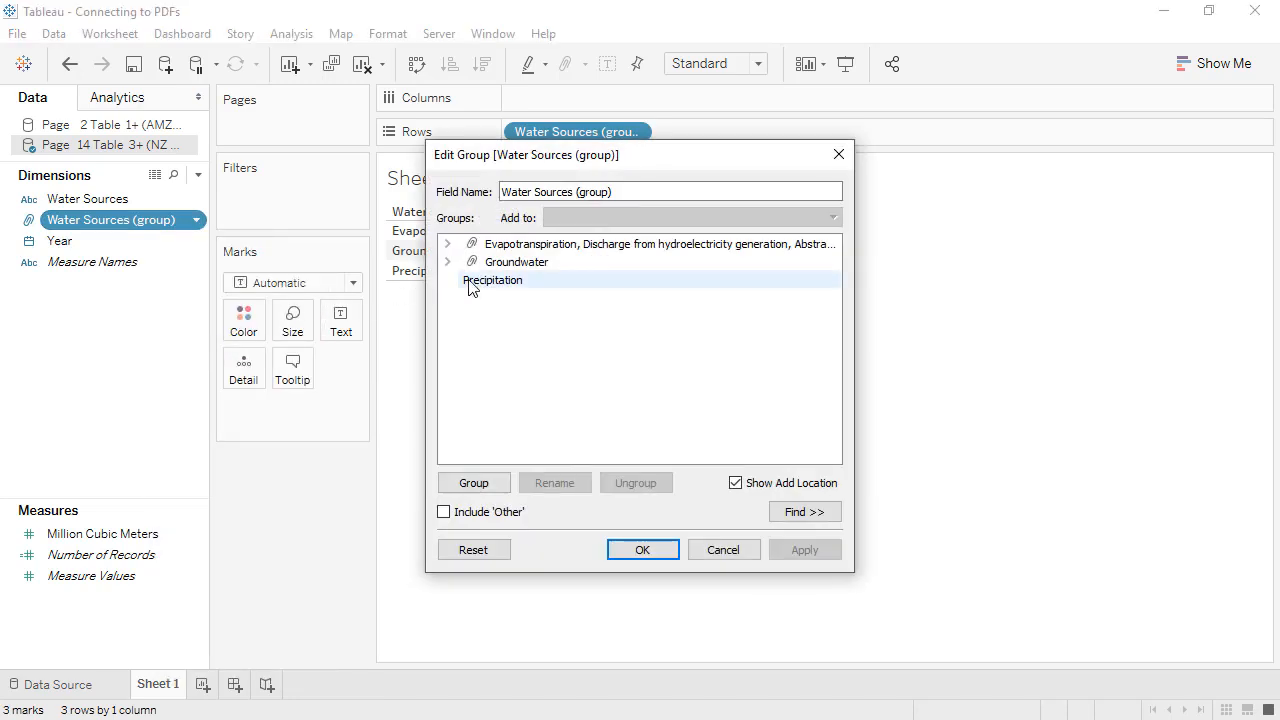
pyautogui.click(493, 280)
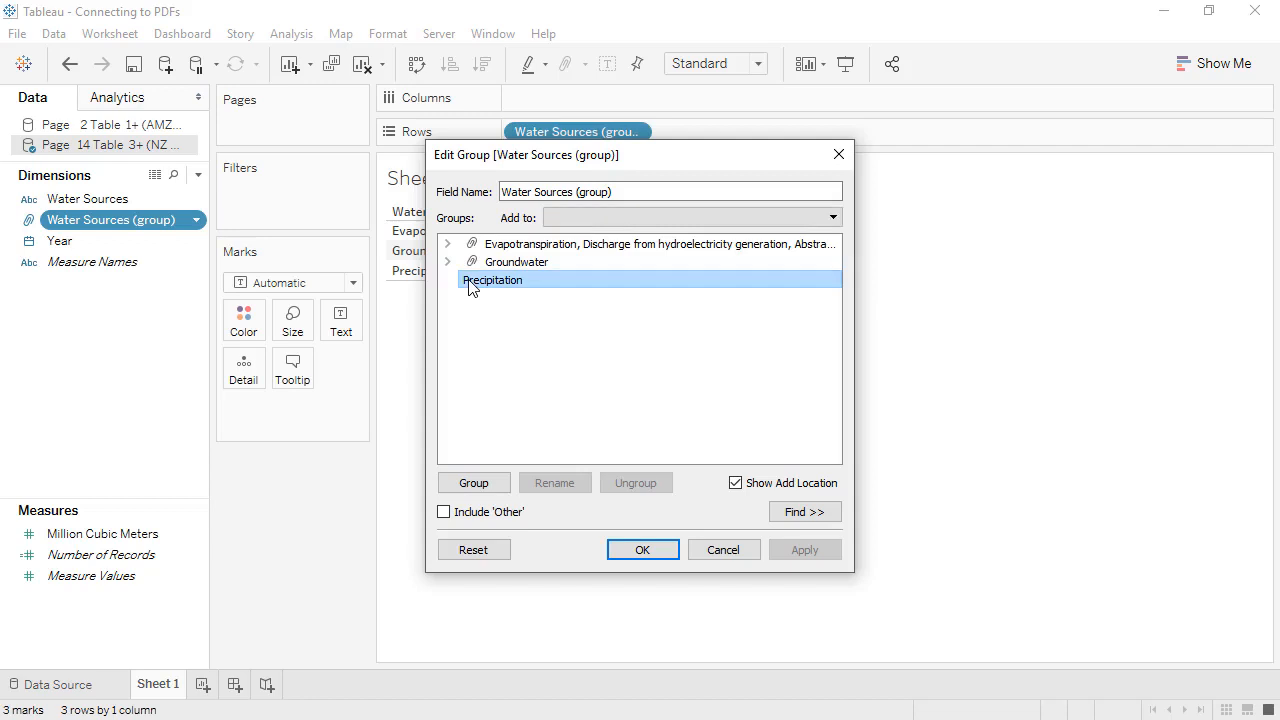
pyautogui.click(474, 482)
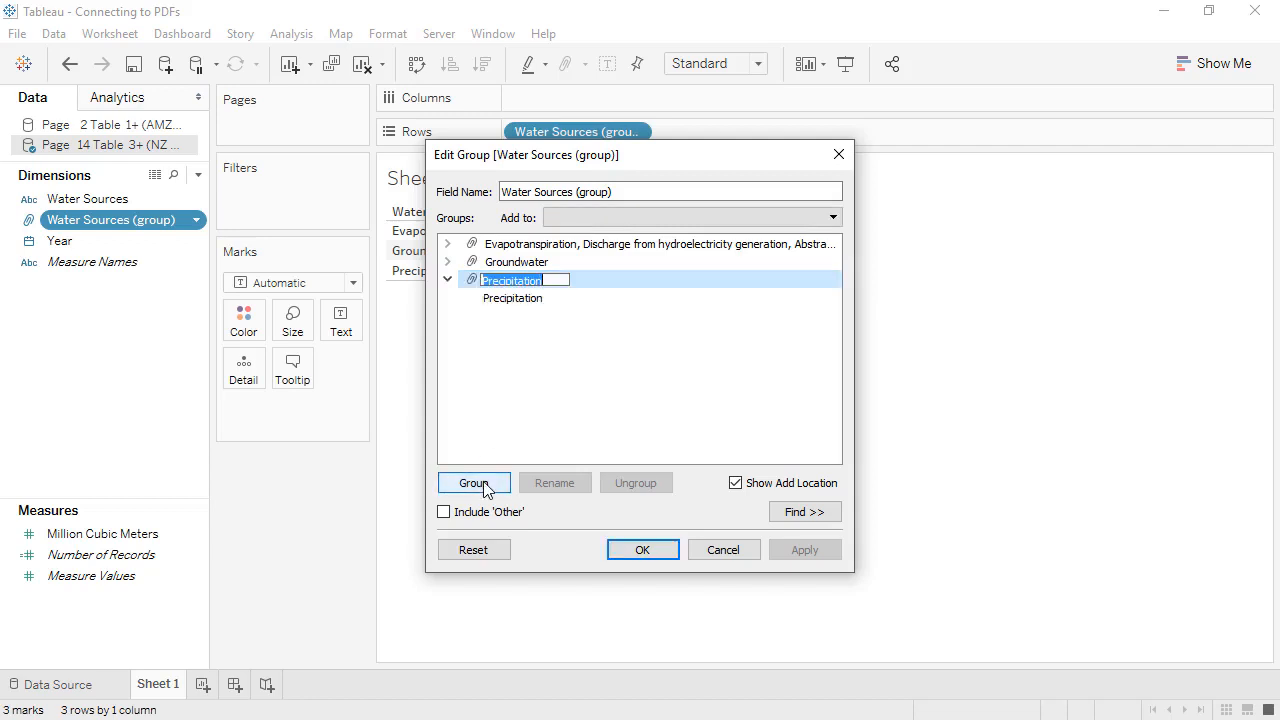
pyautogui.write('Inflows')
pyautogui.click(660, 244)
pyautogui.write('Outflows')
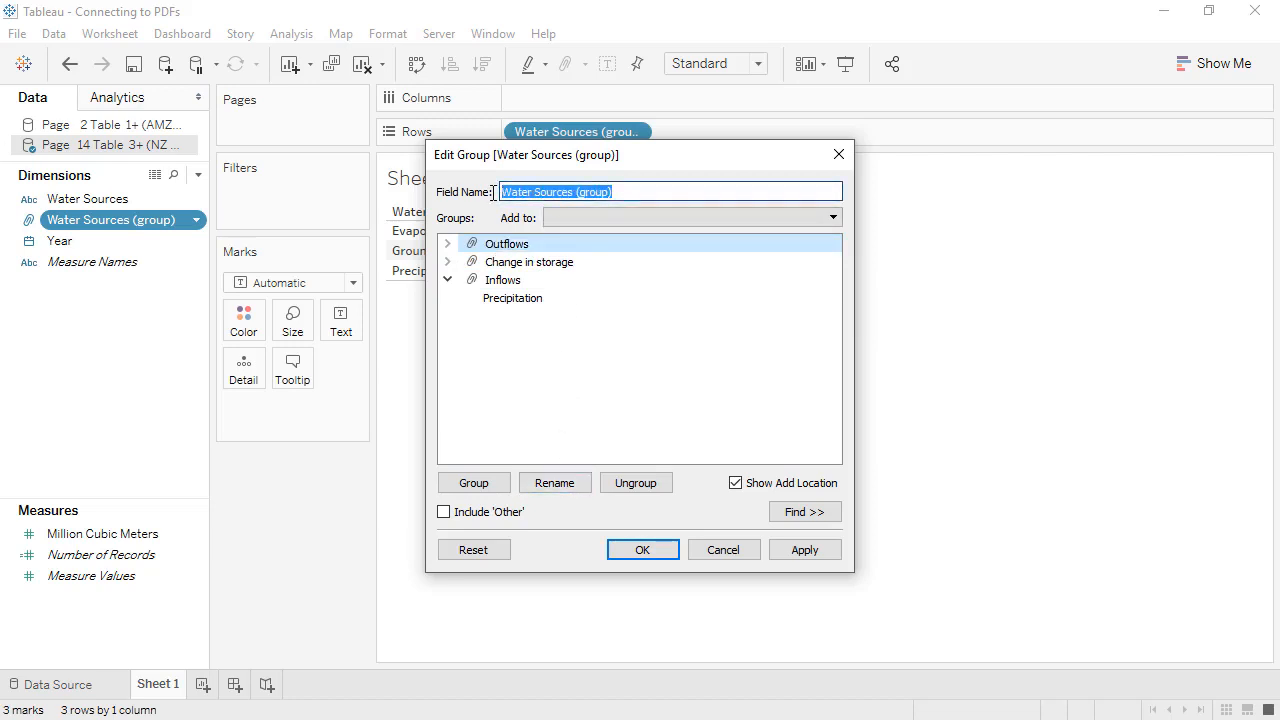
pyautogui.click(642, 549)
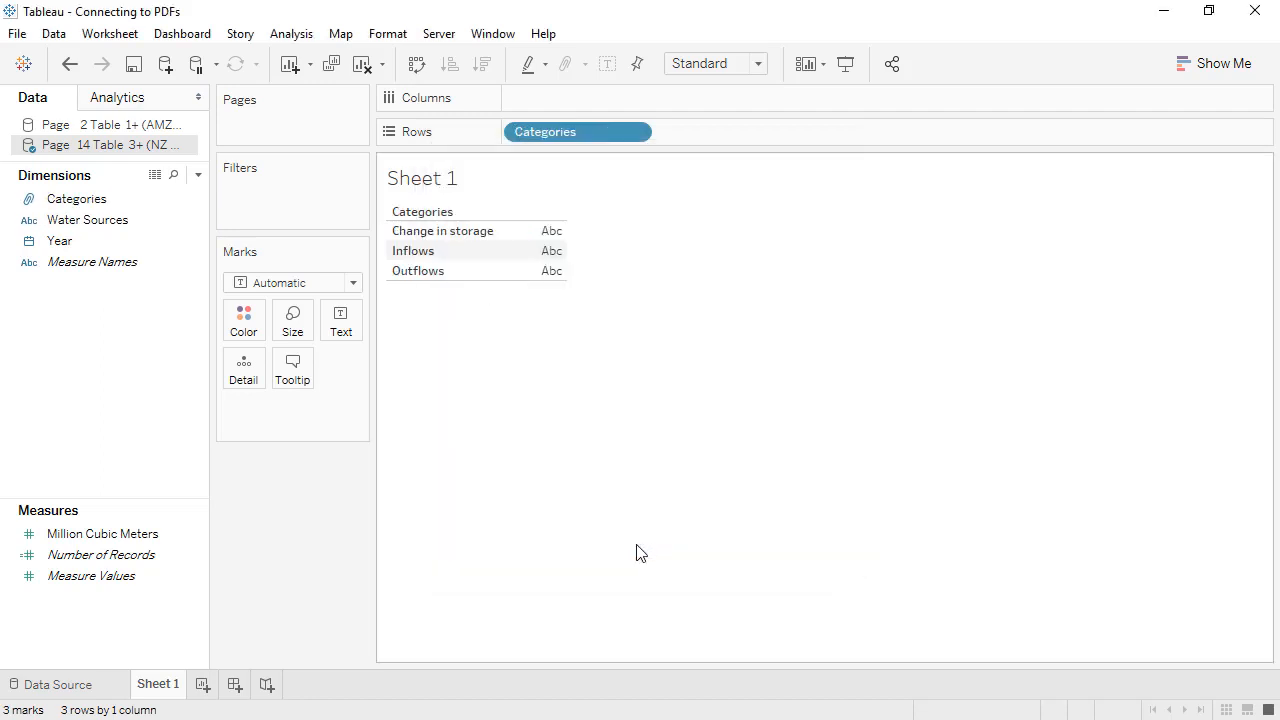
# - Nest Water Sources under Categories in a Water hierarchy and expand it in Rows
pyautogui.click(80, 241)
pyautogui.write('Water')
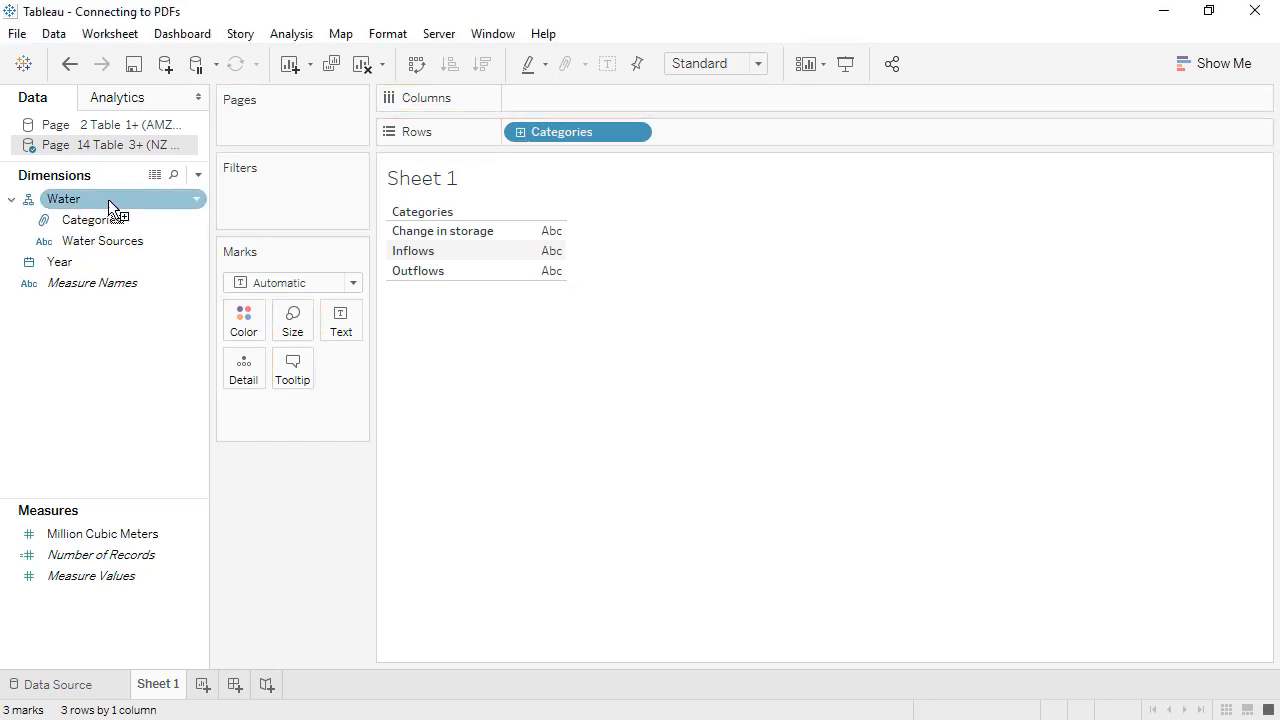
pyautogui.moveTo(489, 131)
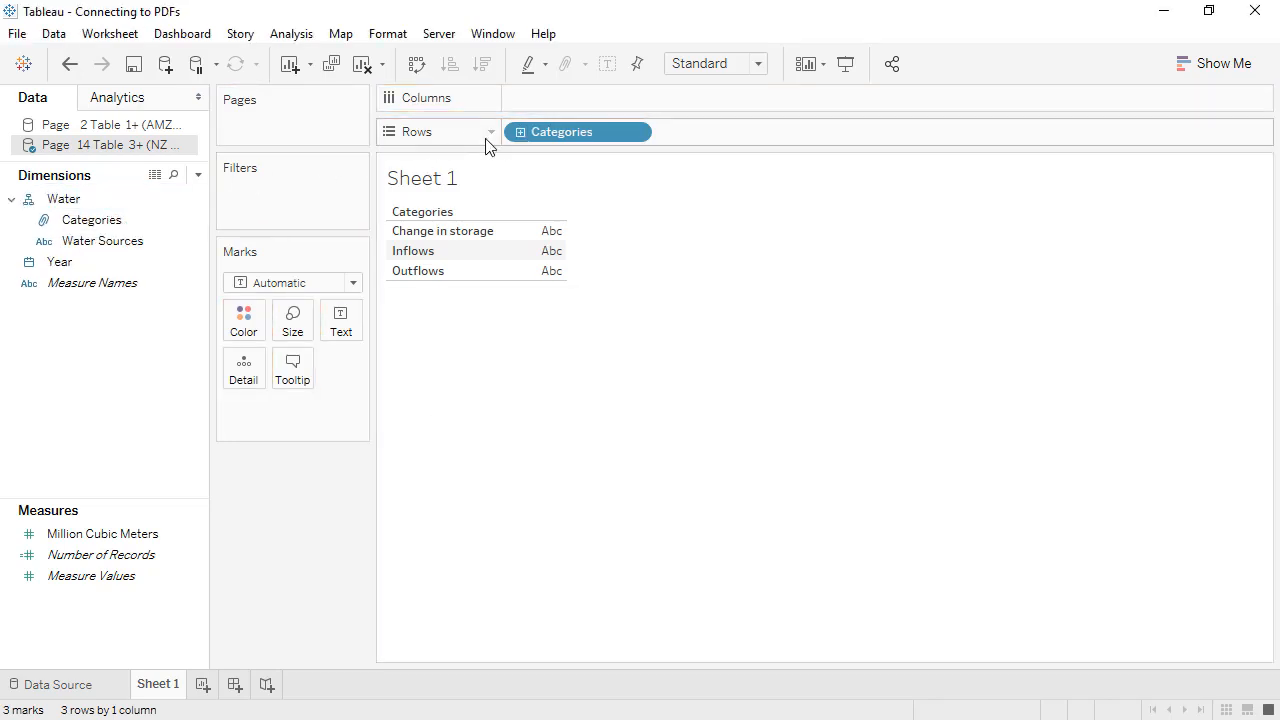
pyautogui.moveTo(102, 241); pyautogui.dragTo(700, 131)
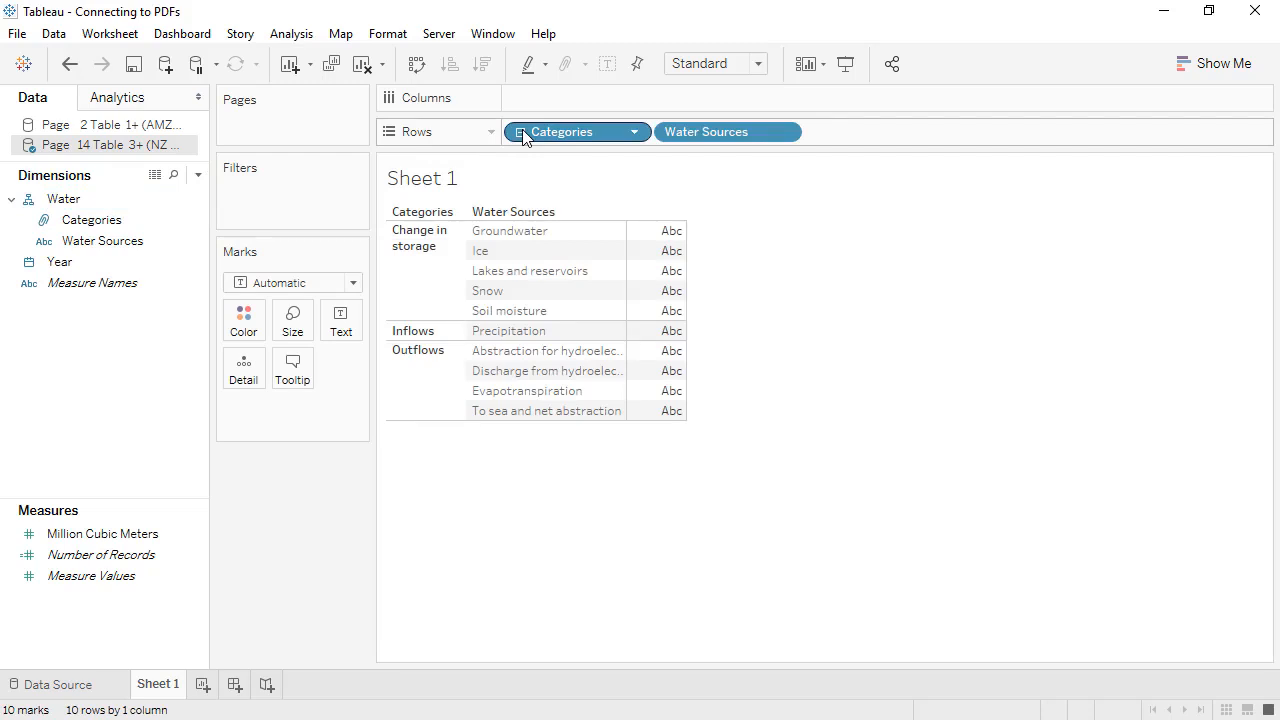